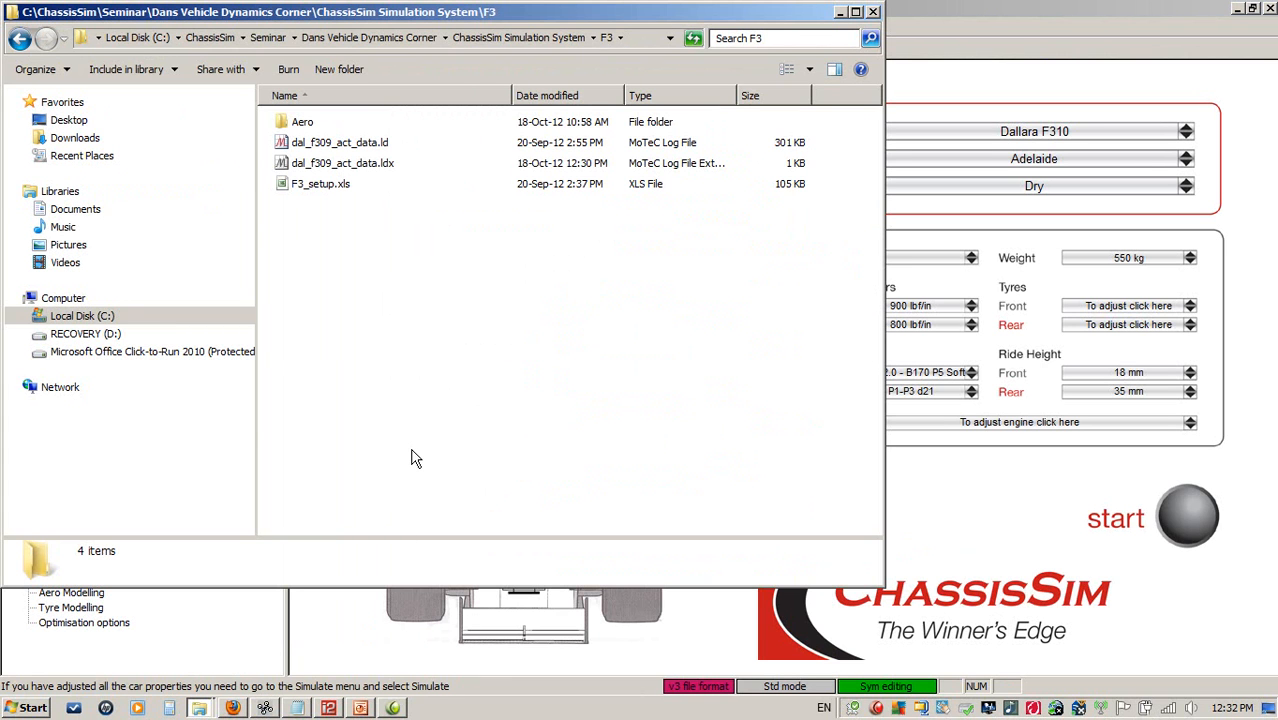
mouse_move(387, 167)
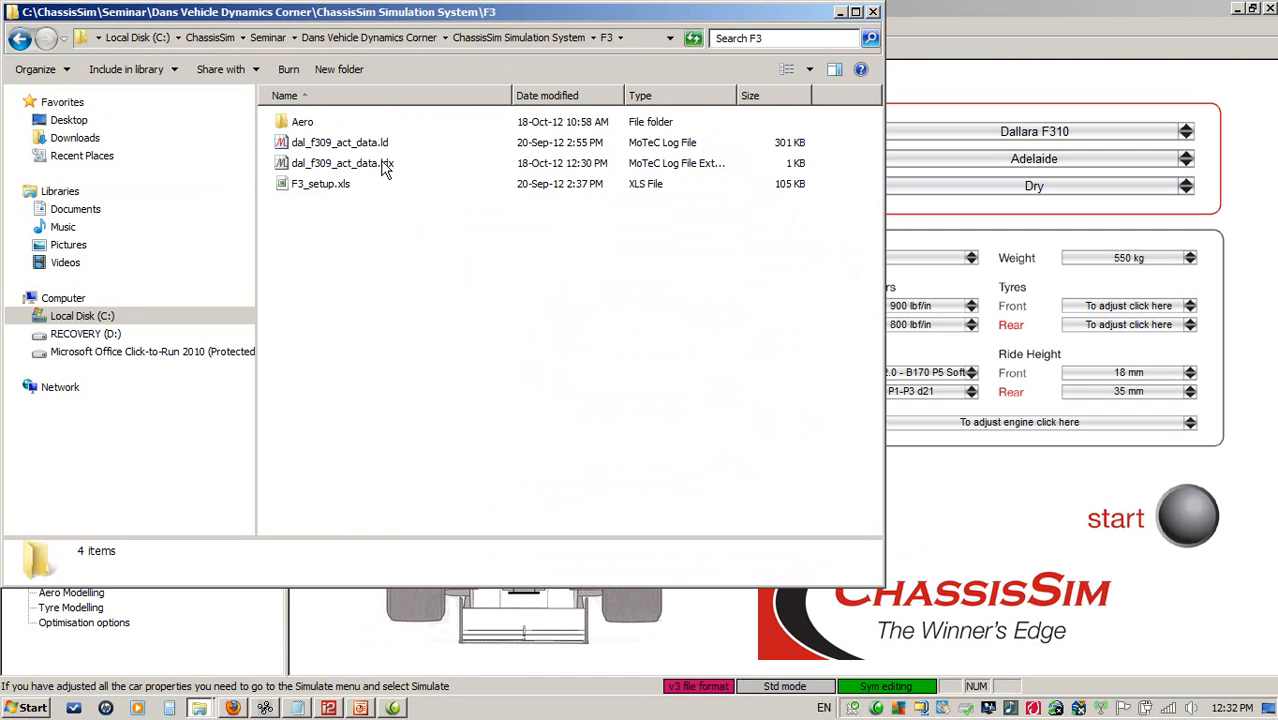
- Browse the ChassisSim F3 folder listing in Windows Explorer
click(320, 183)
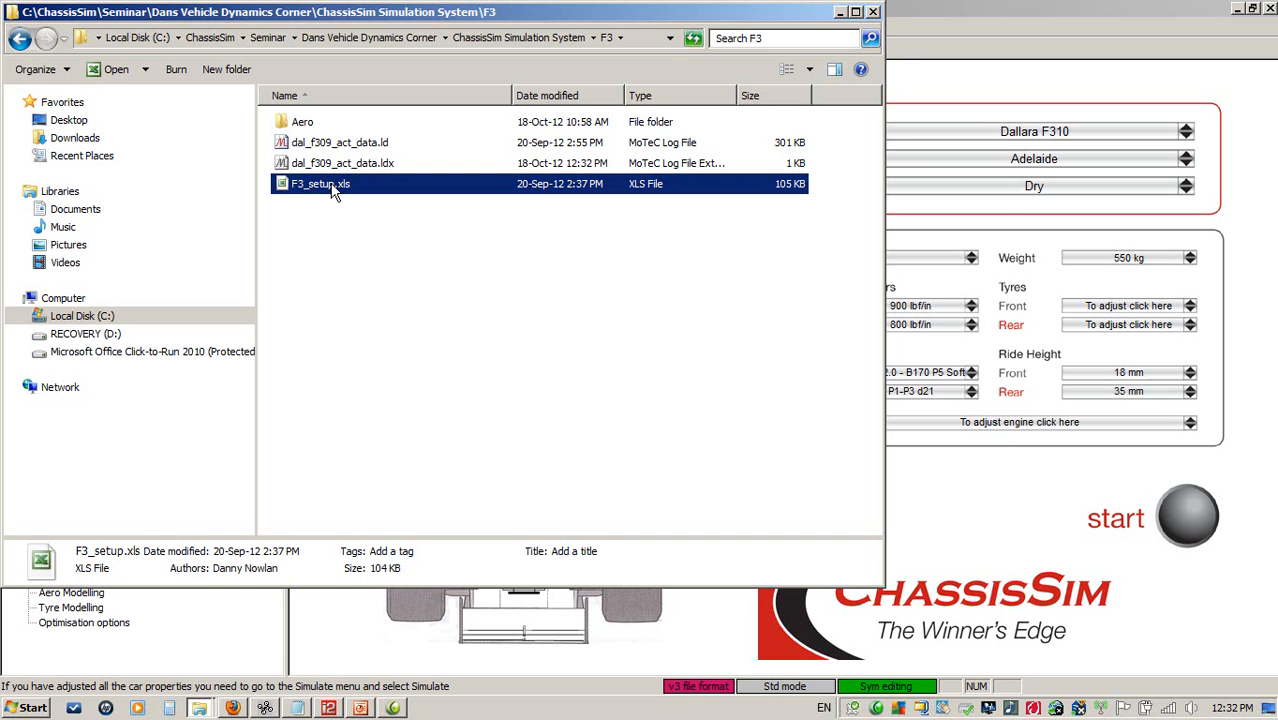
mouse_move(1153, 249)
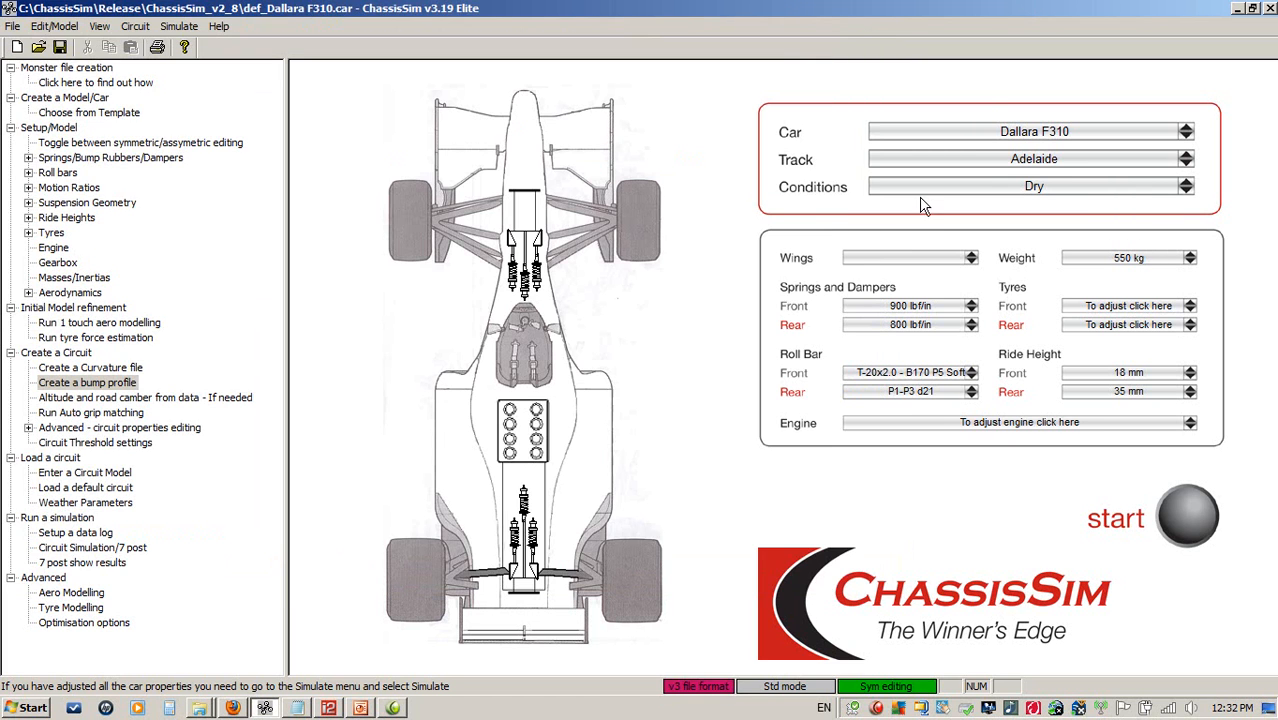
- Pick Dallara F310 from the car template list for a new model
click(89, 112)
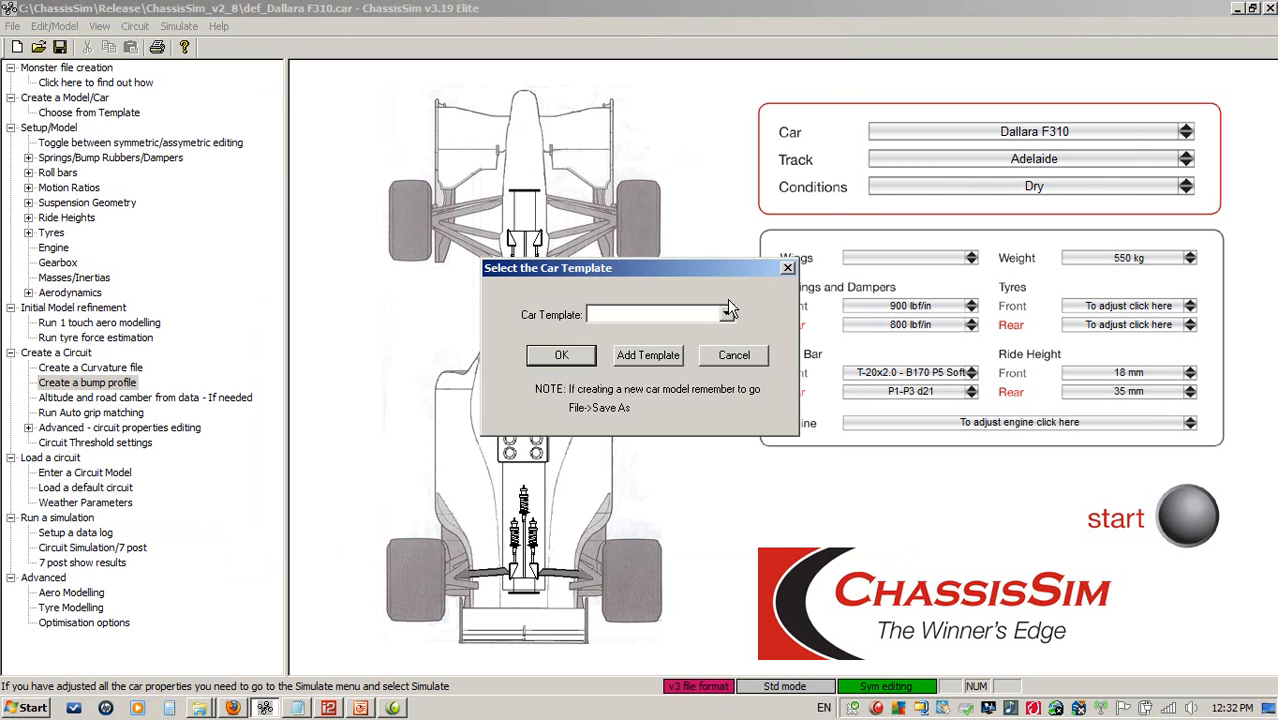
click(728, 313)
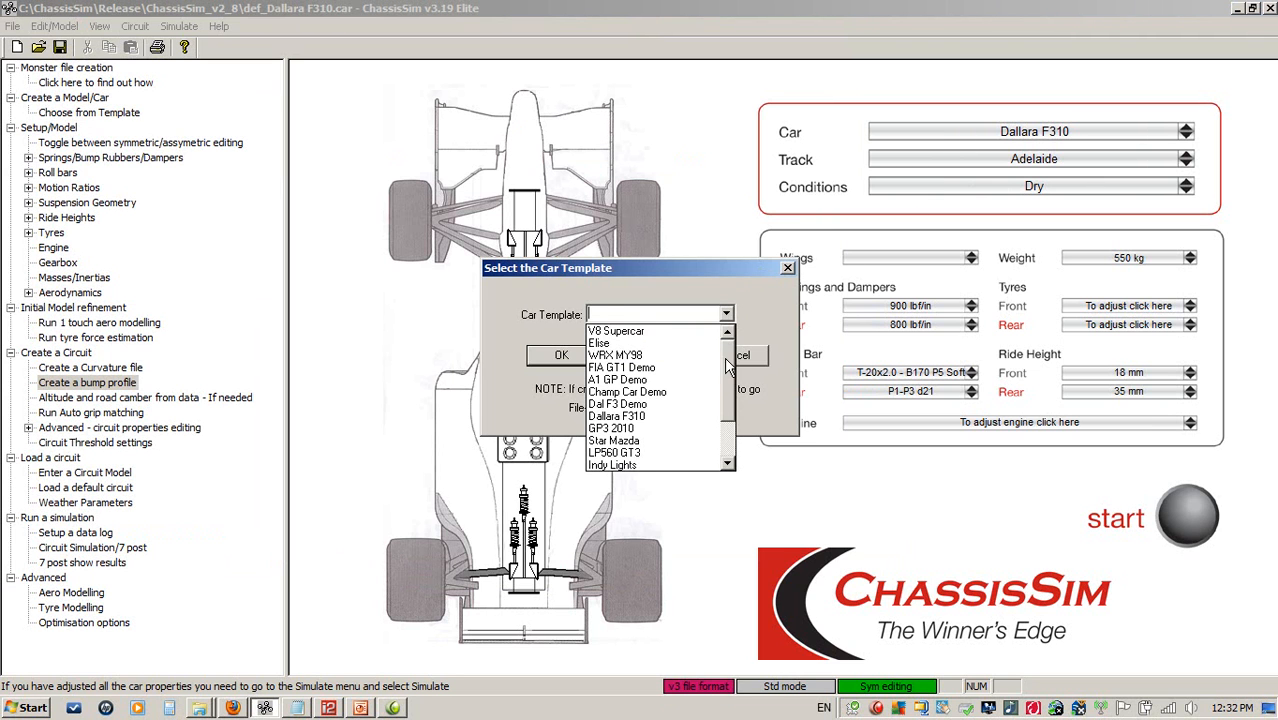
mouse_move(728, 362)
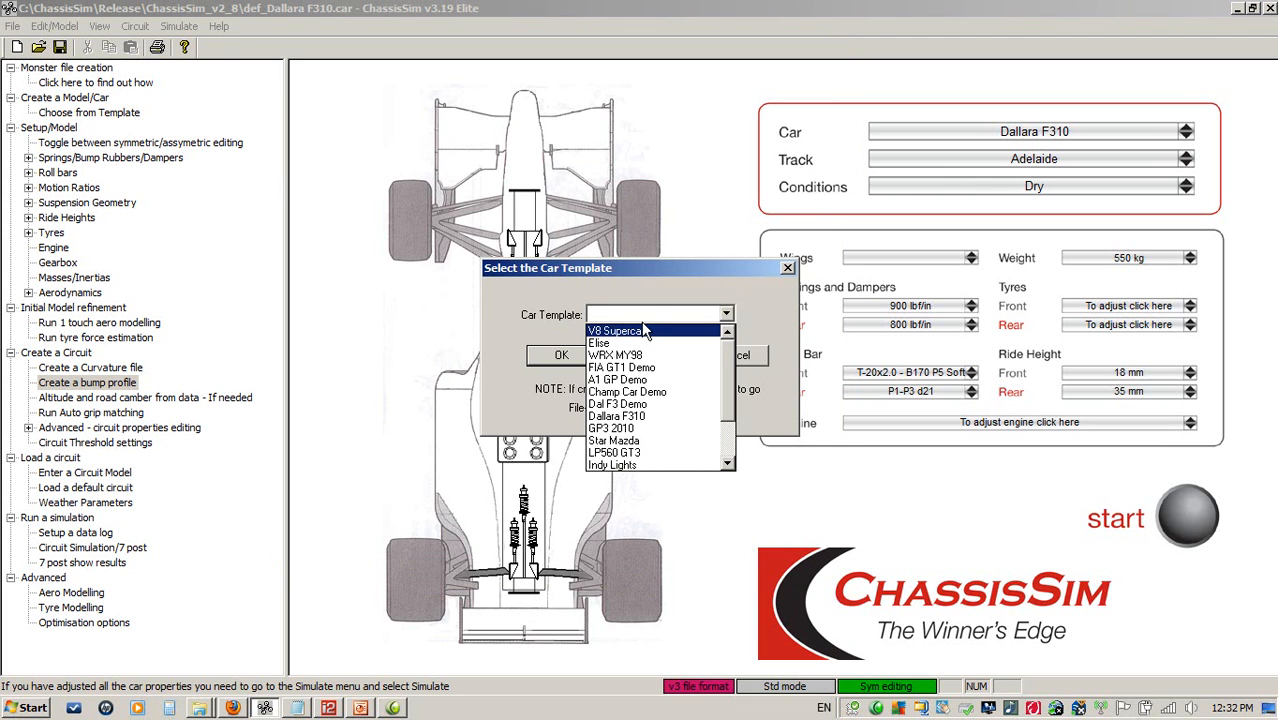
mouse_move(622, 367)
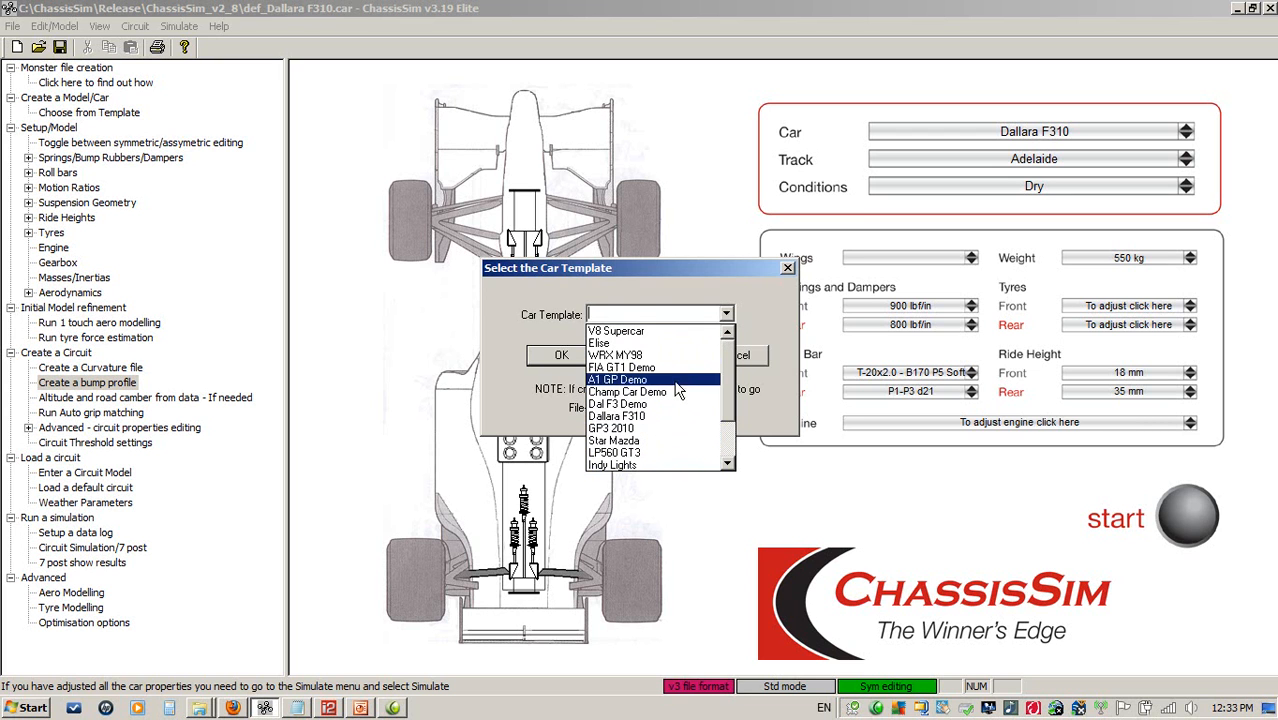
mouse_move(628, 391)
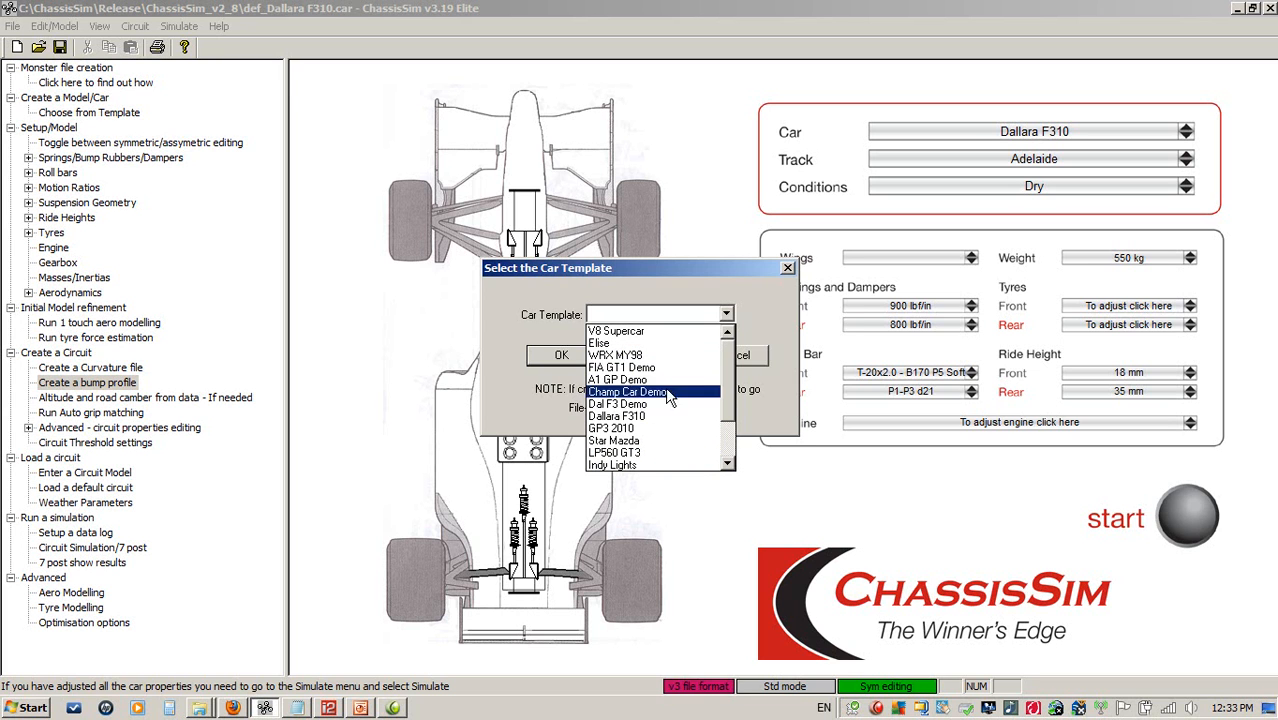
click(616, 416)
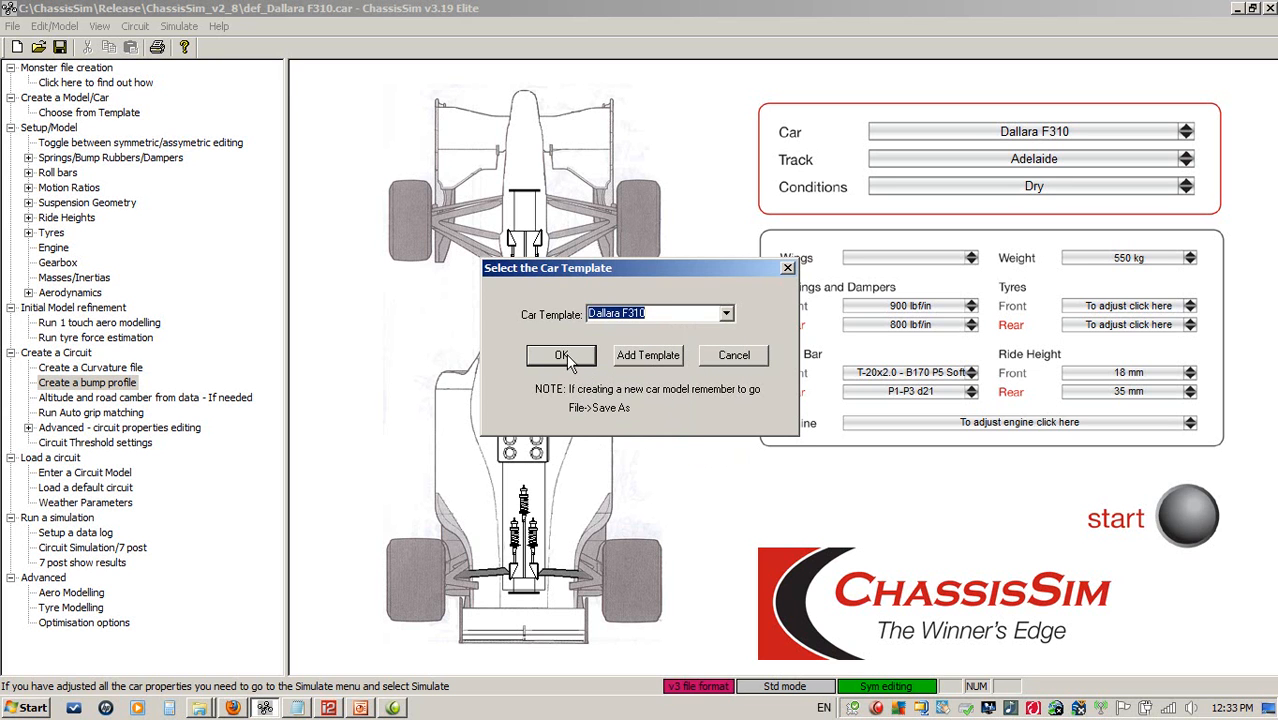
mouse_move(658, 463)
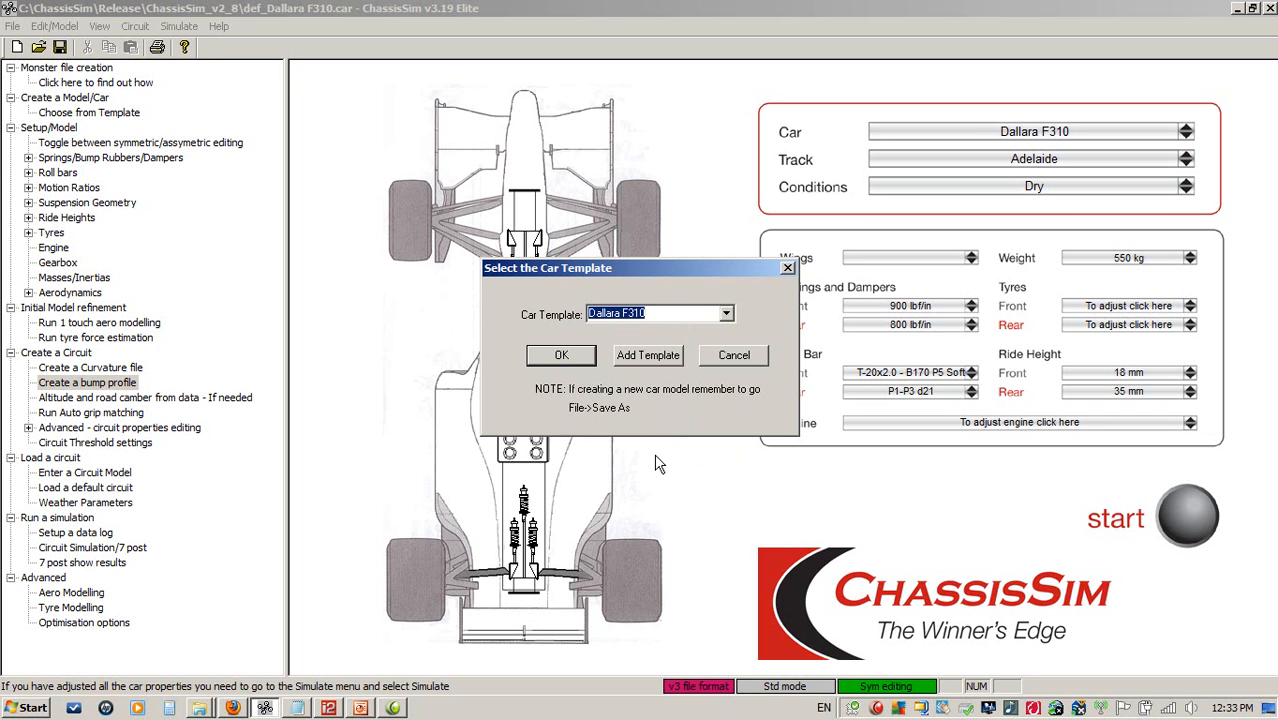
mouse_move(742, 432)
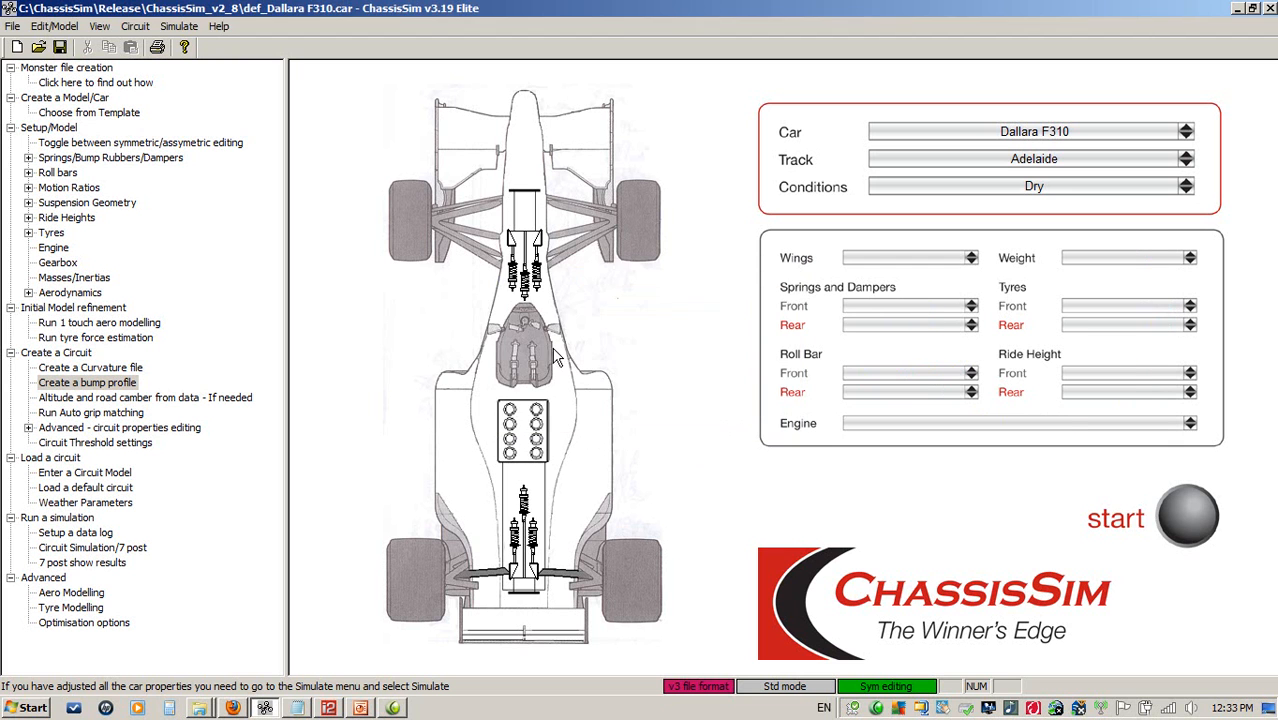
- Save the car as def_Dallara F310_example.car in Seminar's ChassisSim Simulation System F3 folder
click(13, 26)
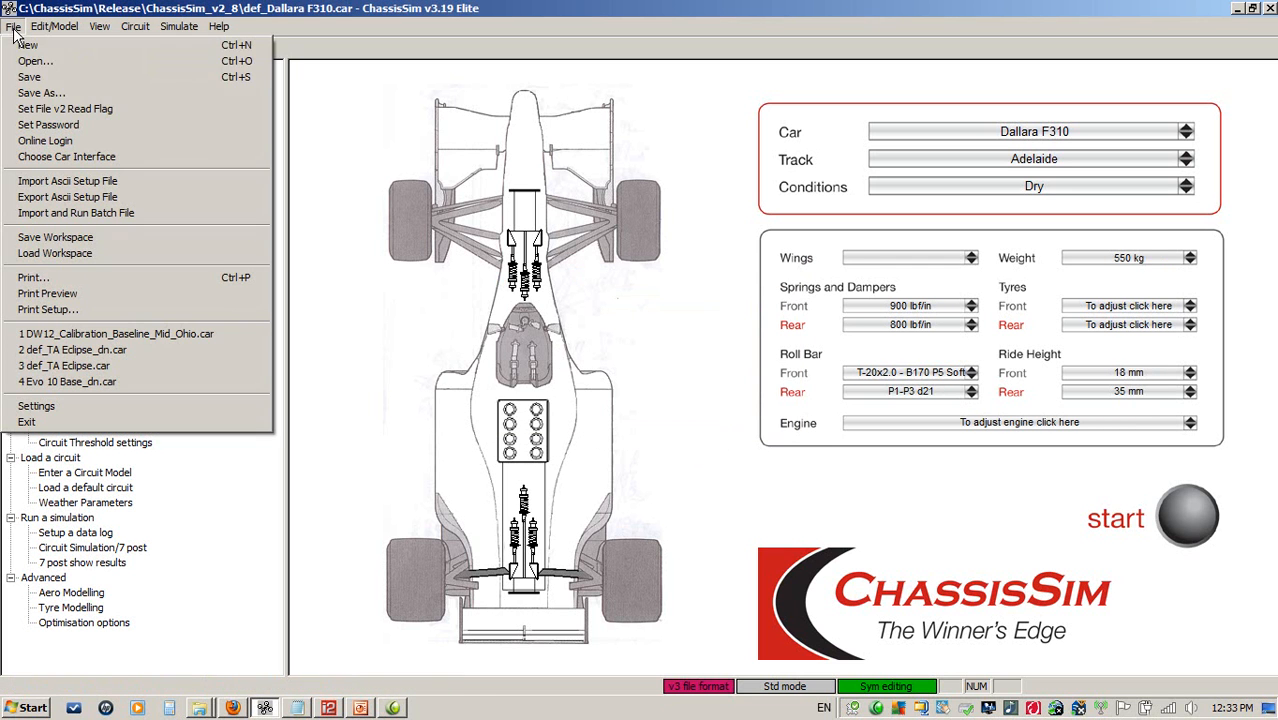
click(41, 92)
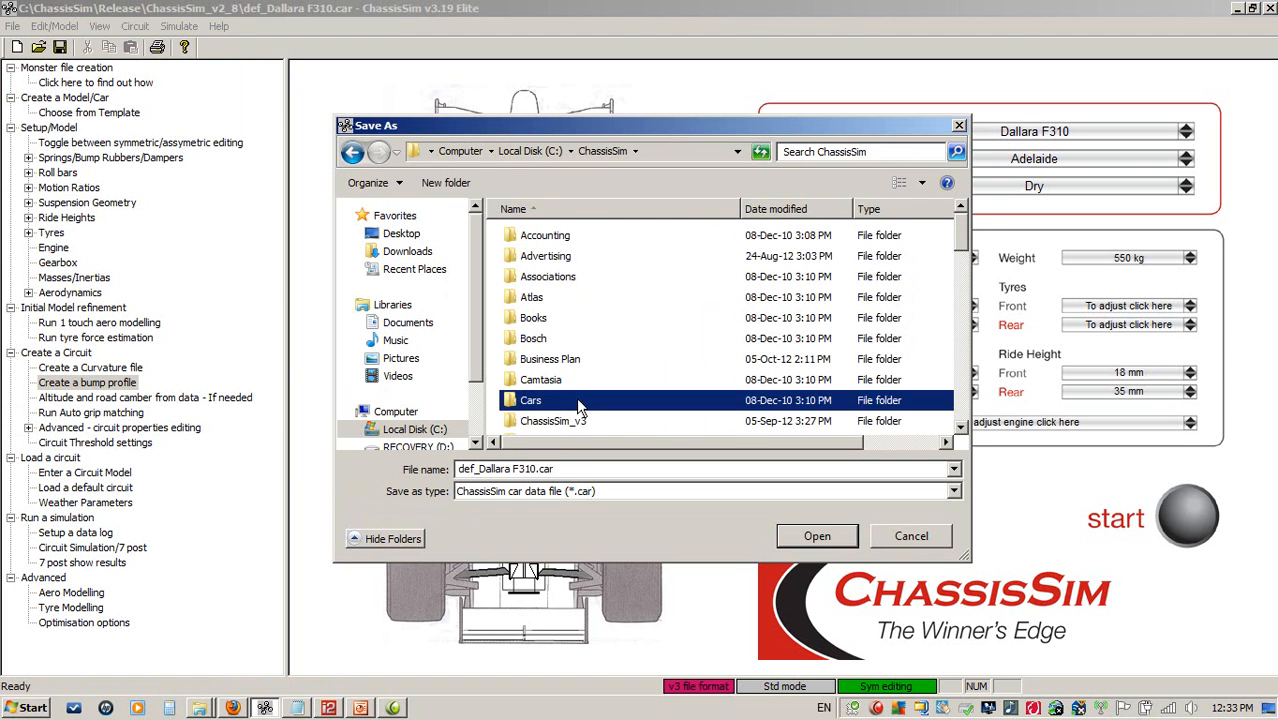
scroll(down, 3)
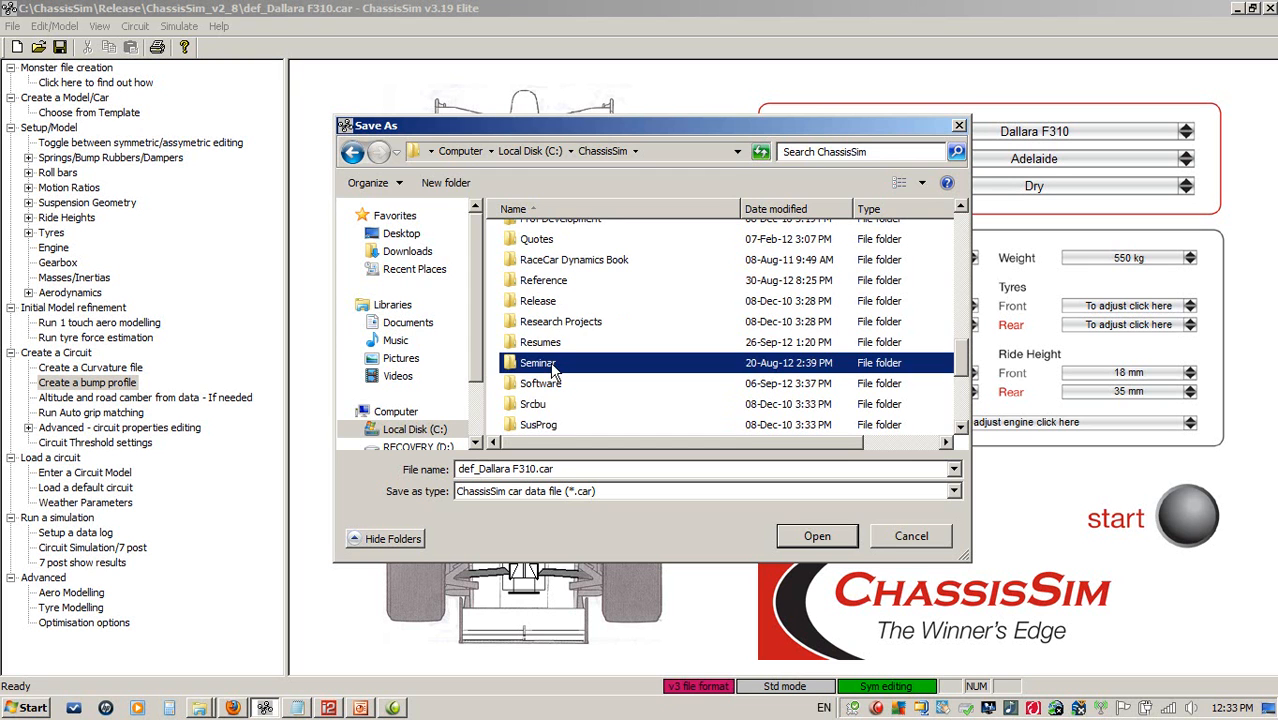
double_click(539, 362)
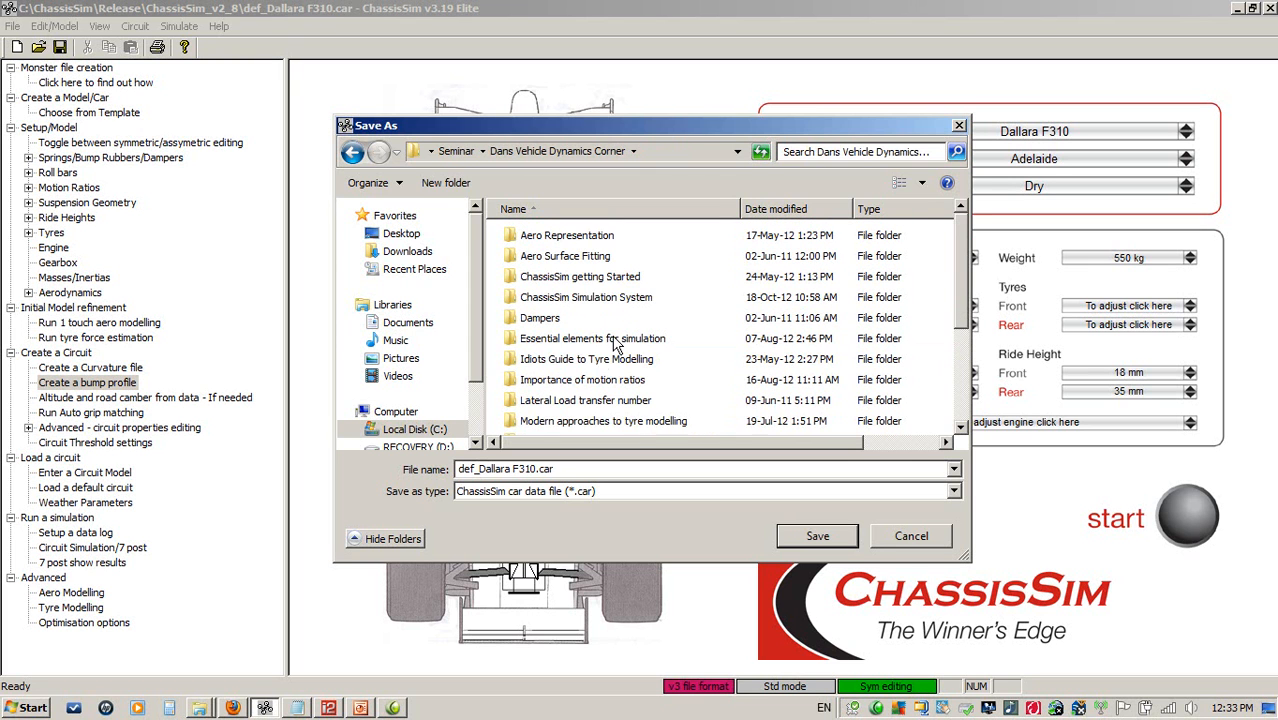
double_click(585, 297)
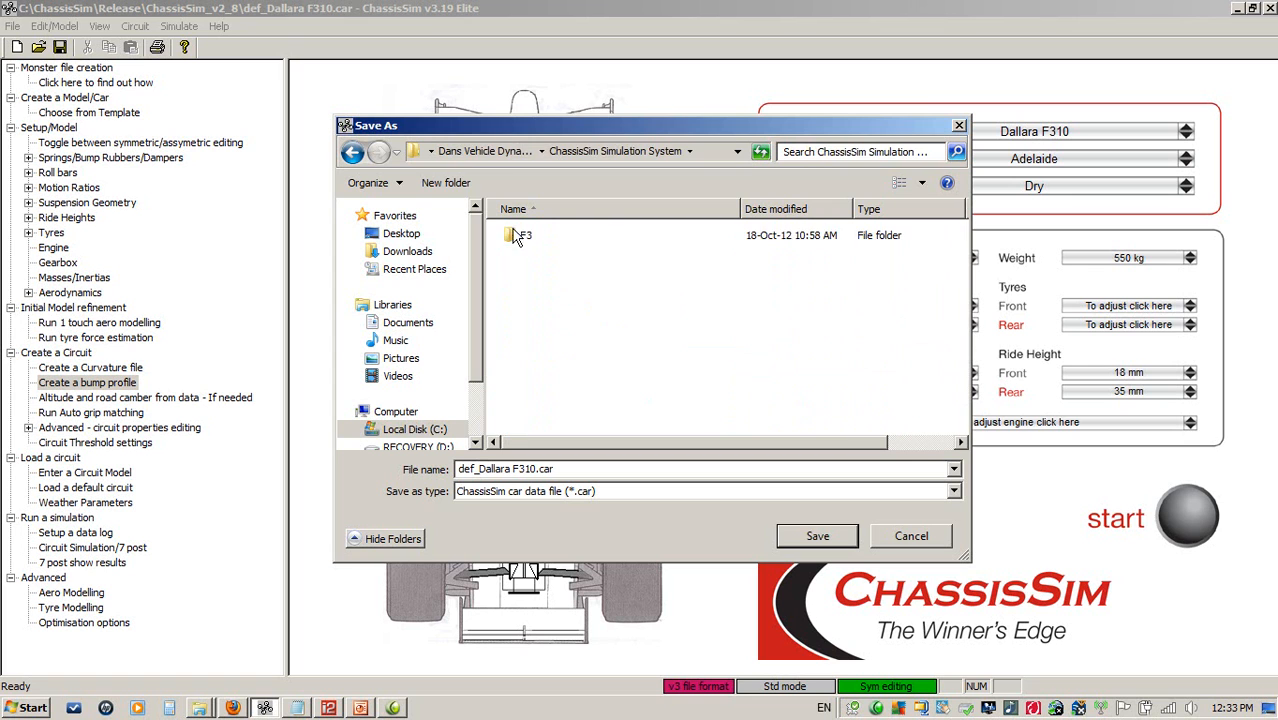
double_click(523, 235)
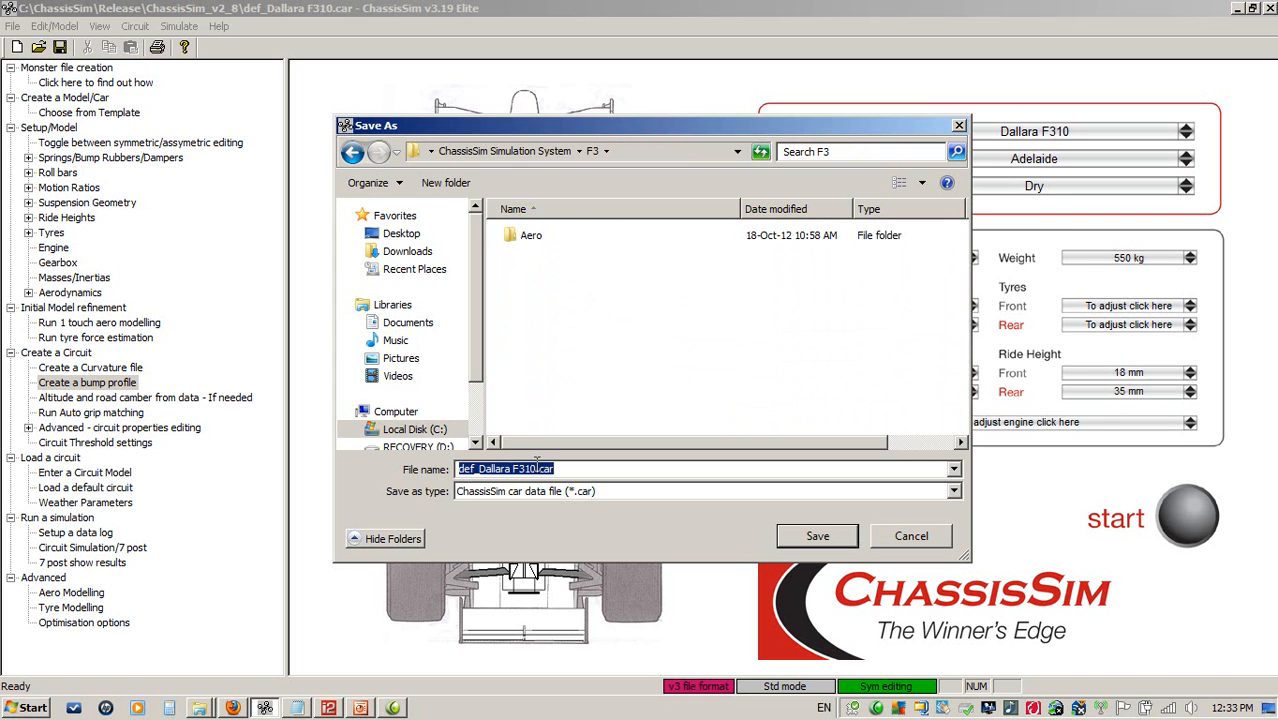
click(505, 468)
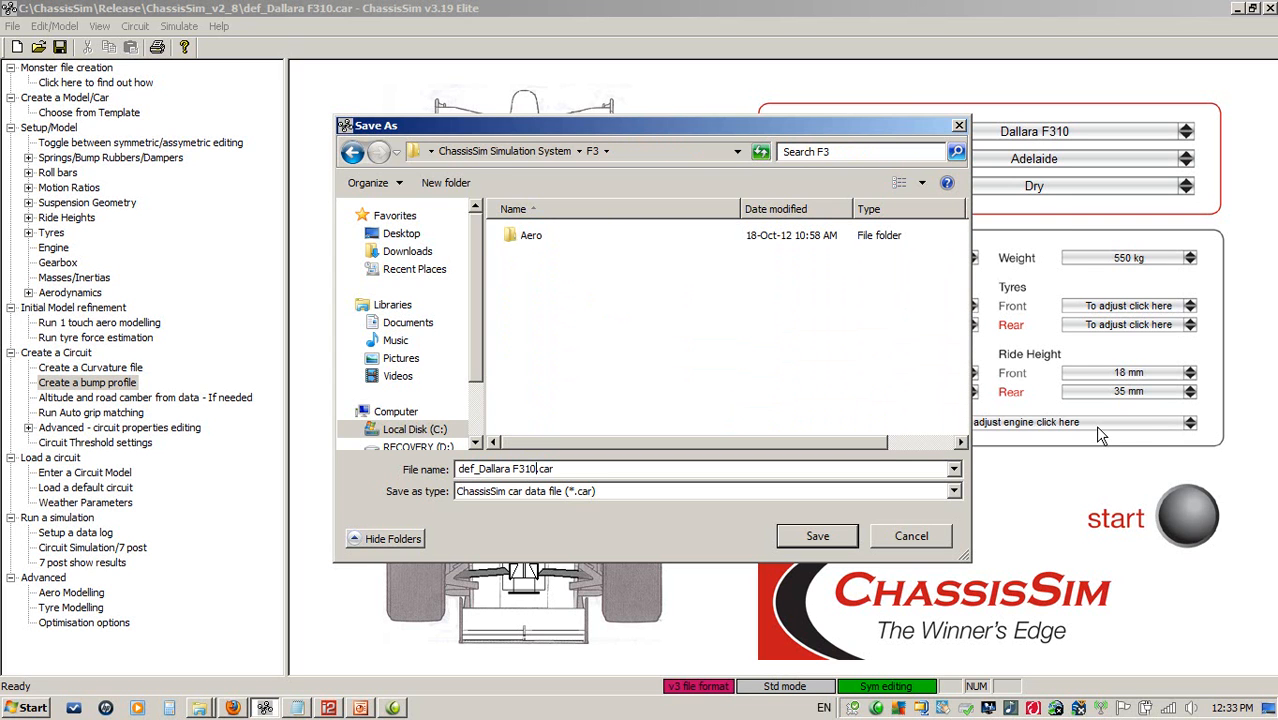
text(_example)
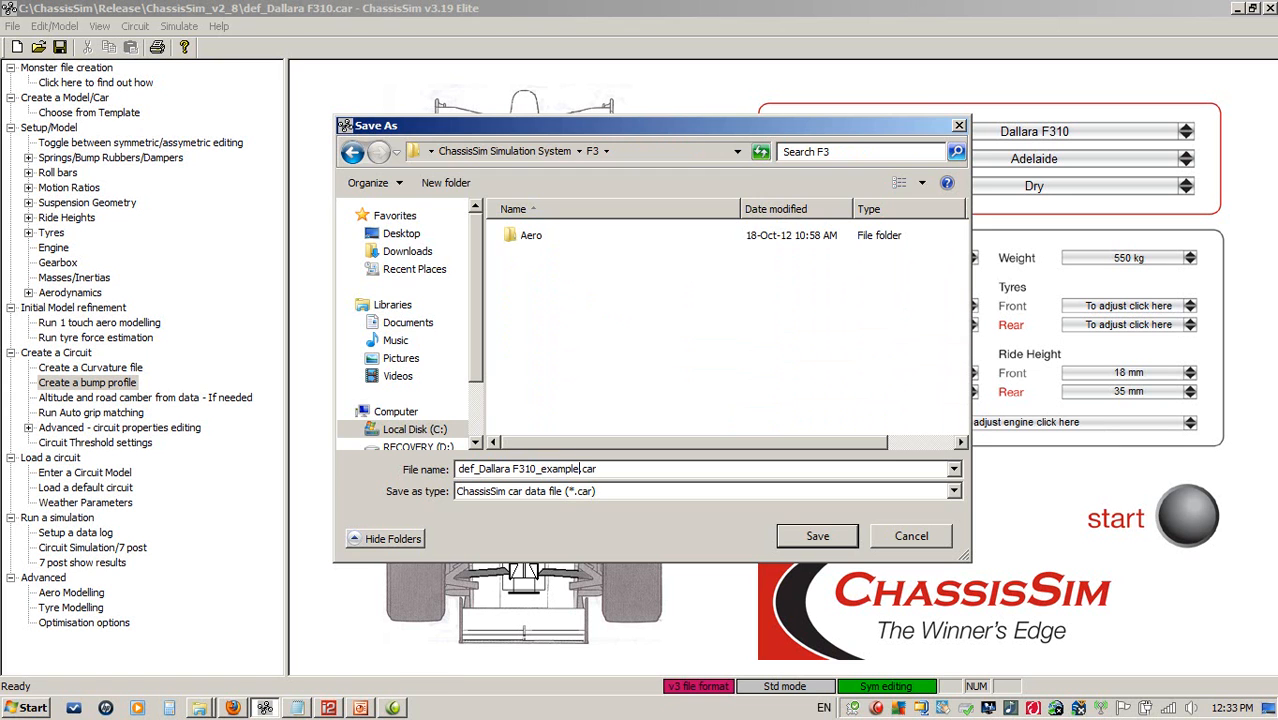
click(817, 535)
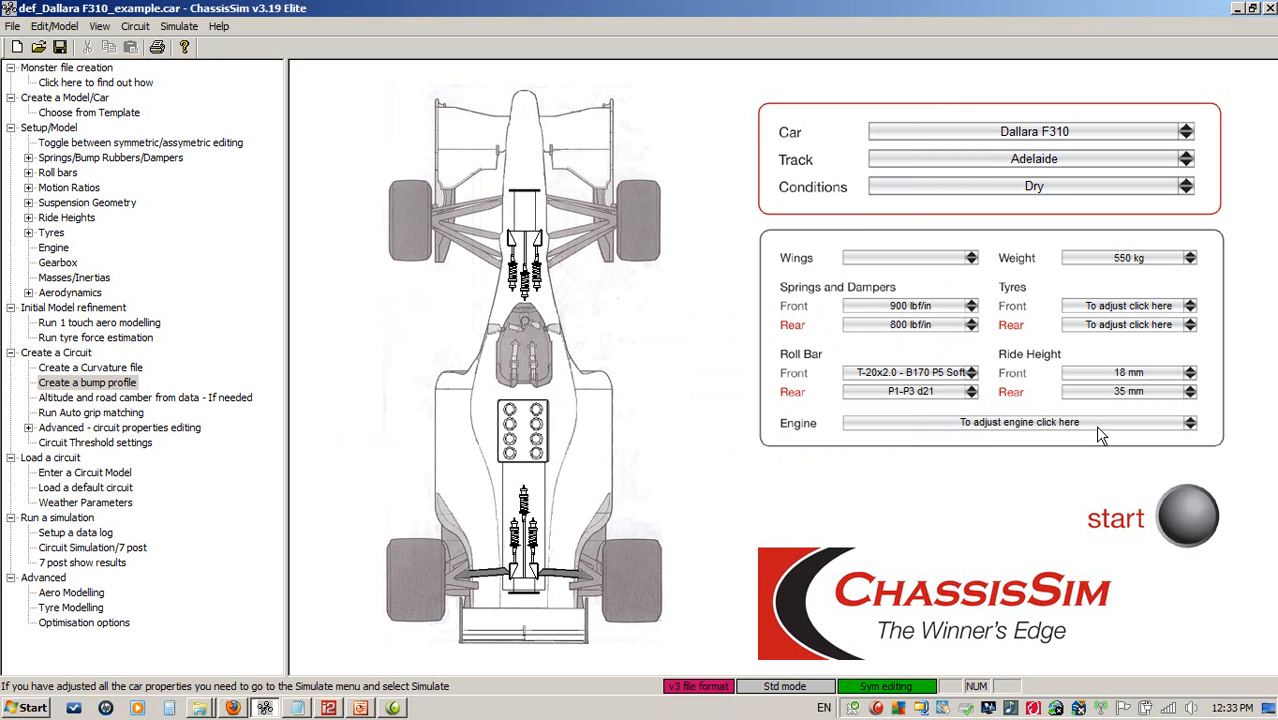
mouse_move(600, 643)
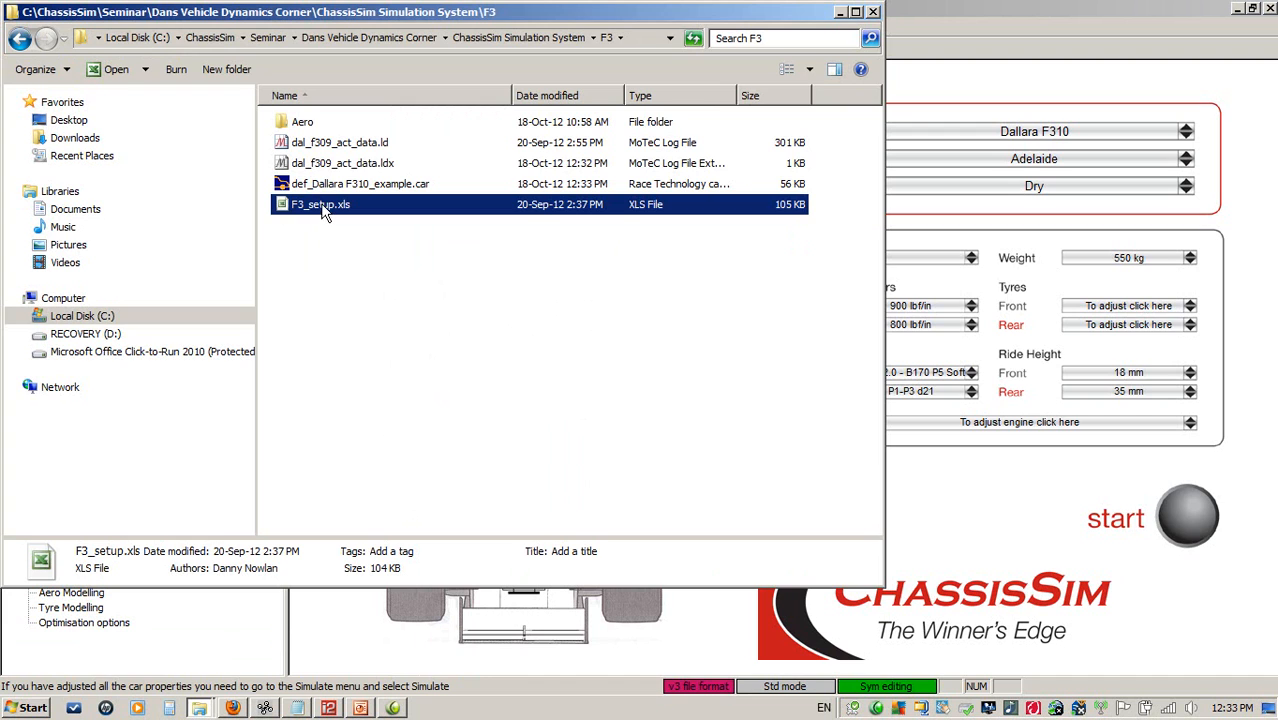
- Open F3_setup.xls in Excel to review the setup values
double_click(320, 204)
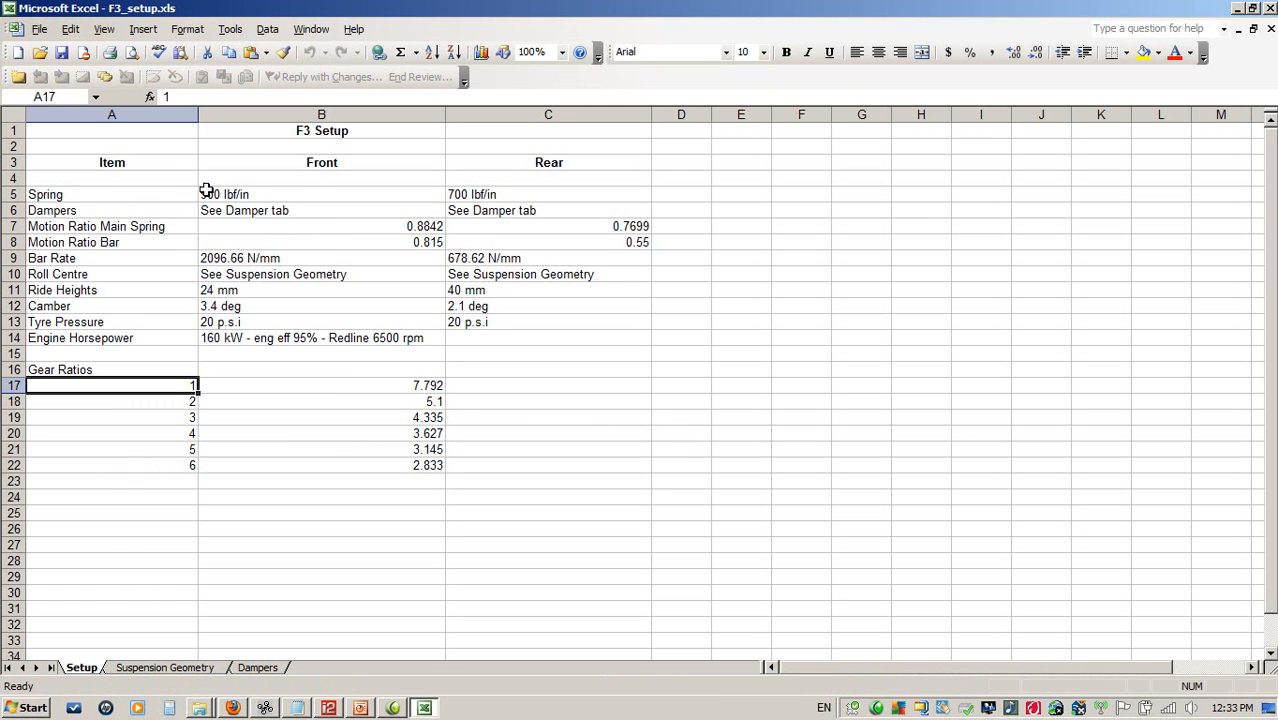
click(321, 194)
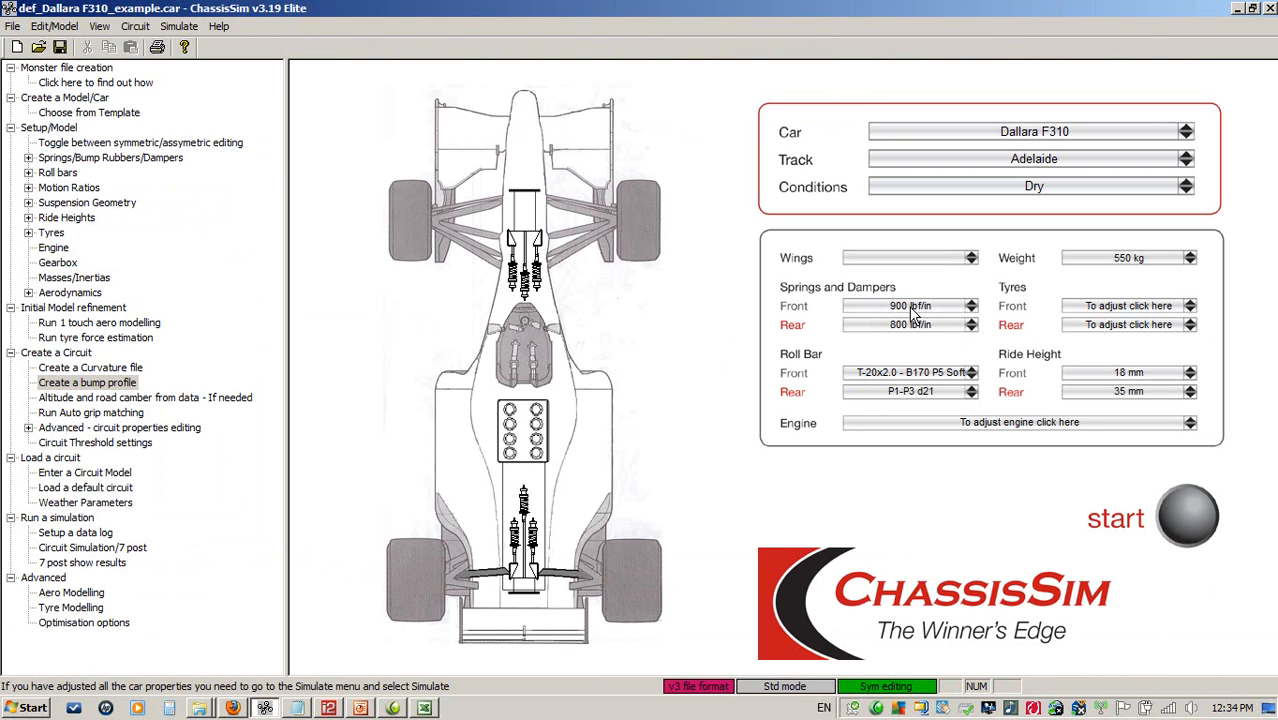
- Set the front spring rate to 122
click(910, 324)
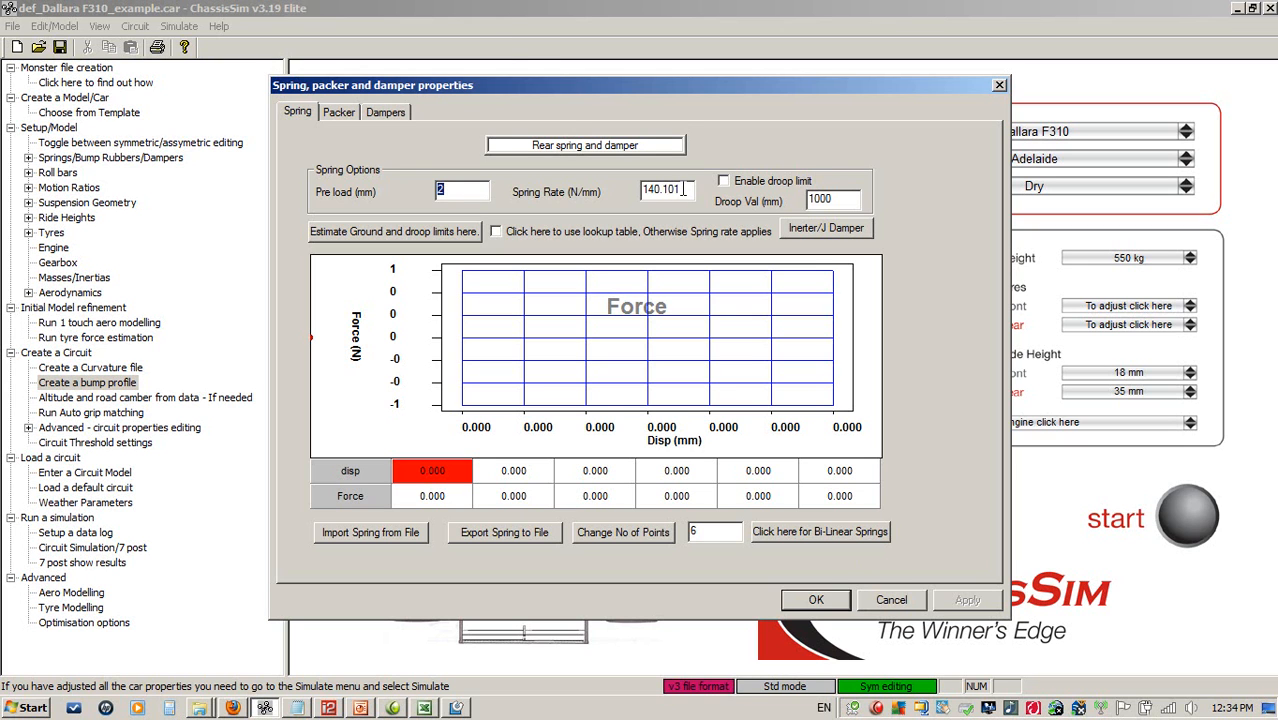
click(665, 189)
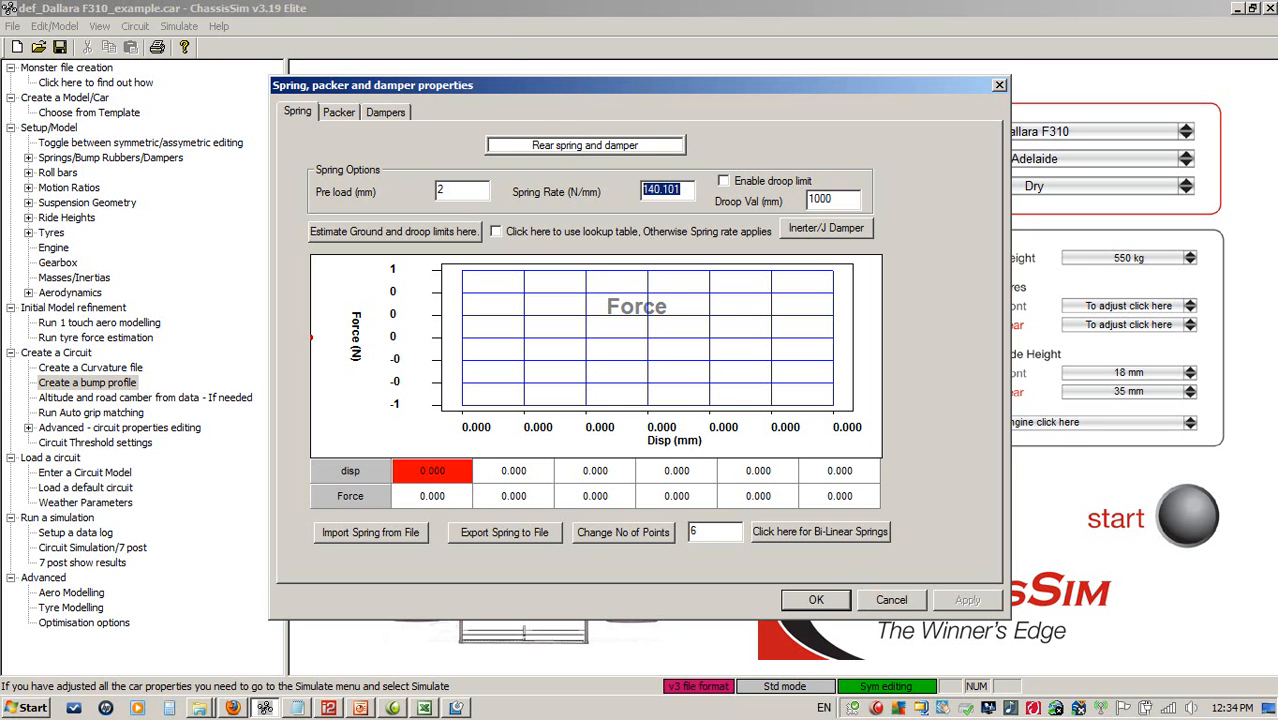
text(122)
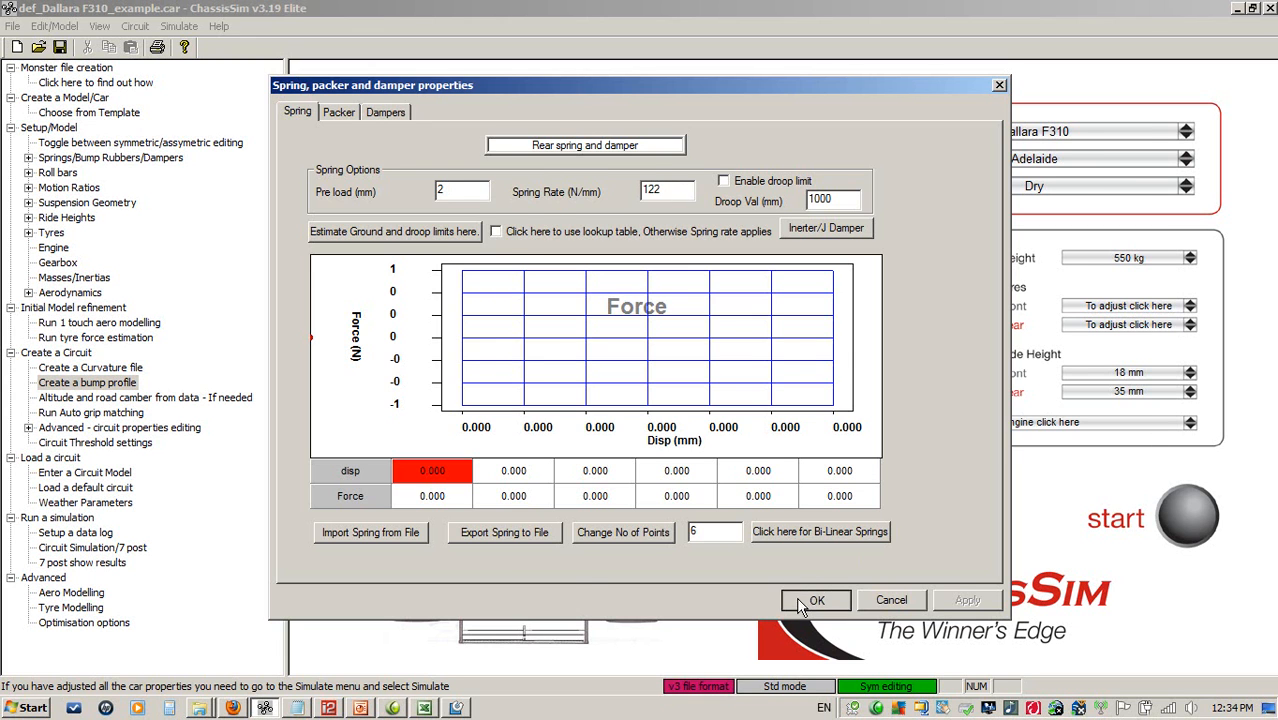
click(816, 600)
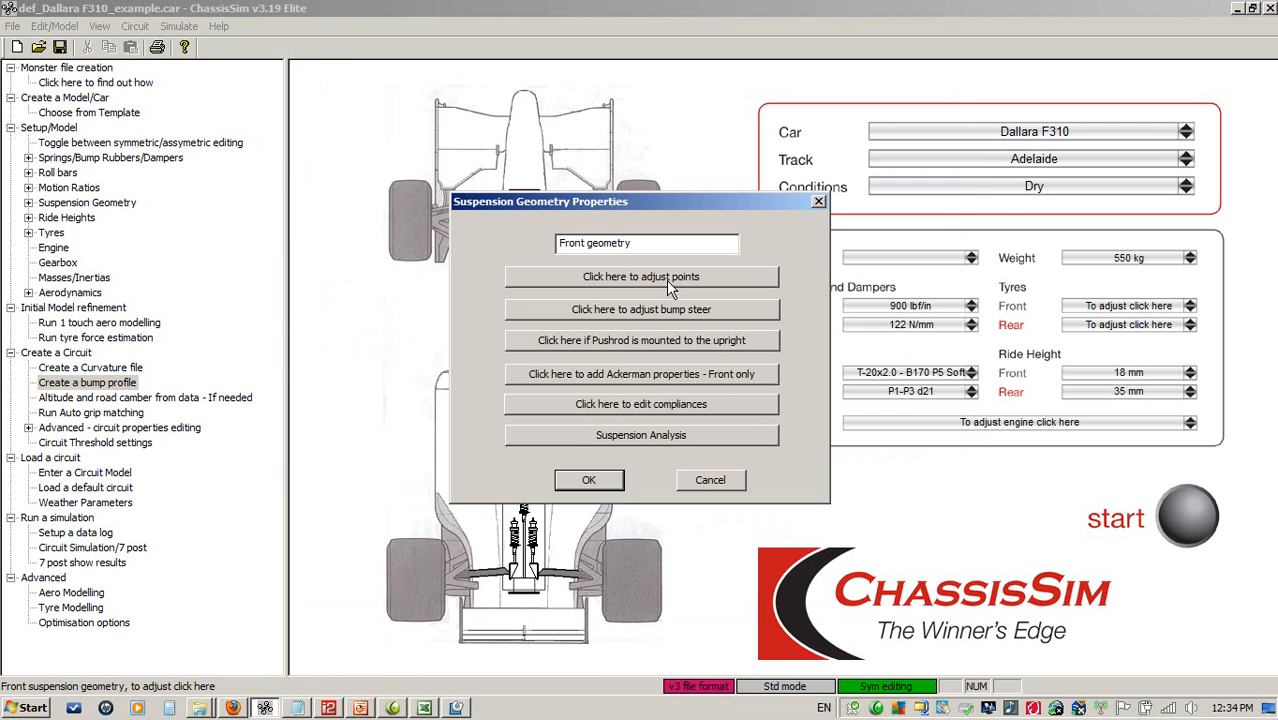
- Analyse the front pick-up points for roll centre and anti-dive, then cancel
click(641, 276)
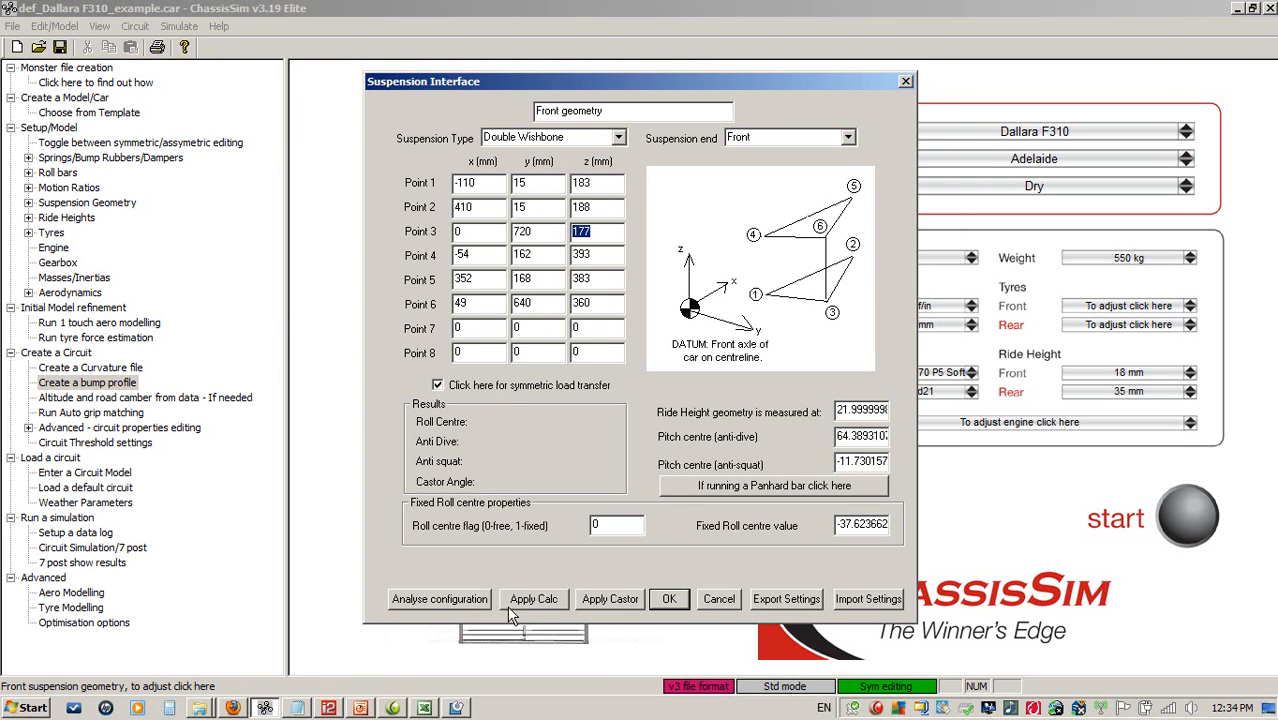
mouse_move(508, 438)
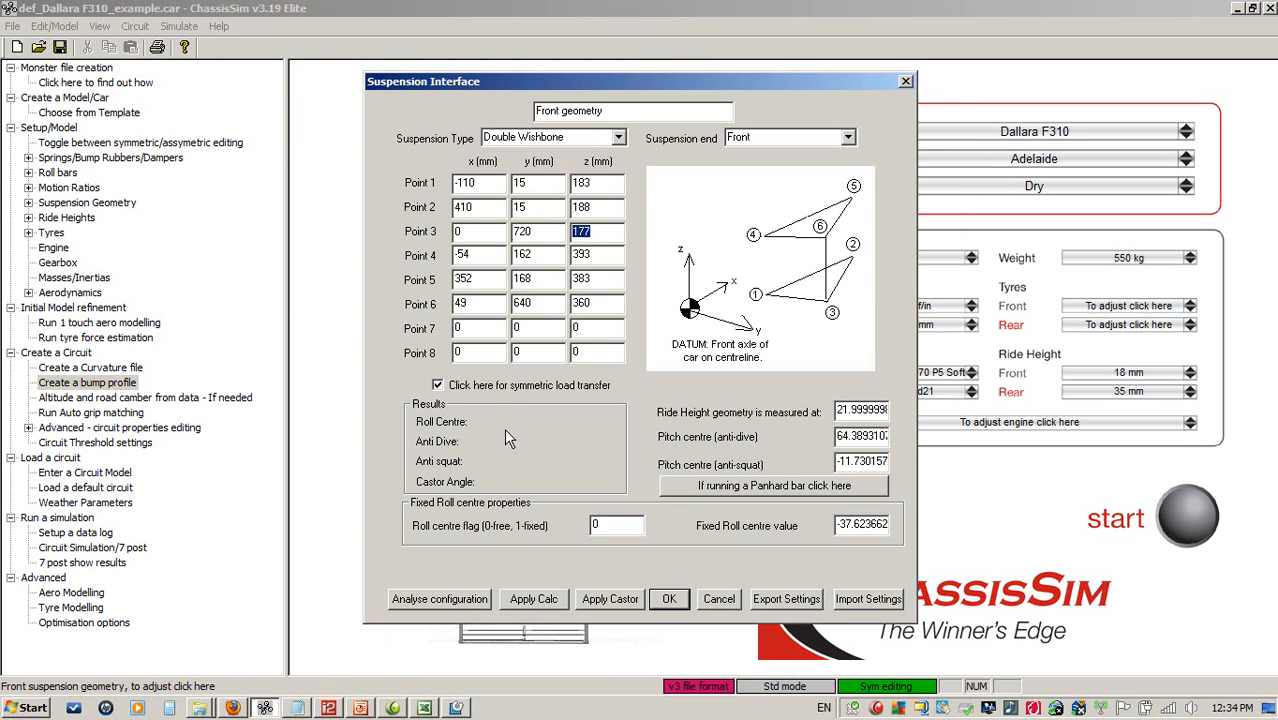
mouse_move(485, 447)
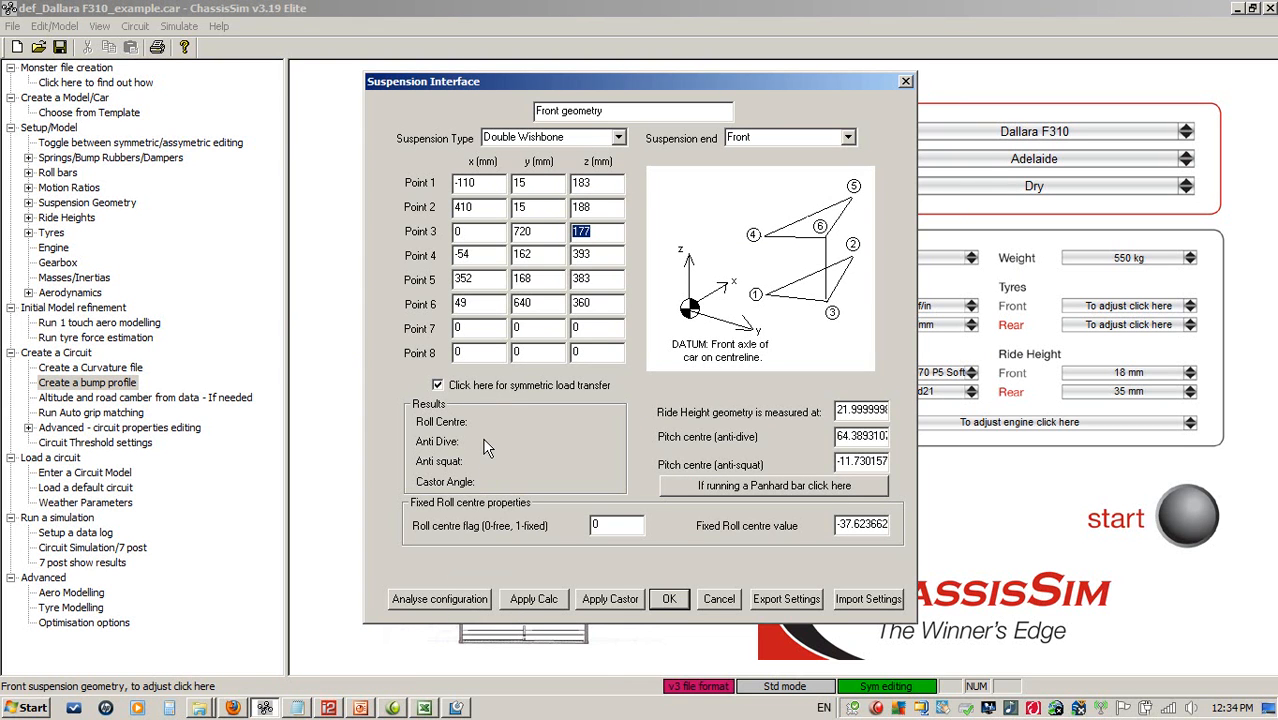
click(439, 599)
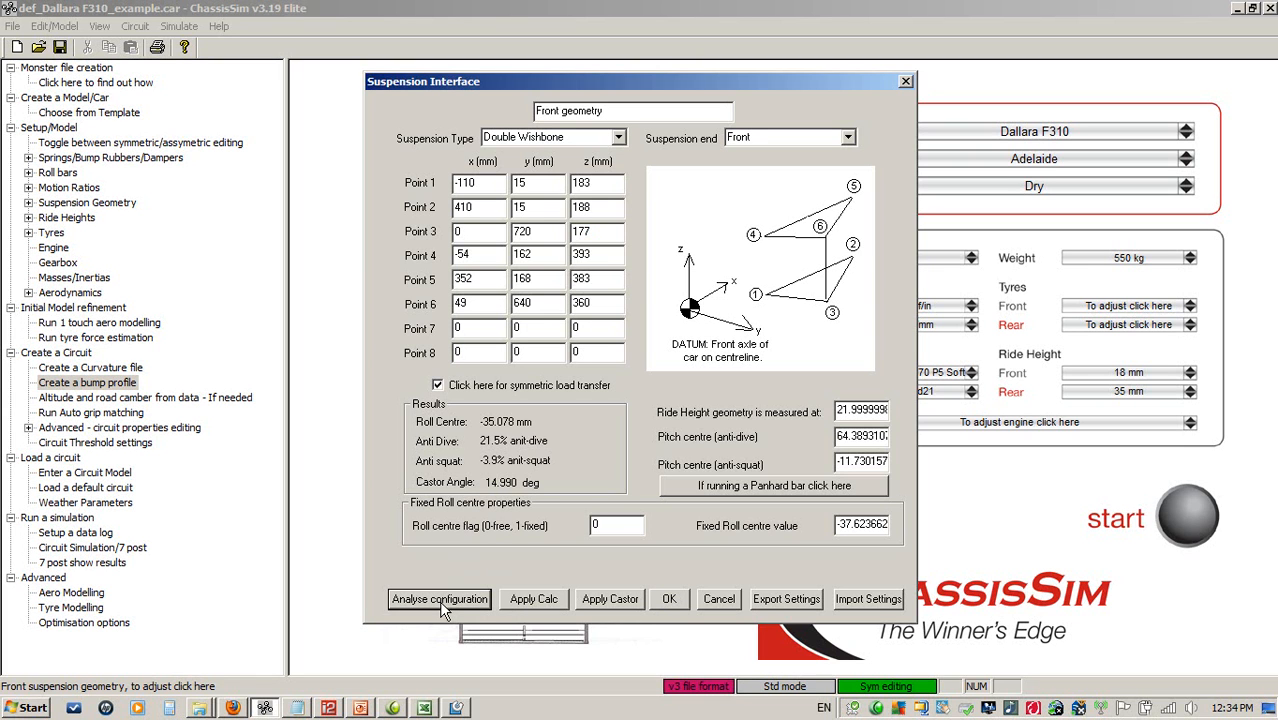
mouse_move(720, 610)
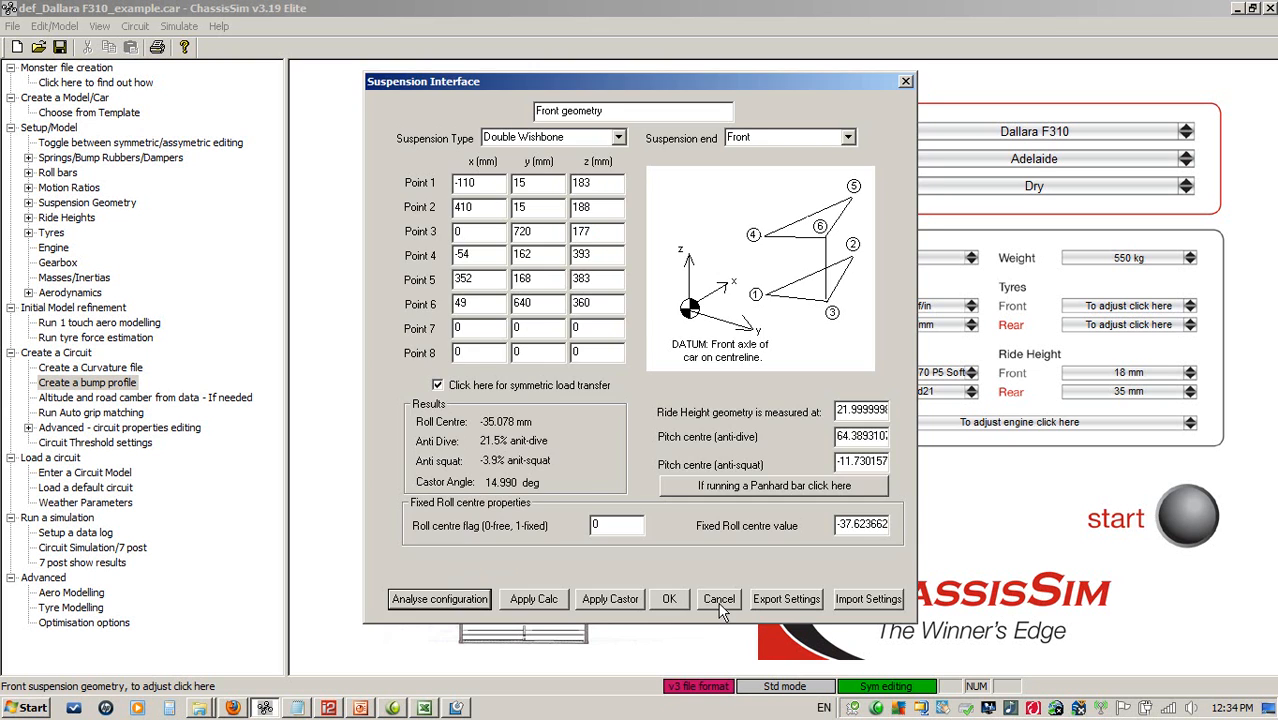
click(719, 599)
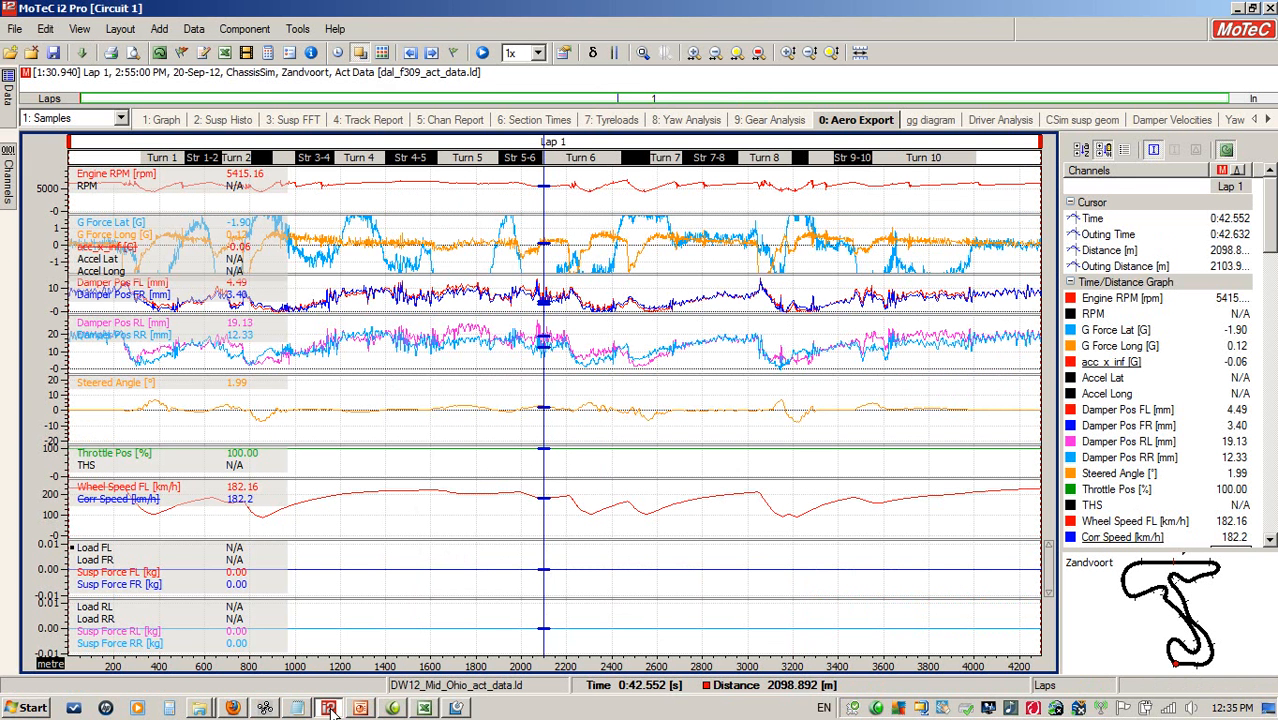
mouse_move(452, 418)
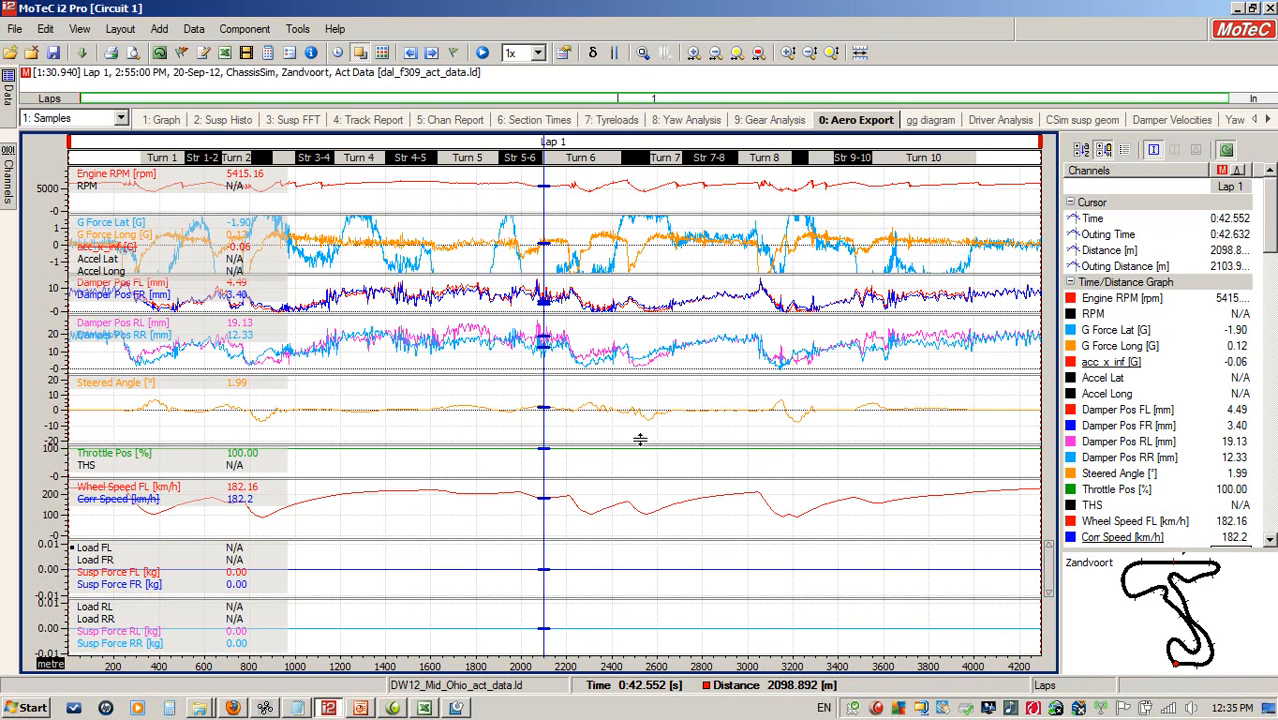
mouse_move(690, 507)
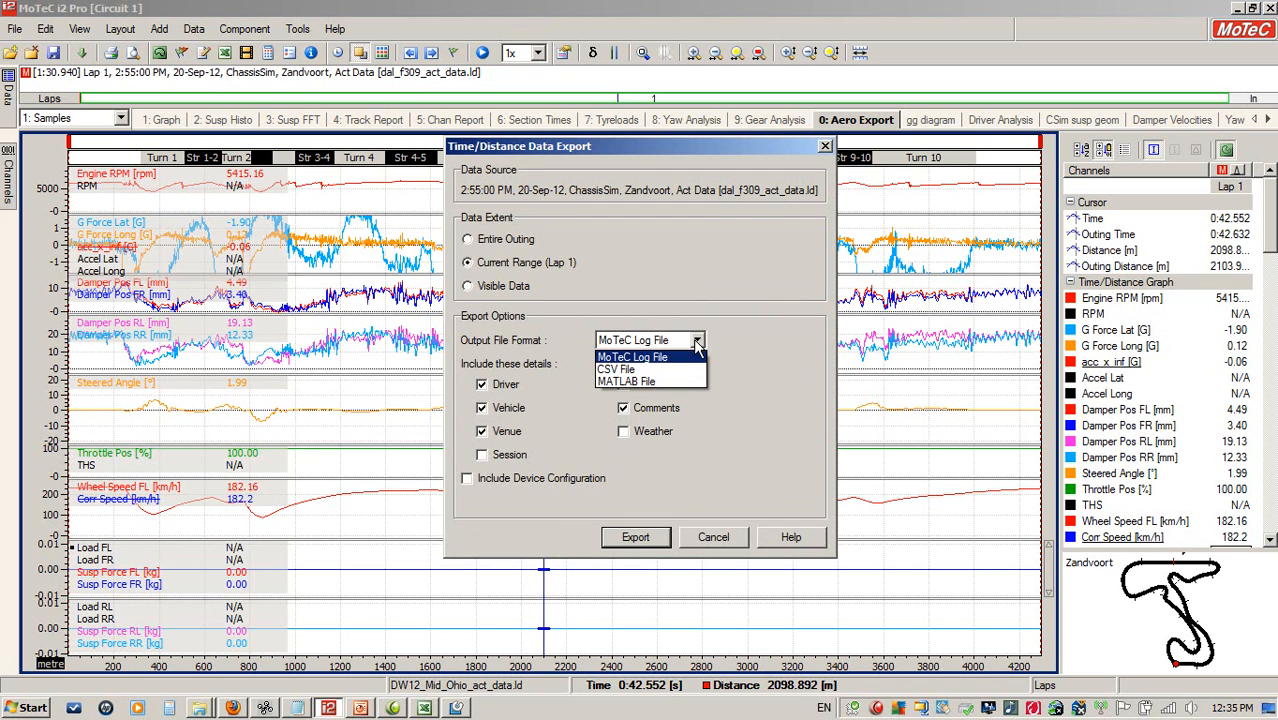
- Export lap data as CSV at 50 Hz, including distance data
click(616, 369)
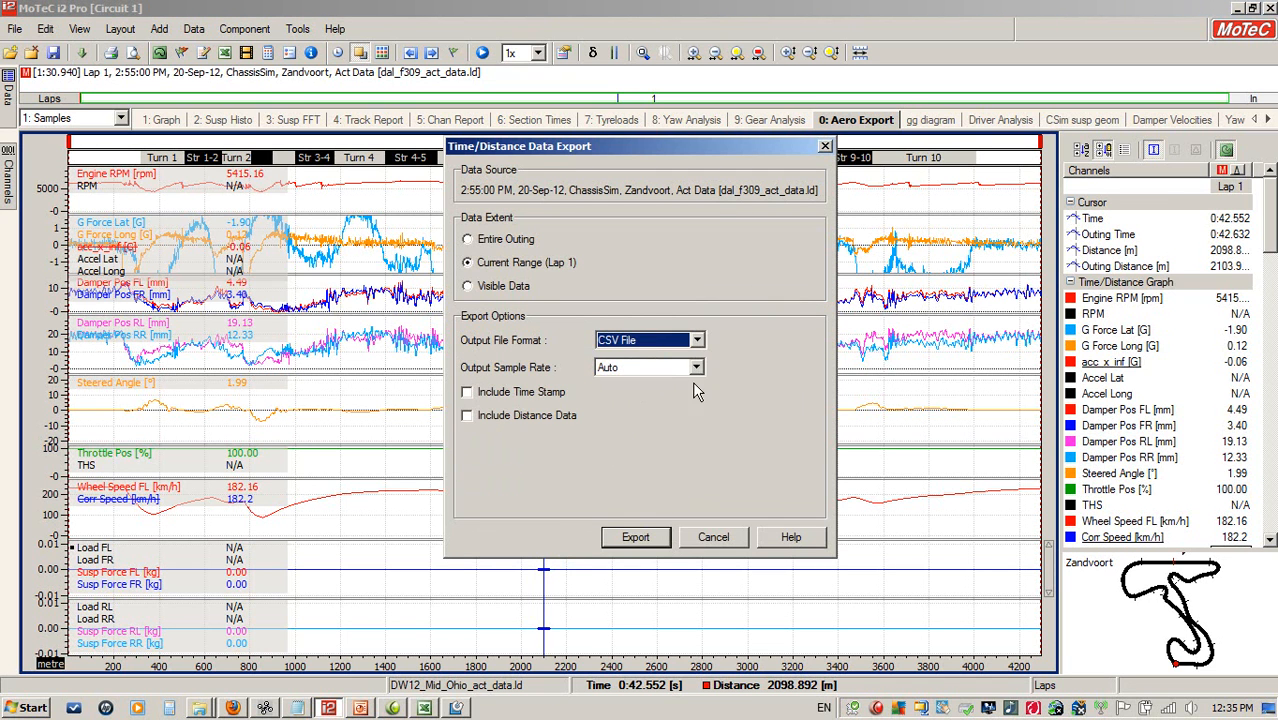
click(696, 367)
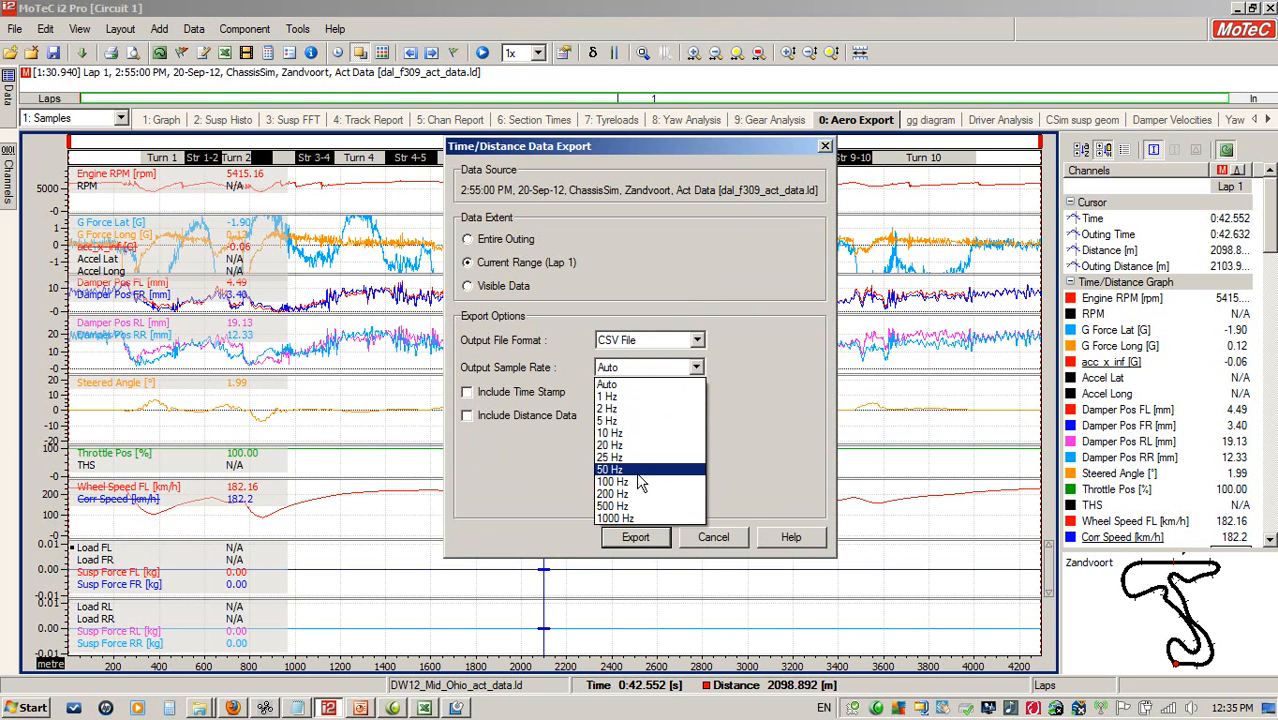
click(610, 470)
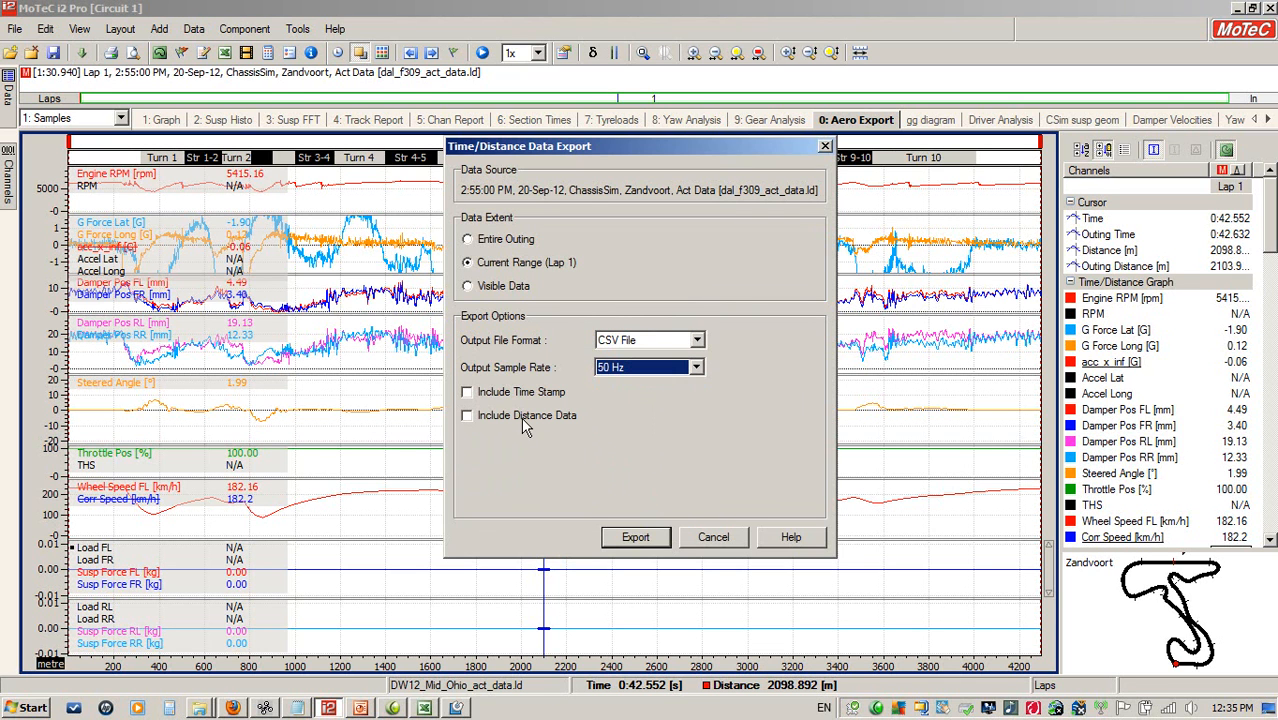
click(466, 415)
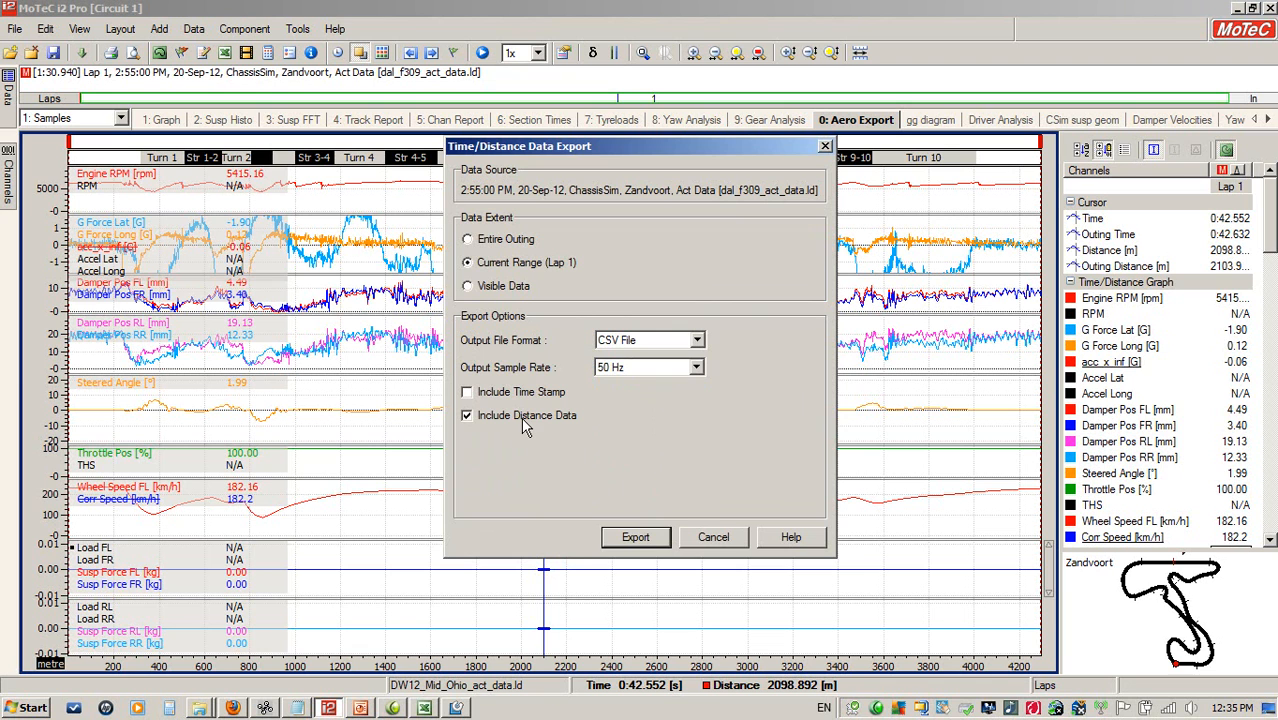
mouse_move(625, 535)
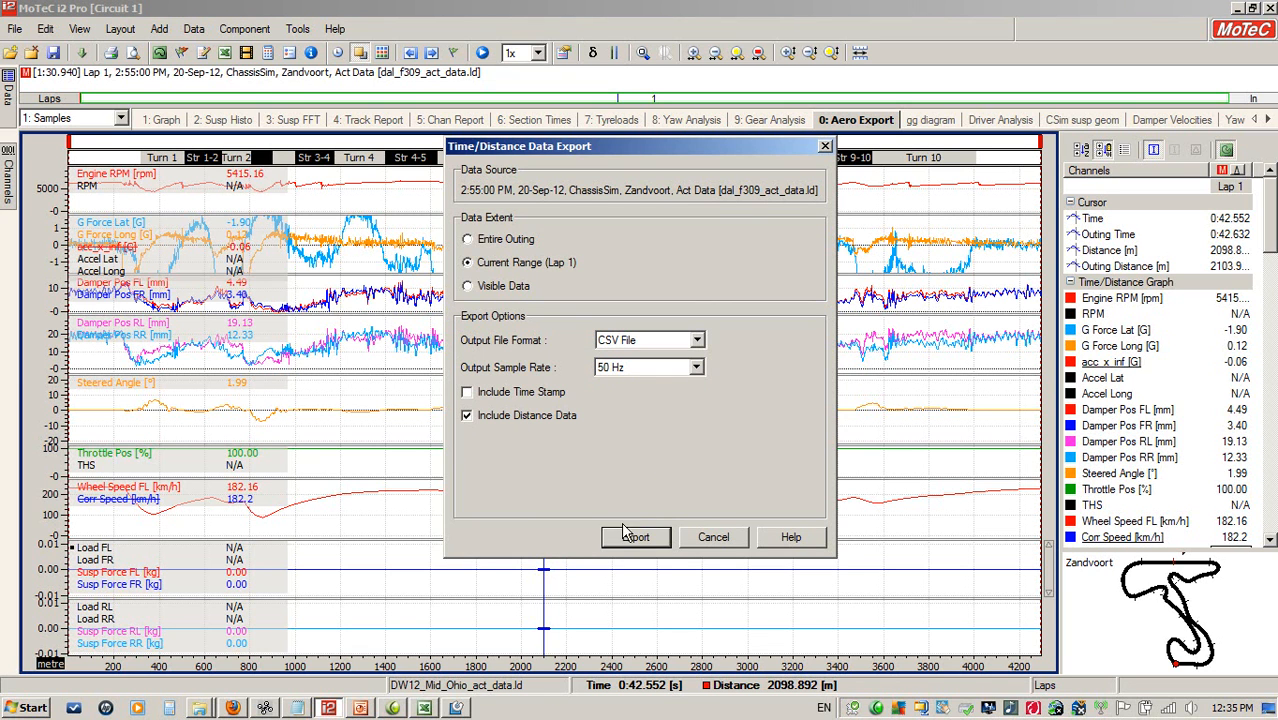
click(635, 537)
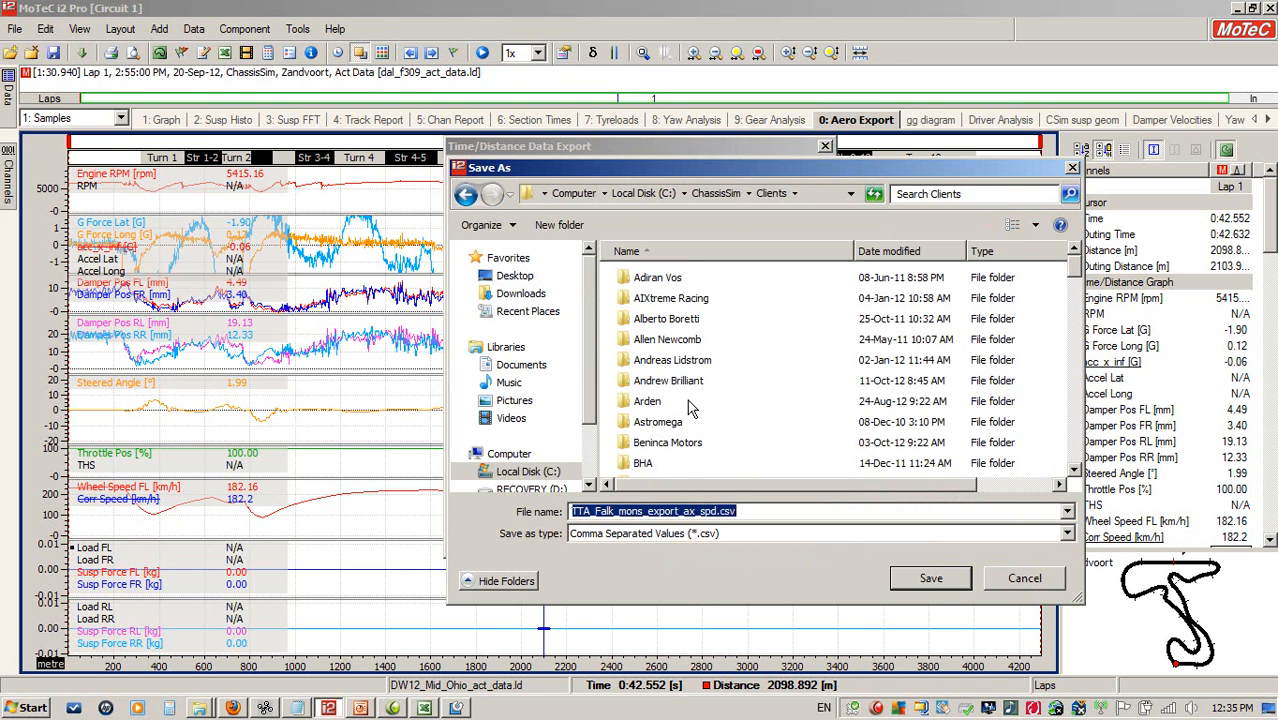
- Save the export as F3_monster_export.csv in the ChassisSim Simulation System F3 folder
click(716, 193)
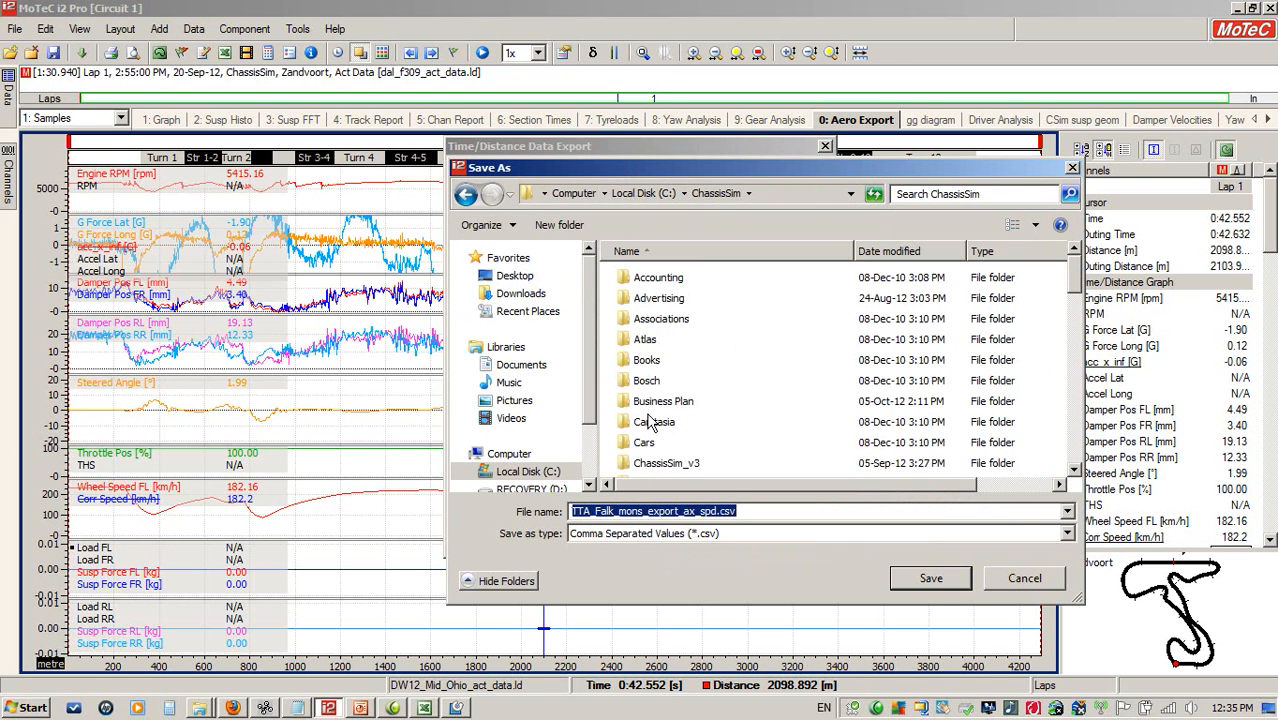
double_click(666, 463)
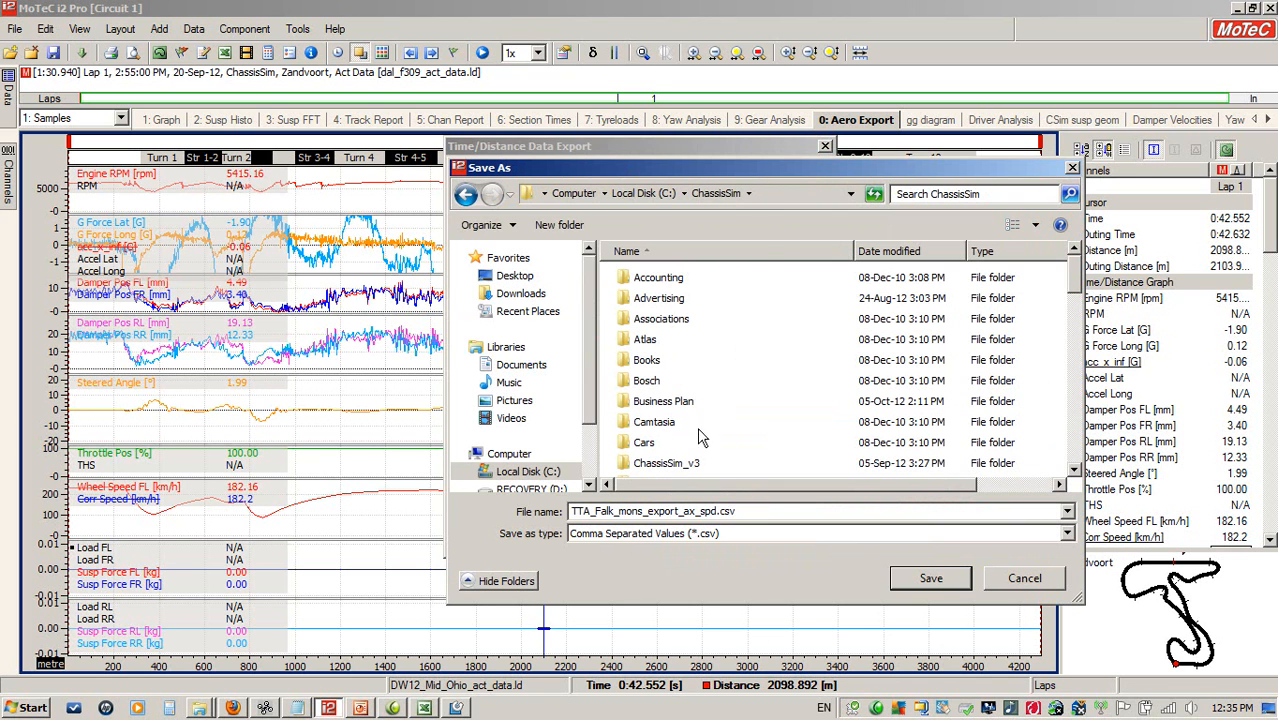
scroll(down, 3)
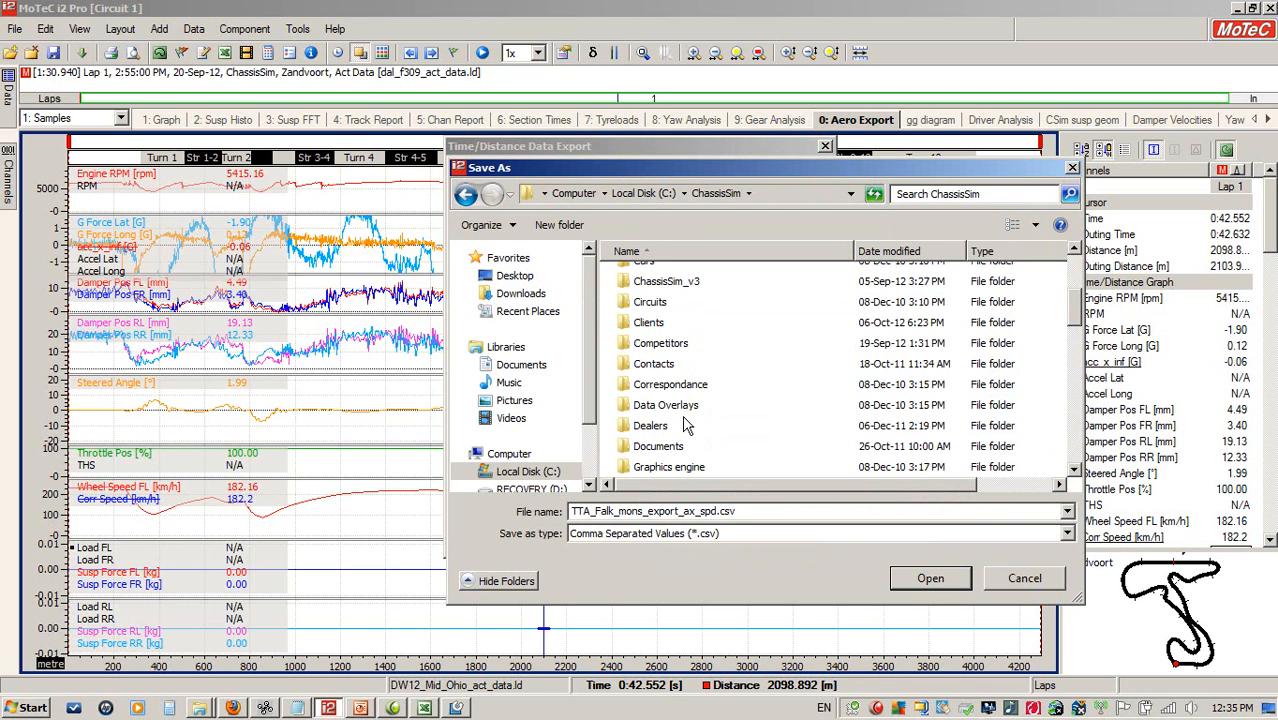
mouse_move(678, 418)
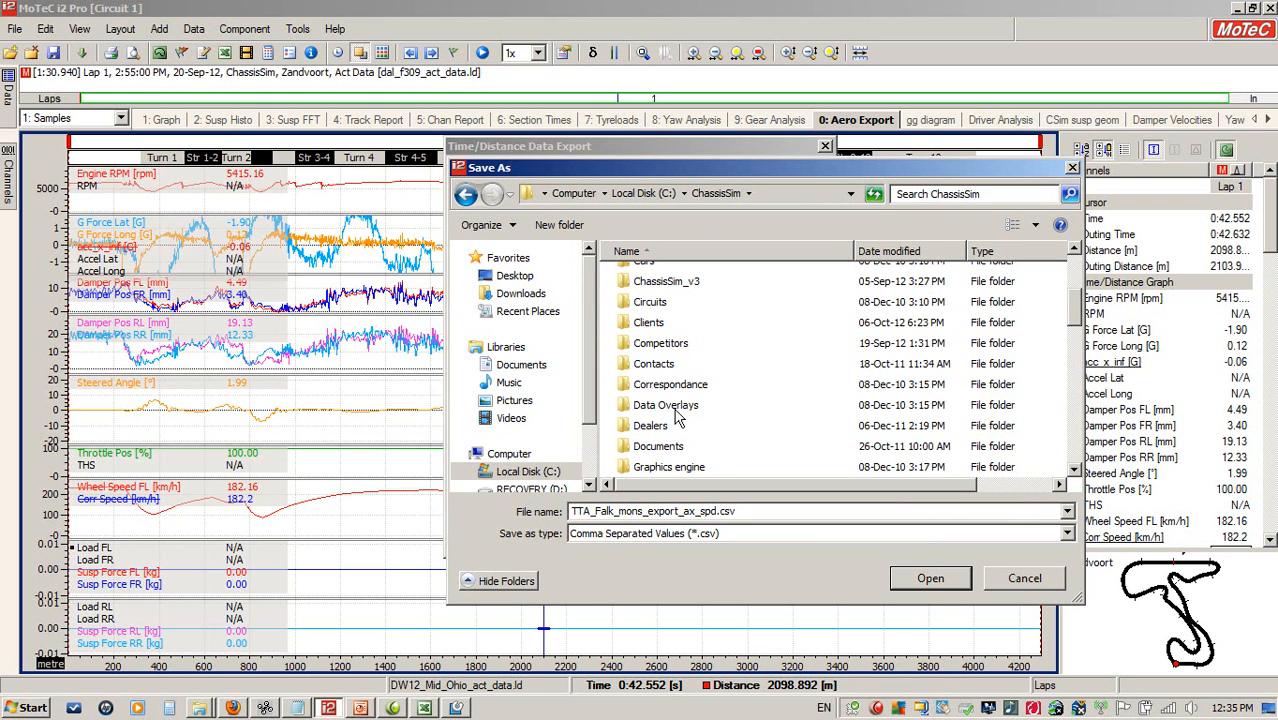
scroll(down, 3)
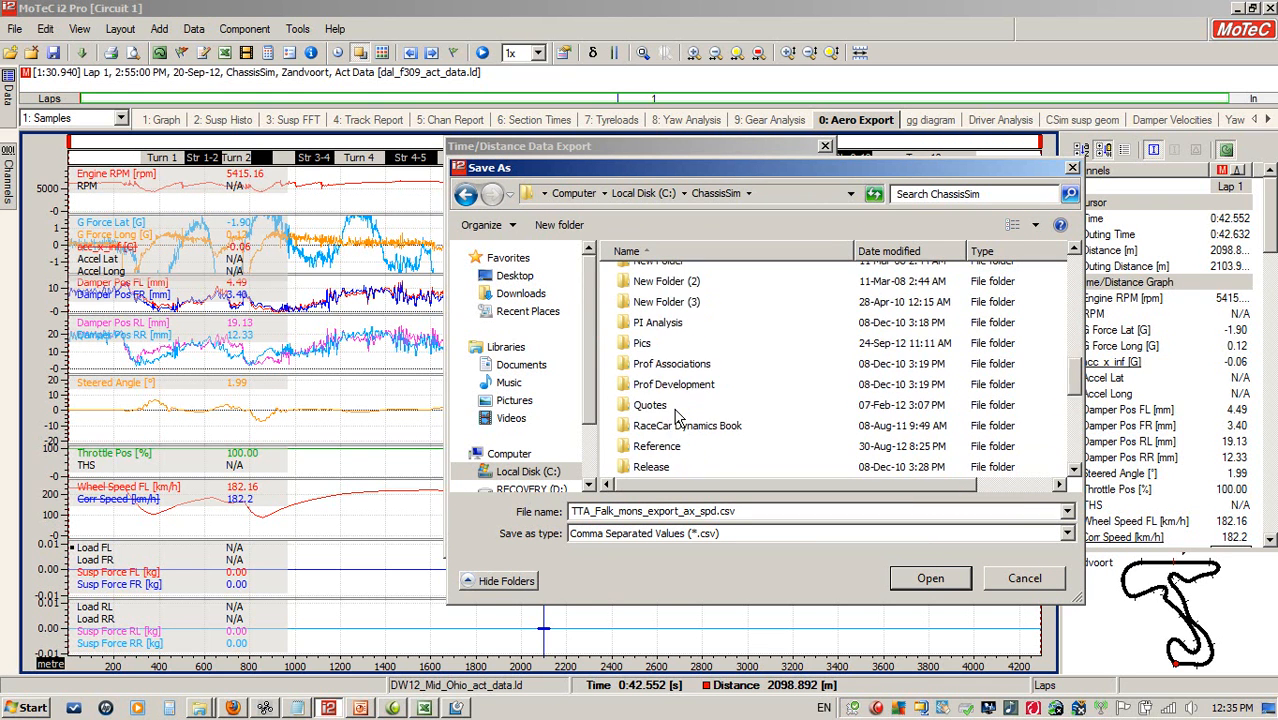
scroll(down, 3)
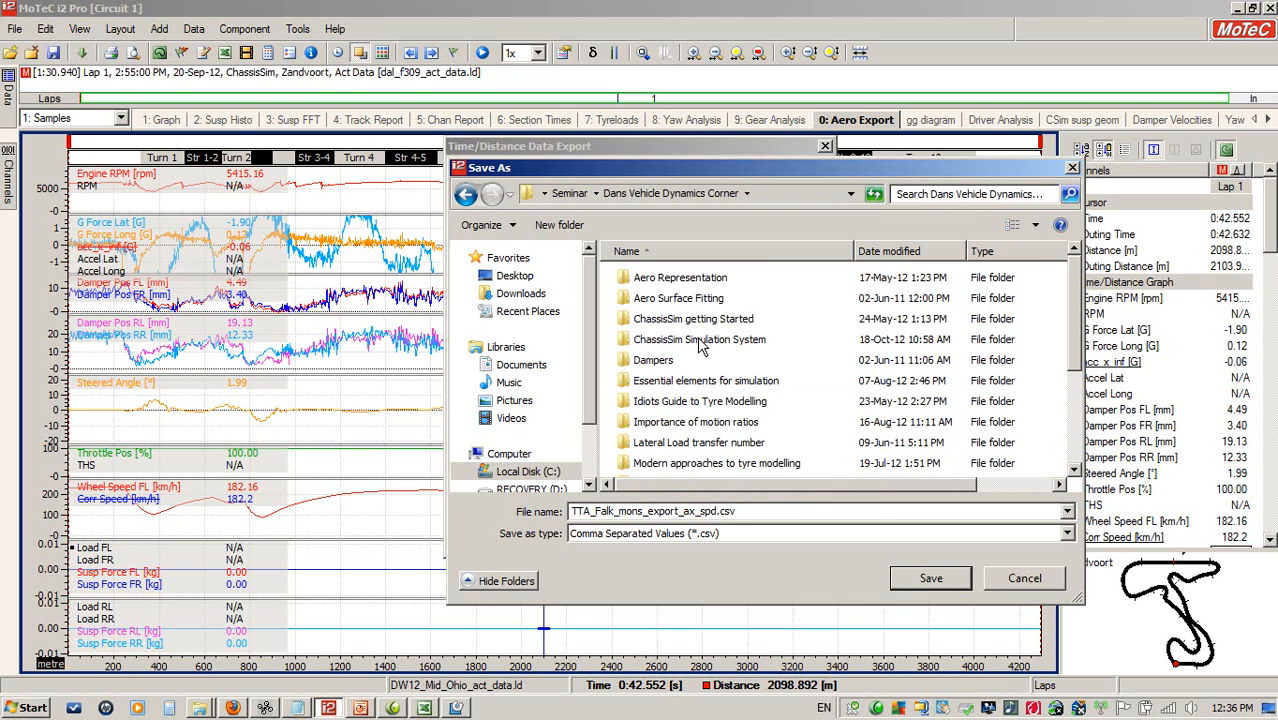
double_click(699, 339)
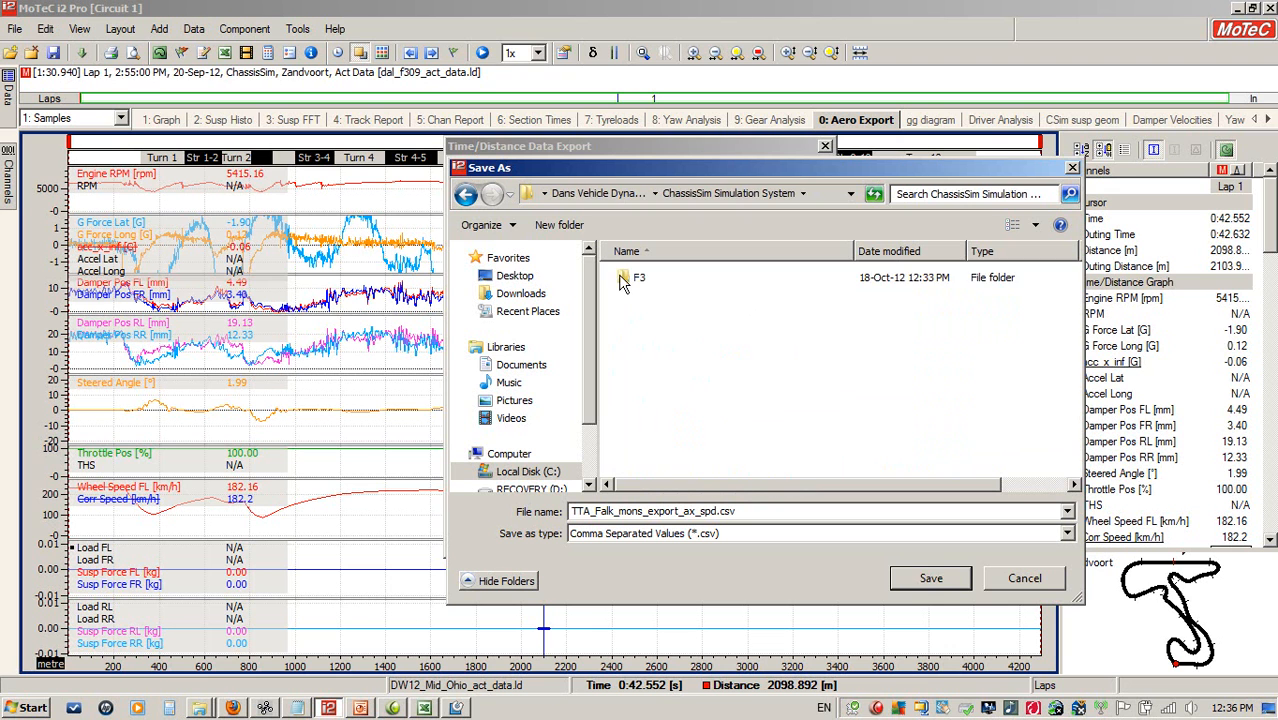
double_click(640, 277)
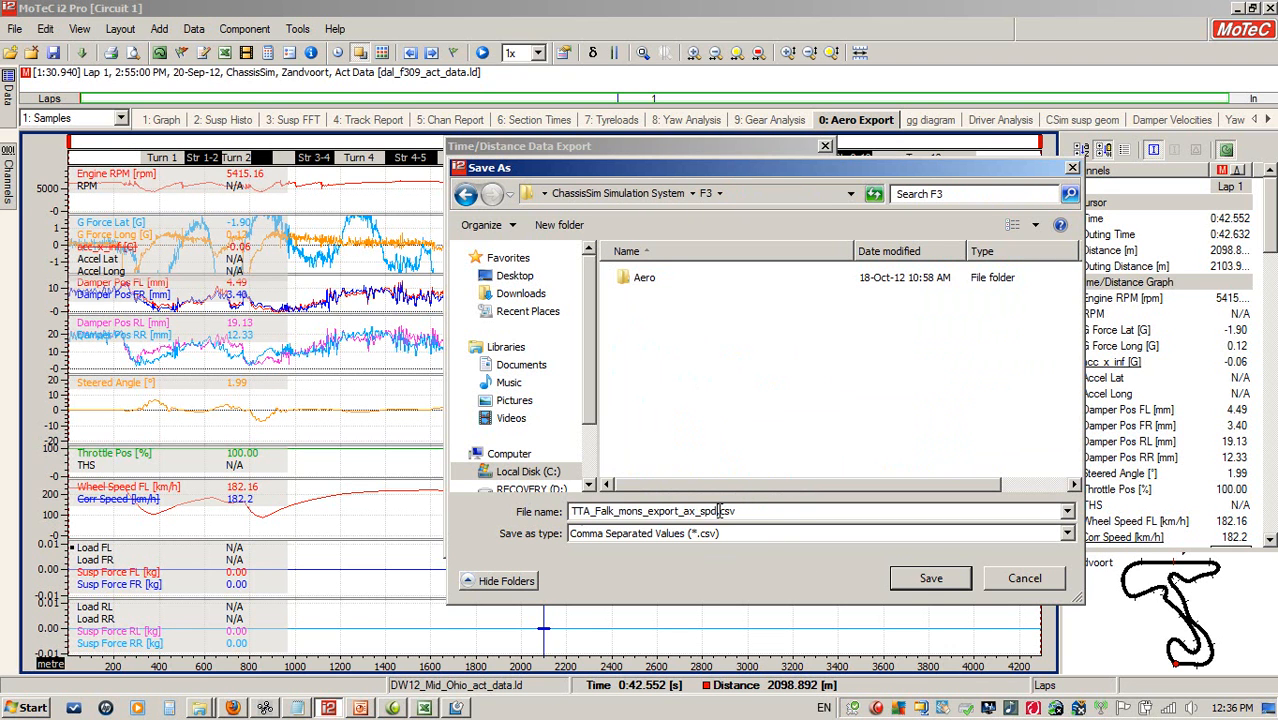
key(ctrl+a)
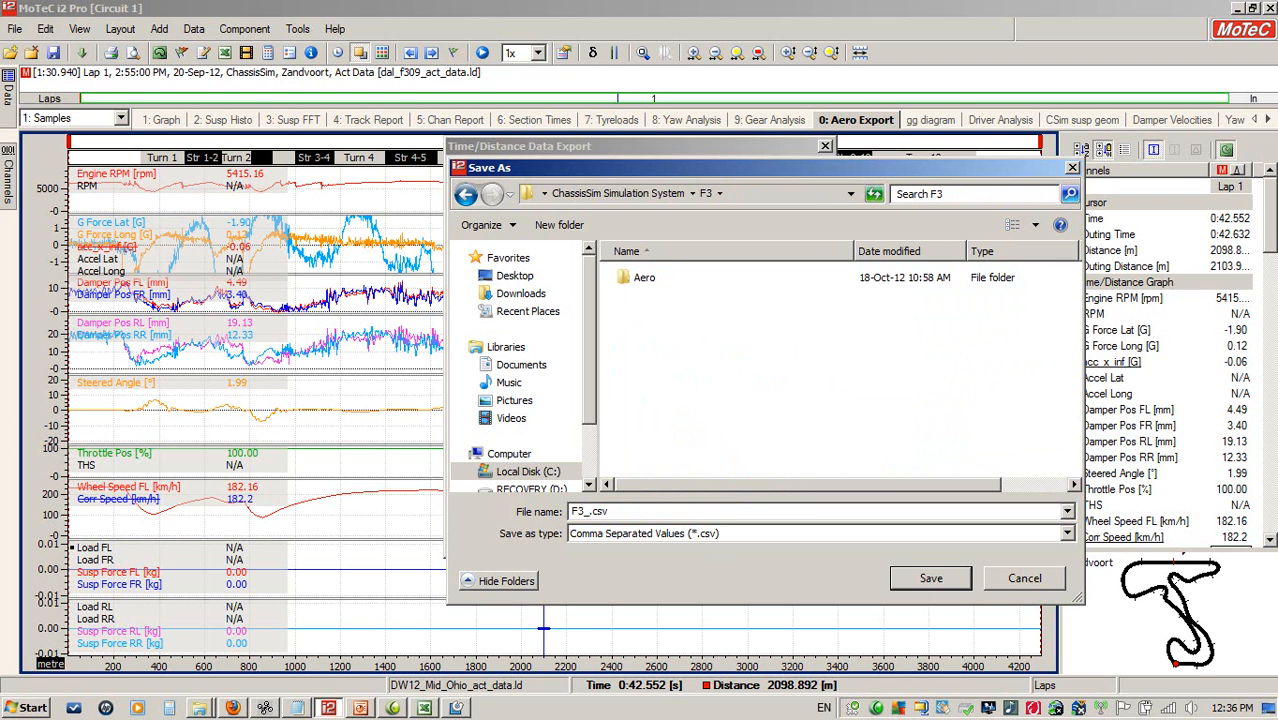
text(monster_e)
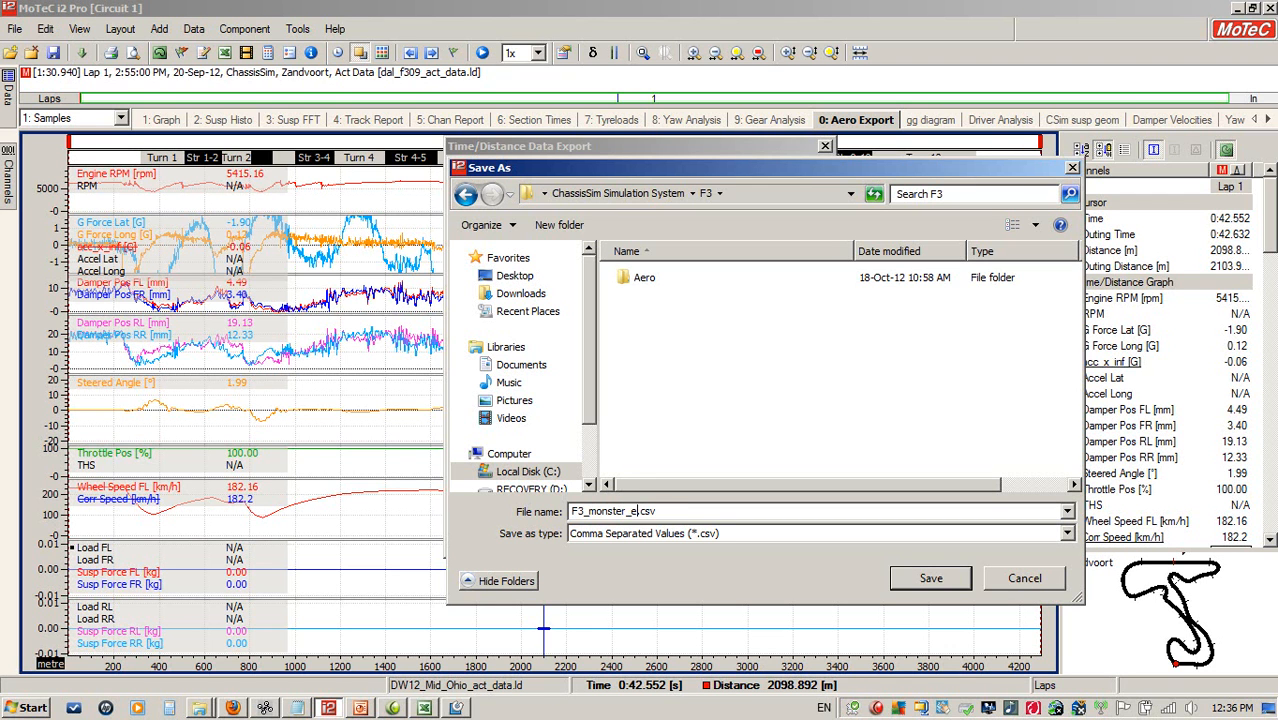
text(xport)
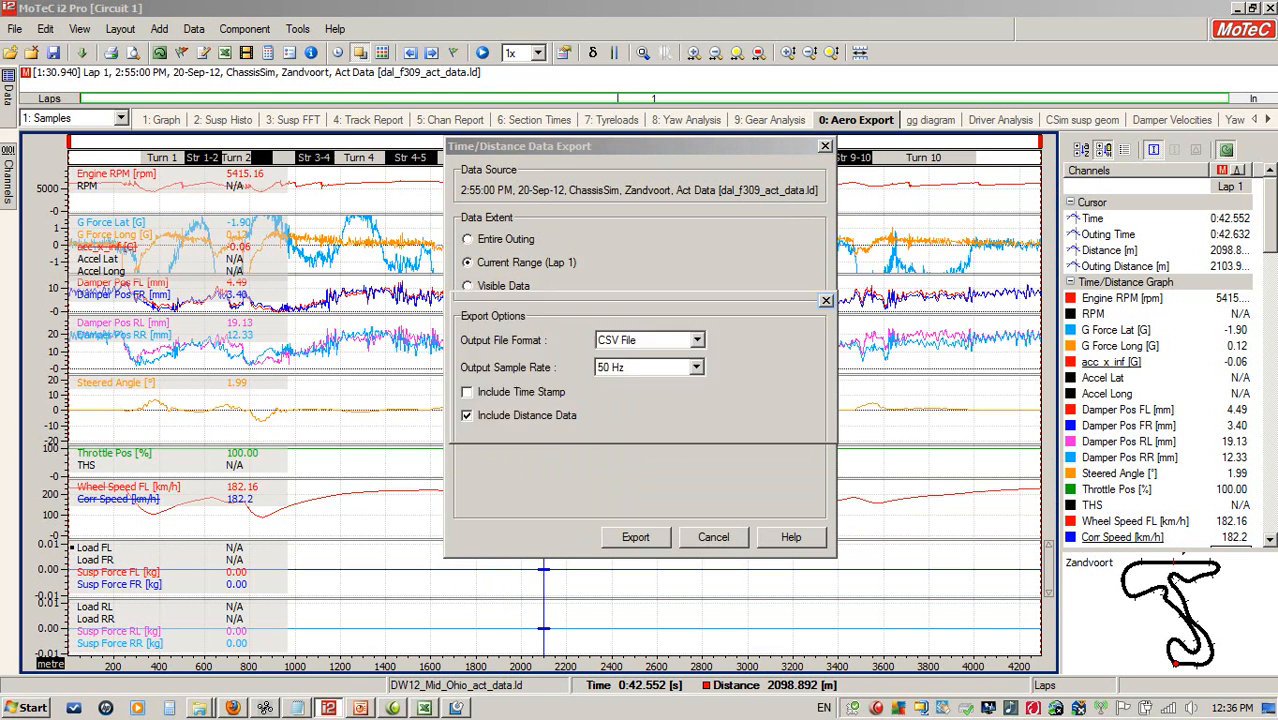
click(714, 537)
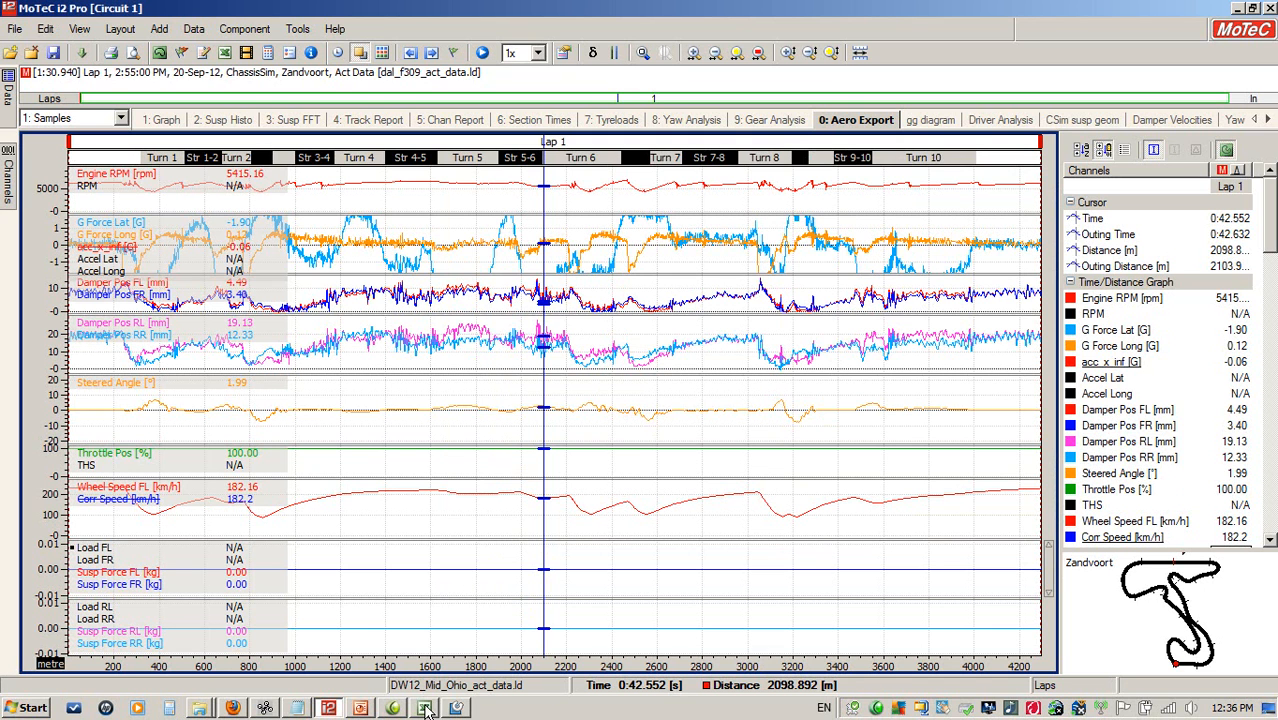
mouse_move(425, 708)
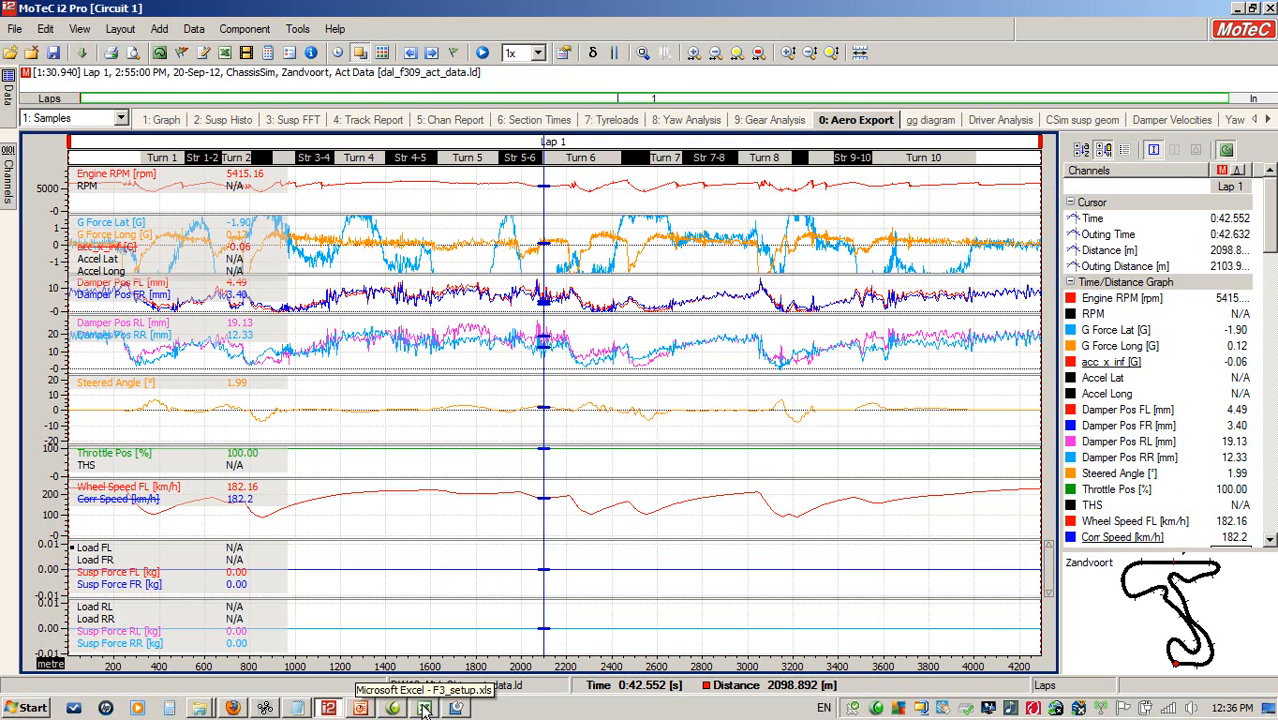
- In Excel's Open dialog, browse C:\ChassisSim to the F3 folder, listing All Files (*.*)
click(423, 708)
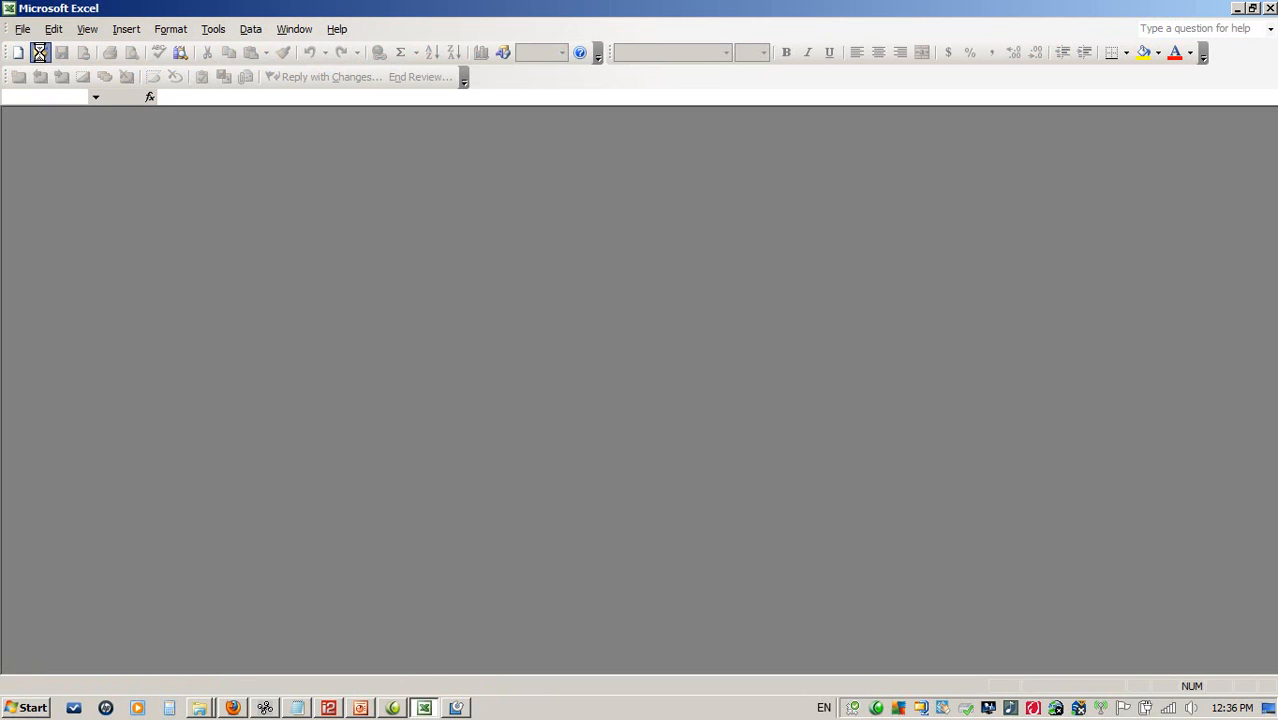
click(40, 52)
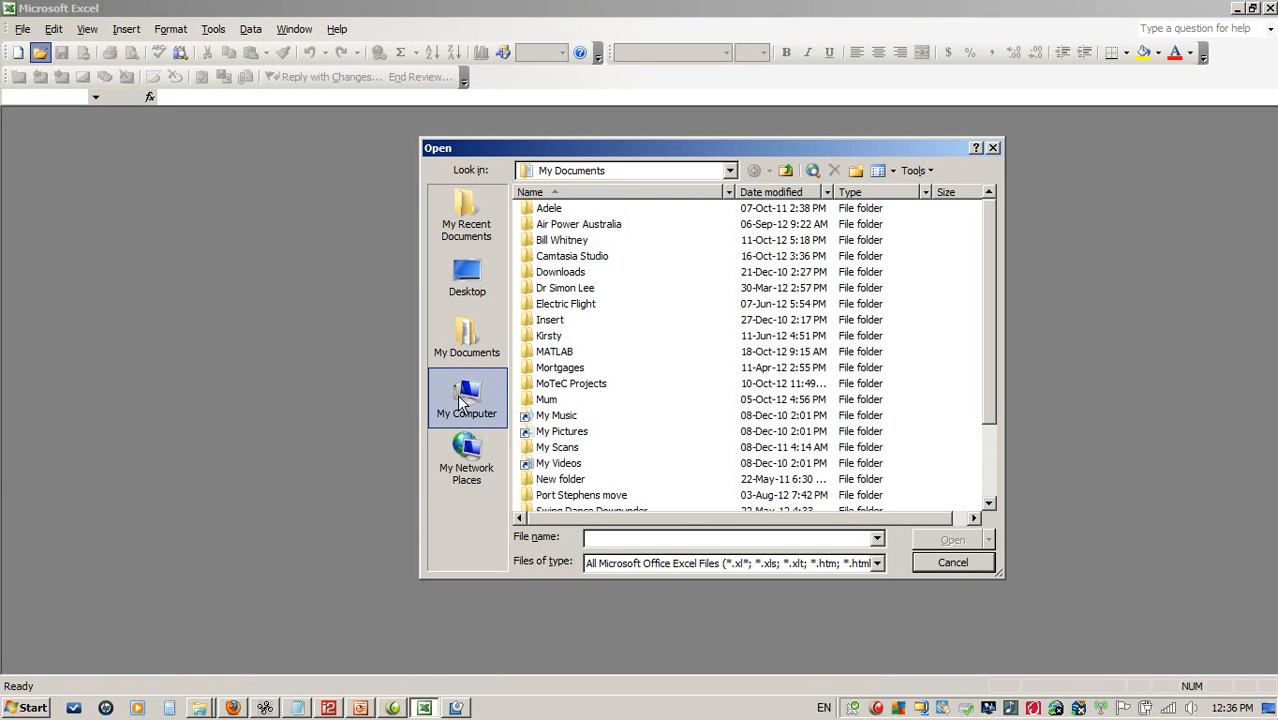
click(466, 397)
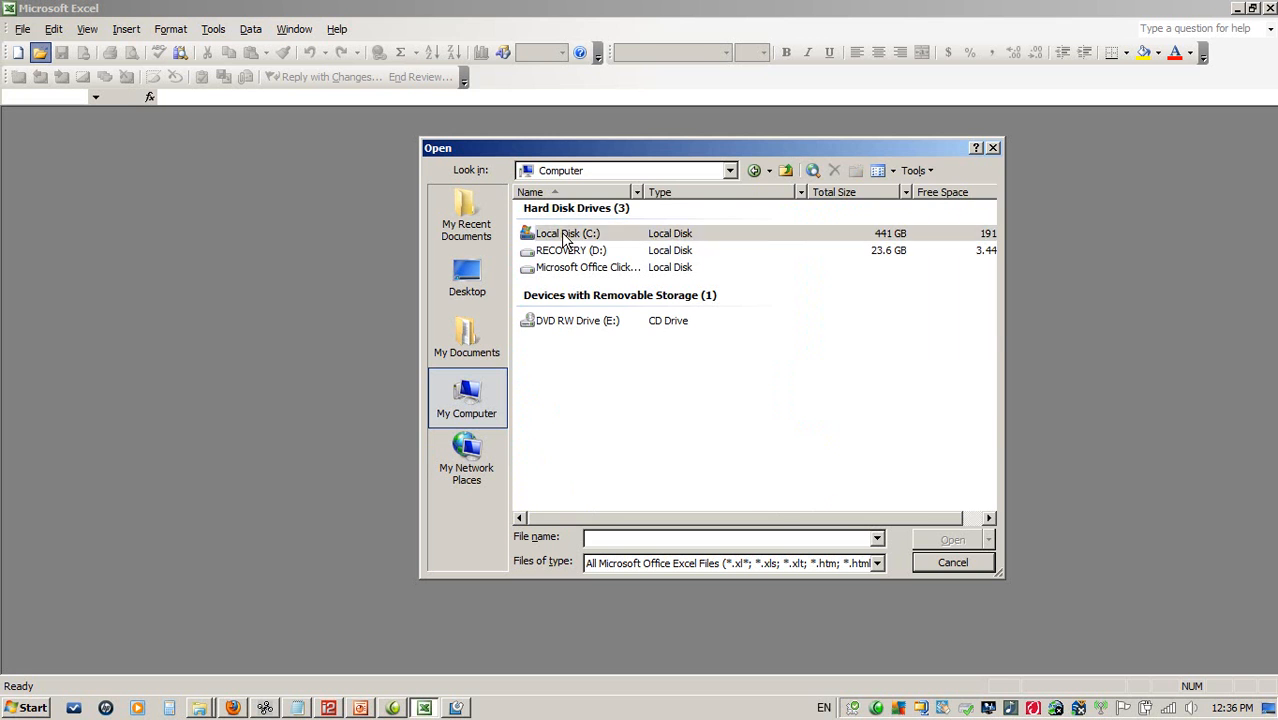
double_click(567, 233)
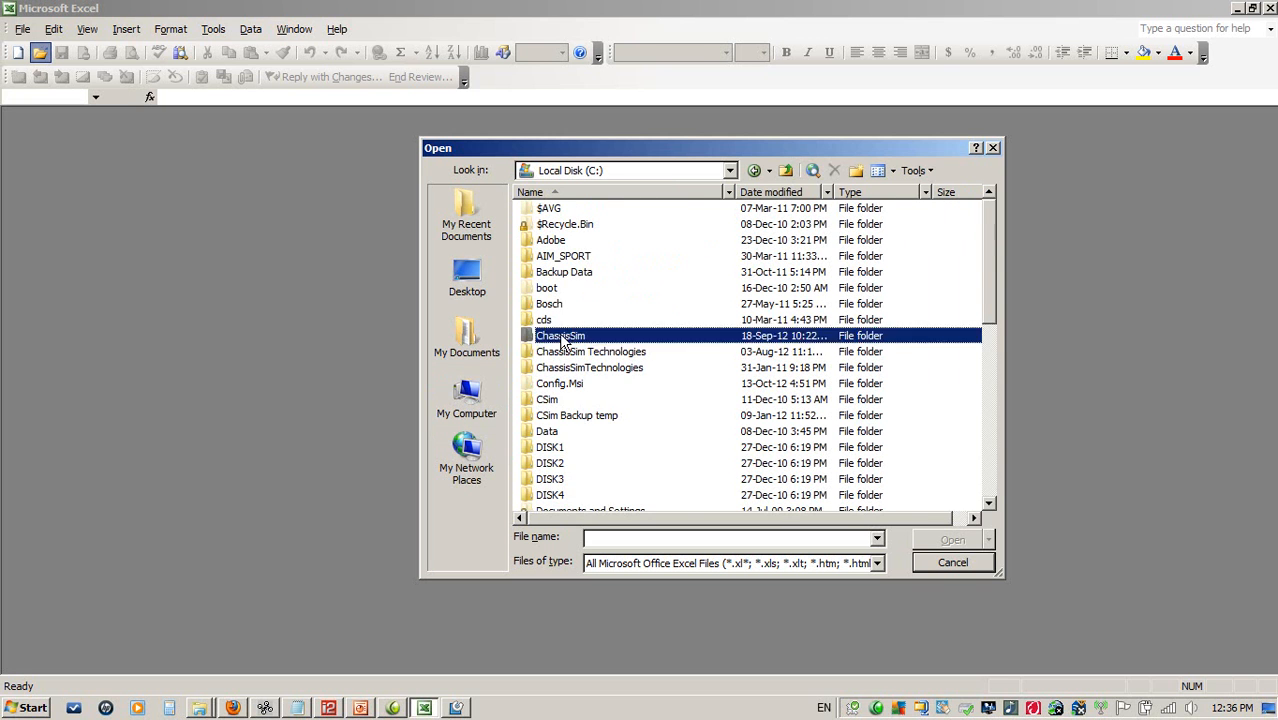
double_click(560, 335)
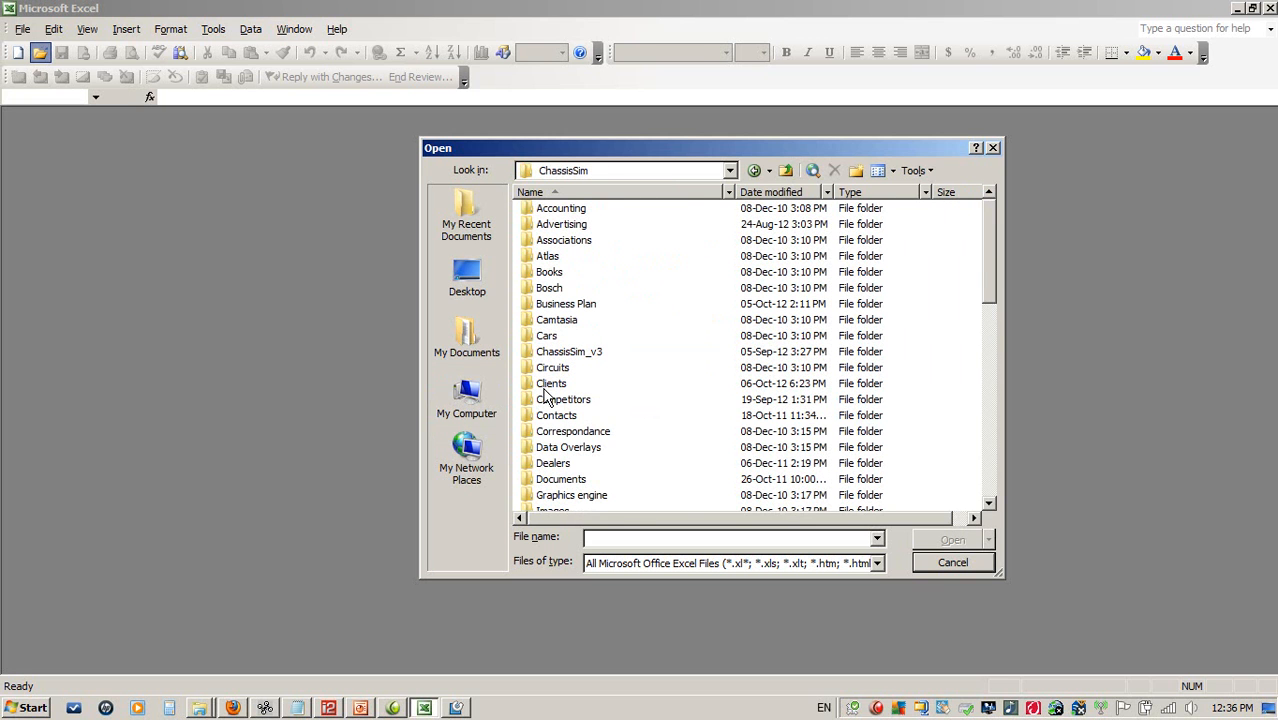
mouse_move(564, 399)
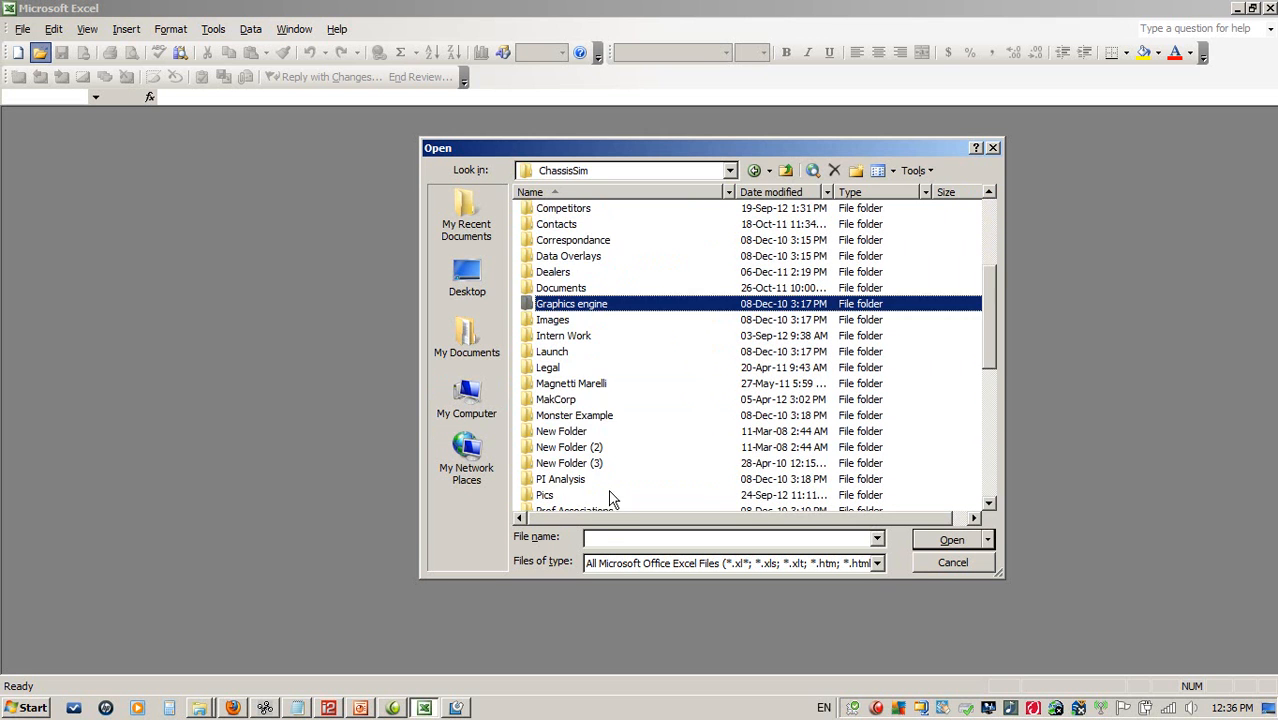
scroll(down, 3)
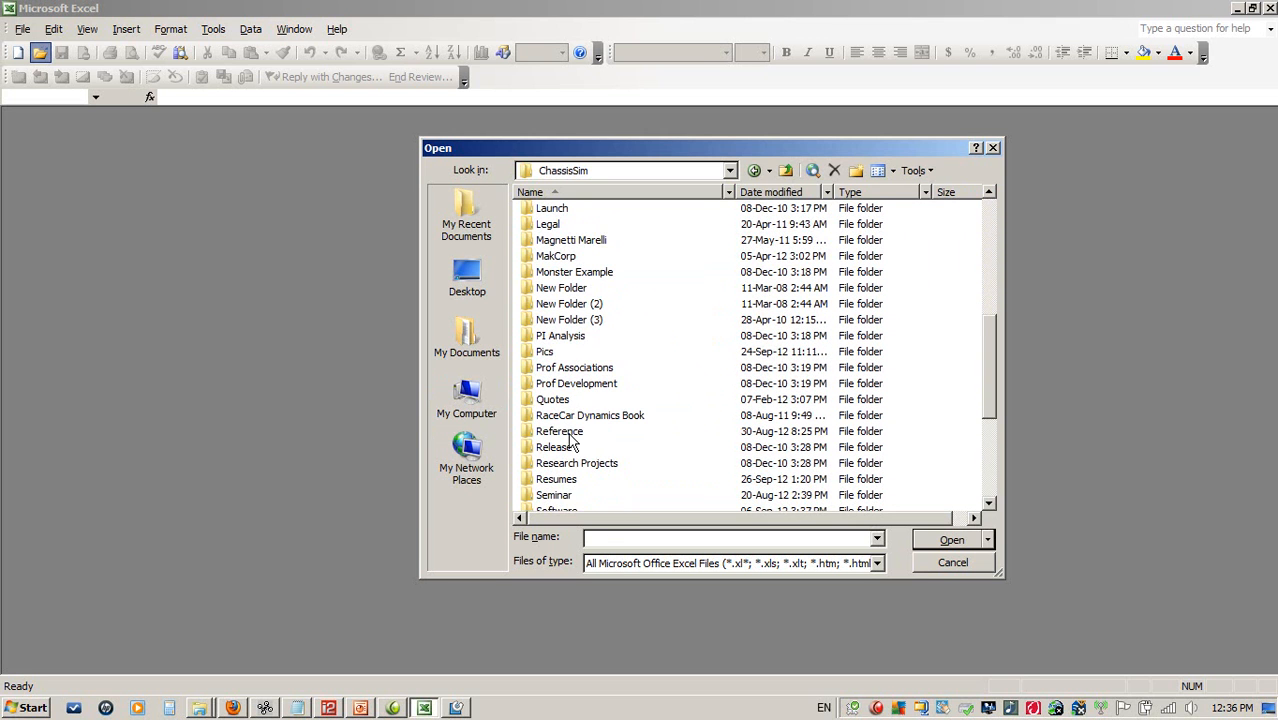
scroll(down, 3)
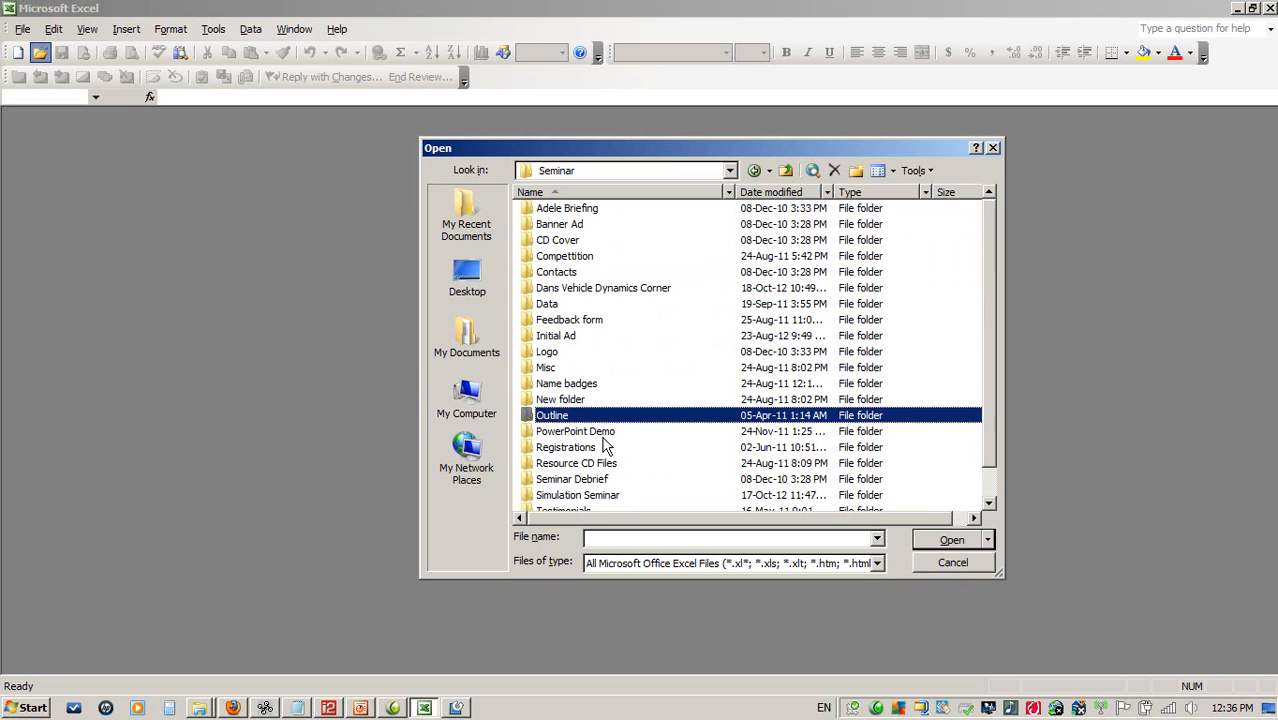
double_click(602, 288)
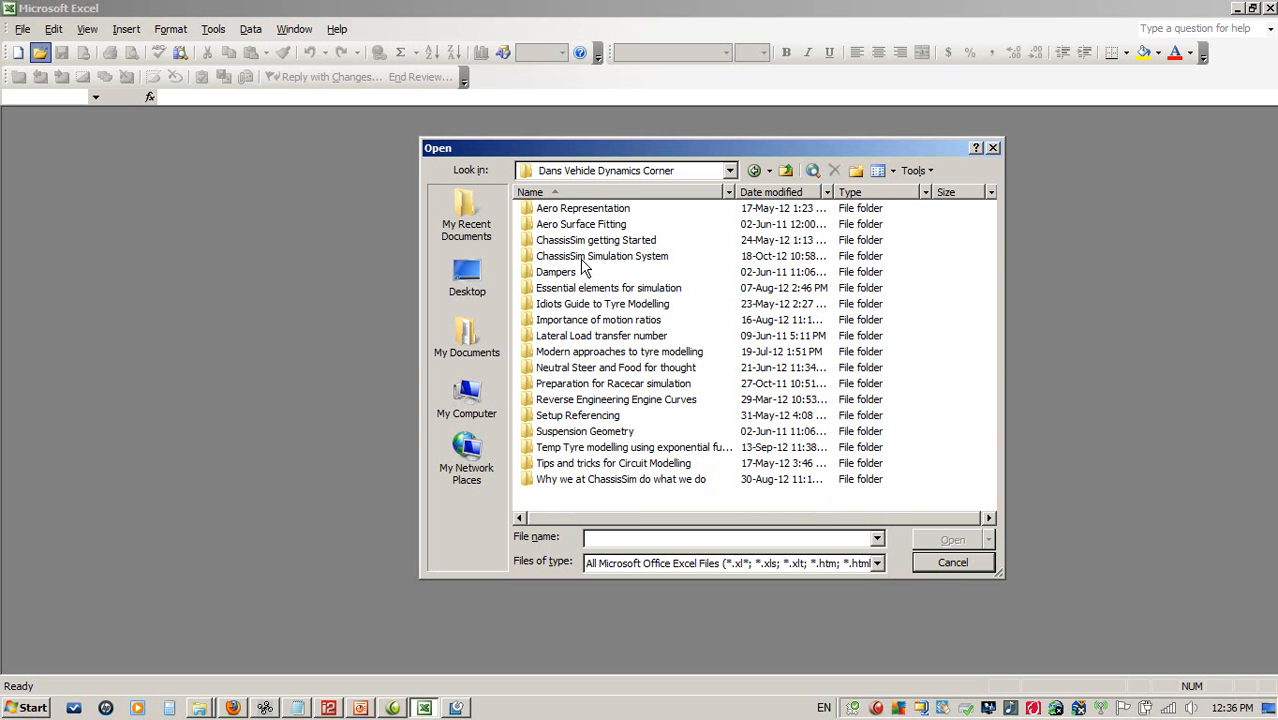
double_click(602, 255)
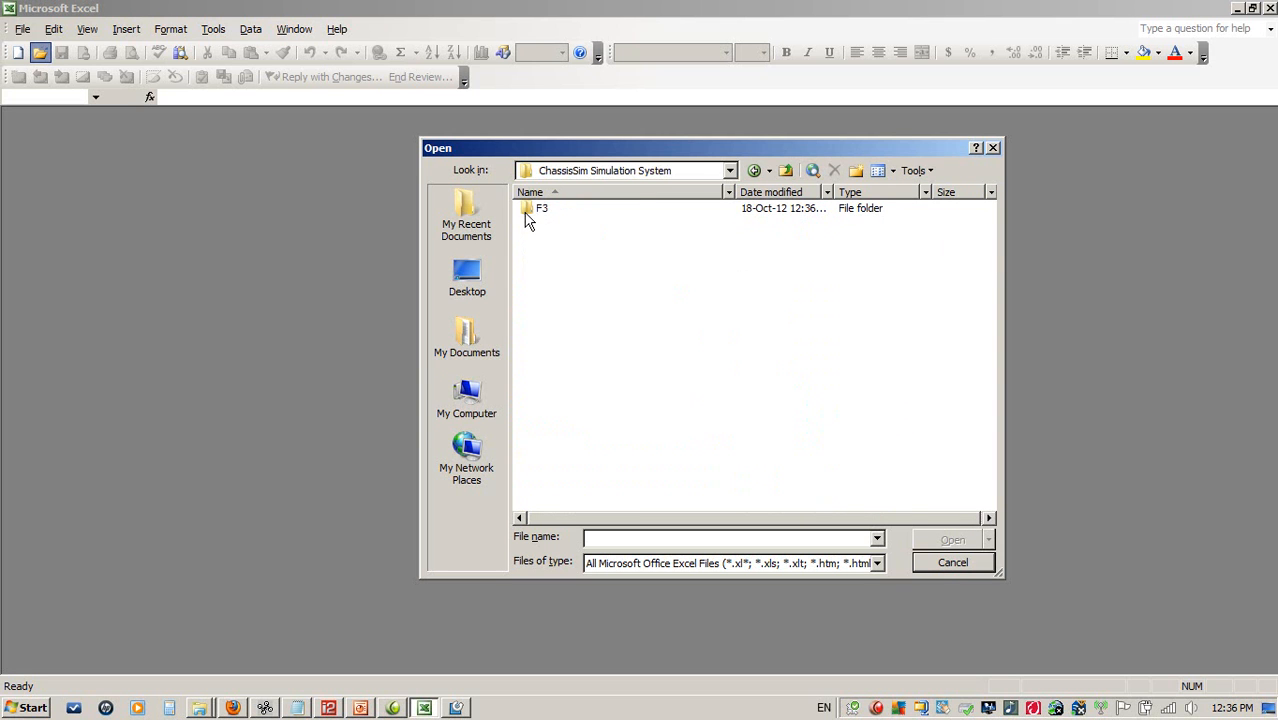
double_click(542, 208)
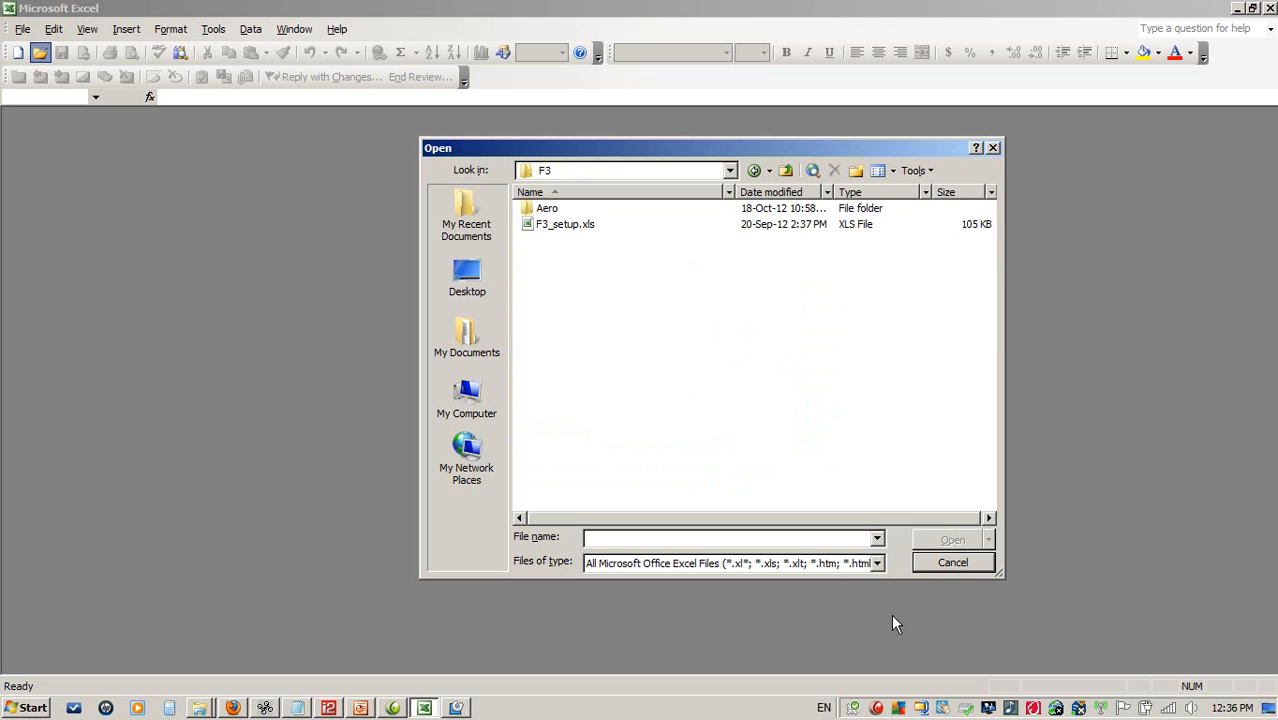
click(876, 562)
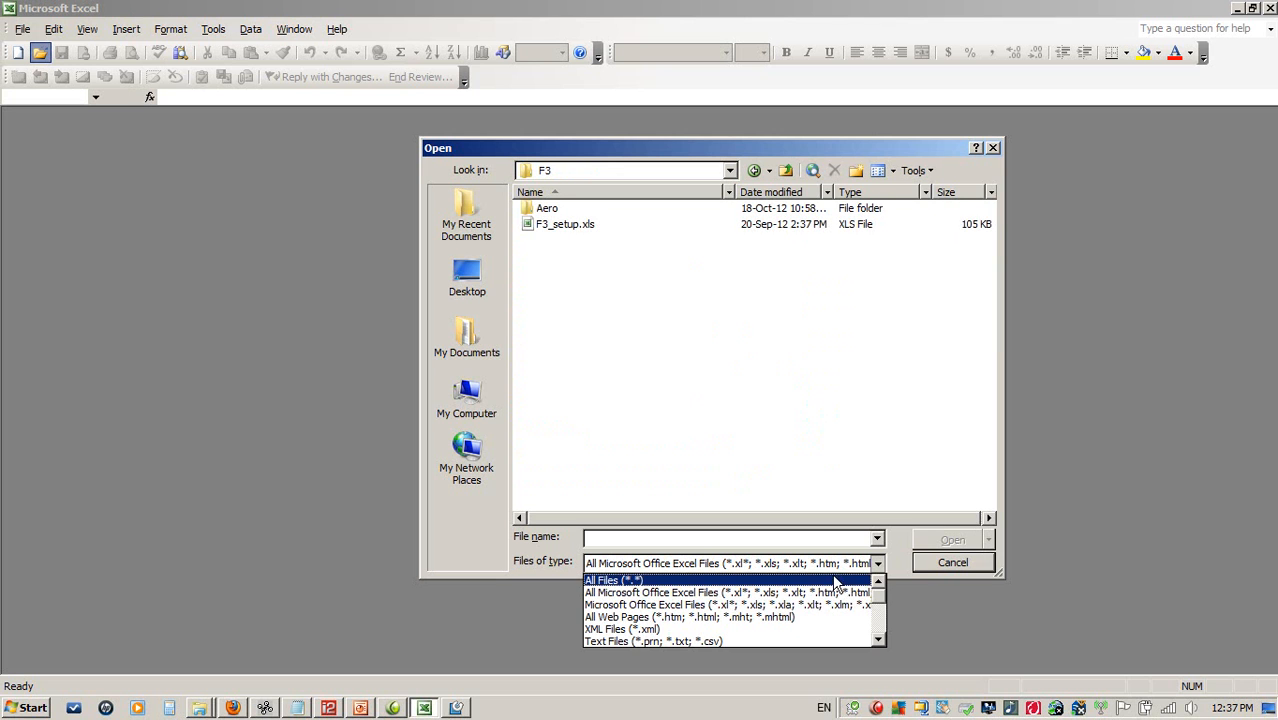
click(614, 580)
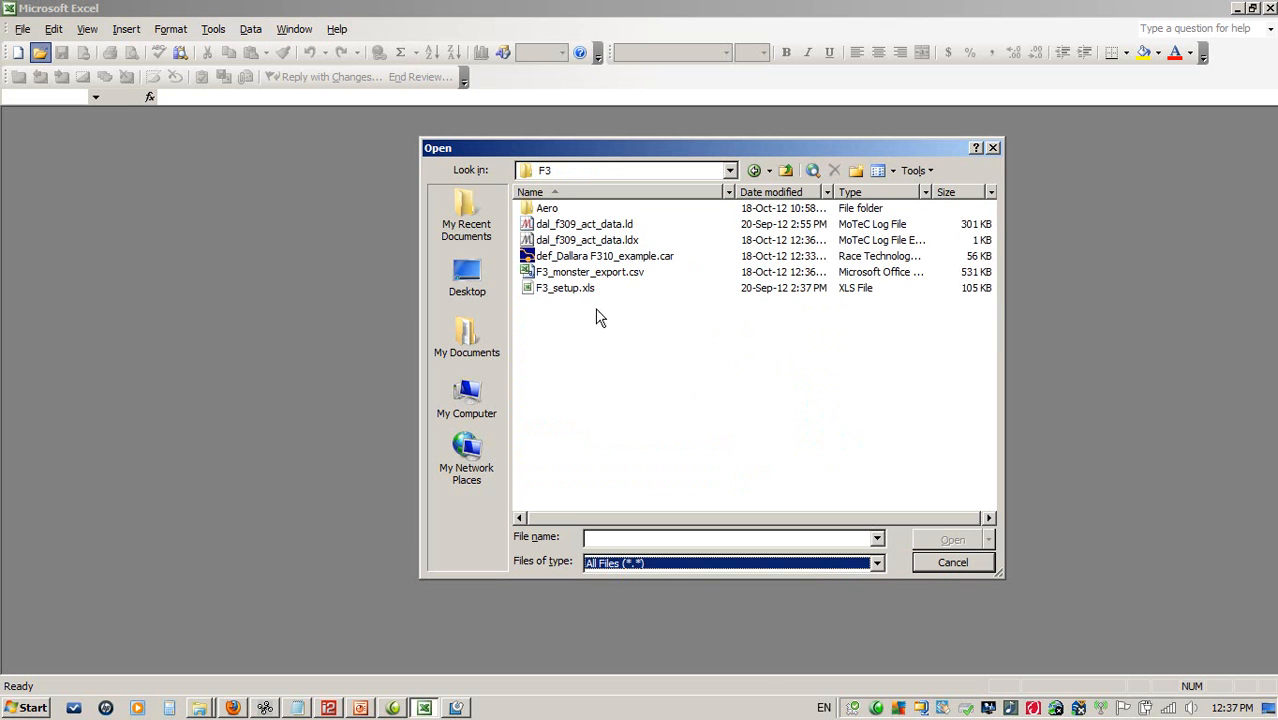
mouse_move(590, 272)
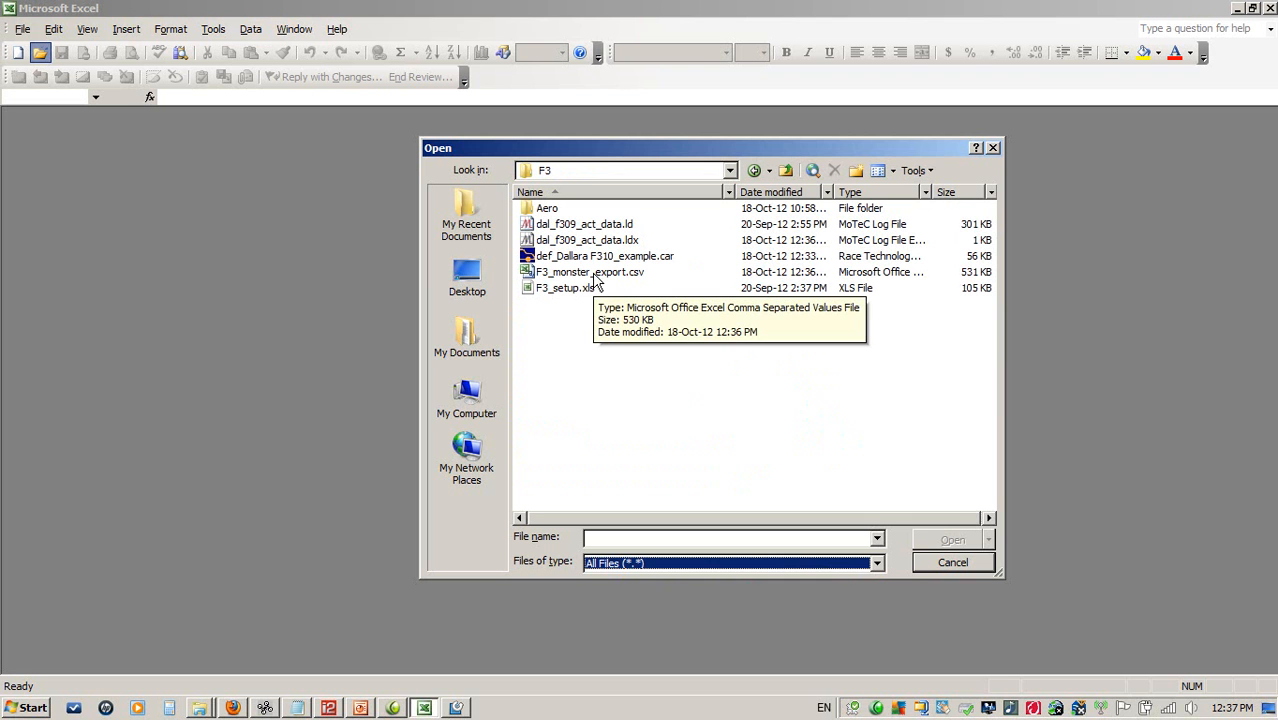
- Load F3_monster_export.csv from the Open dialog
double_click(590, 272)
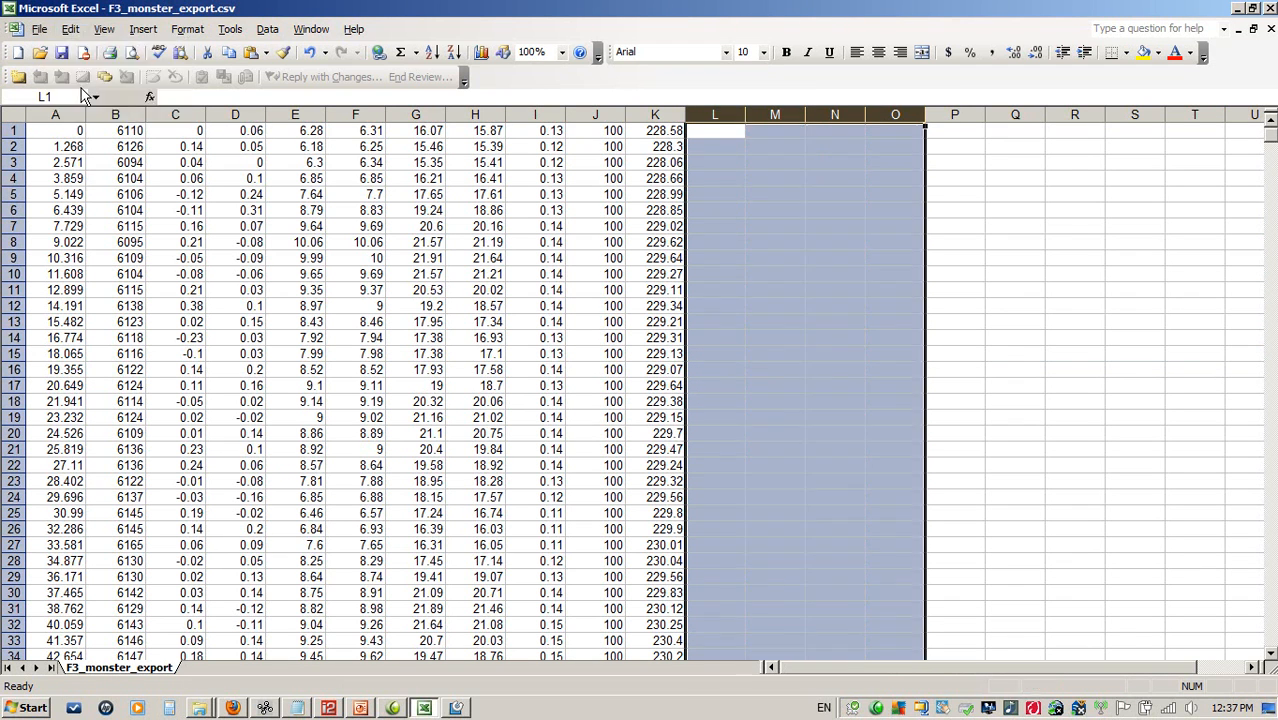
- Save the lap data as Text (Tab delimited) file F3_mons_imp.txt
click(534, 306)
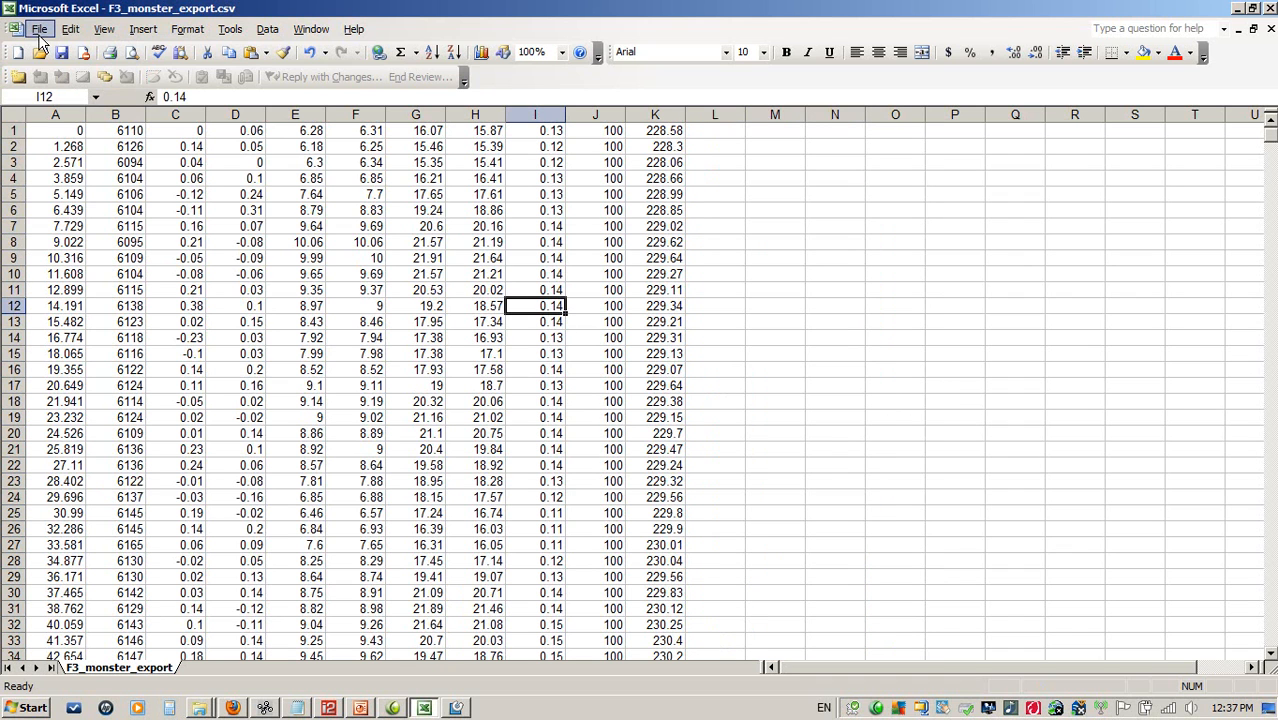
click(39, 28)
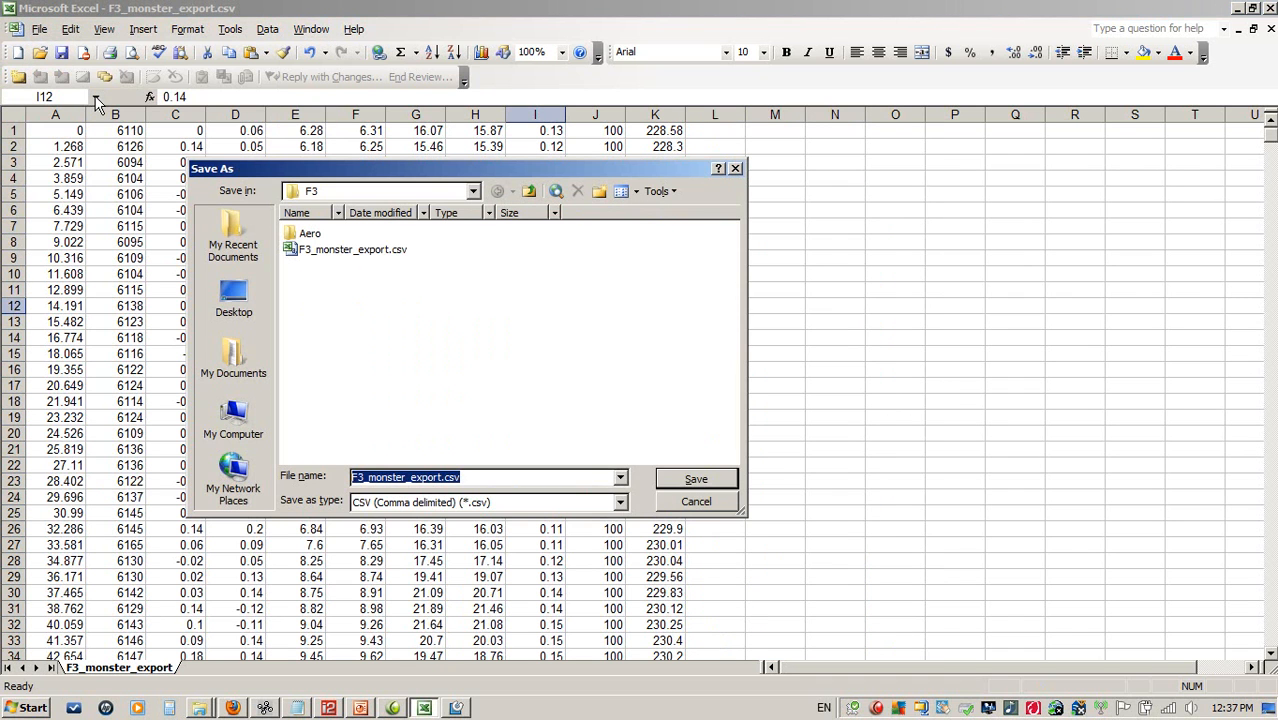
click(619, 502)
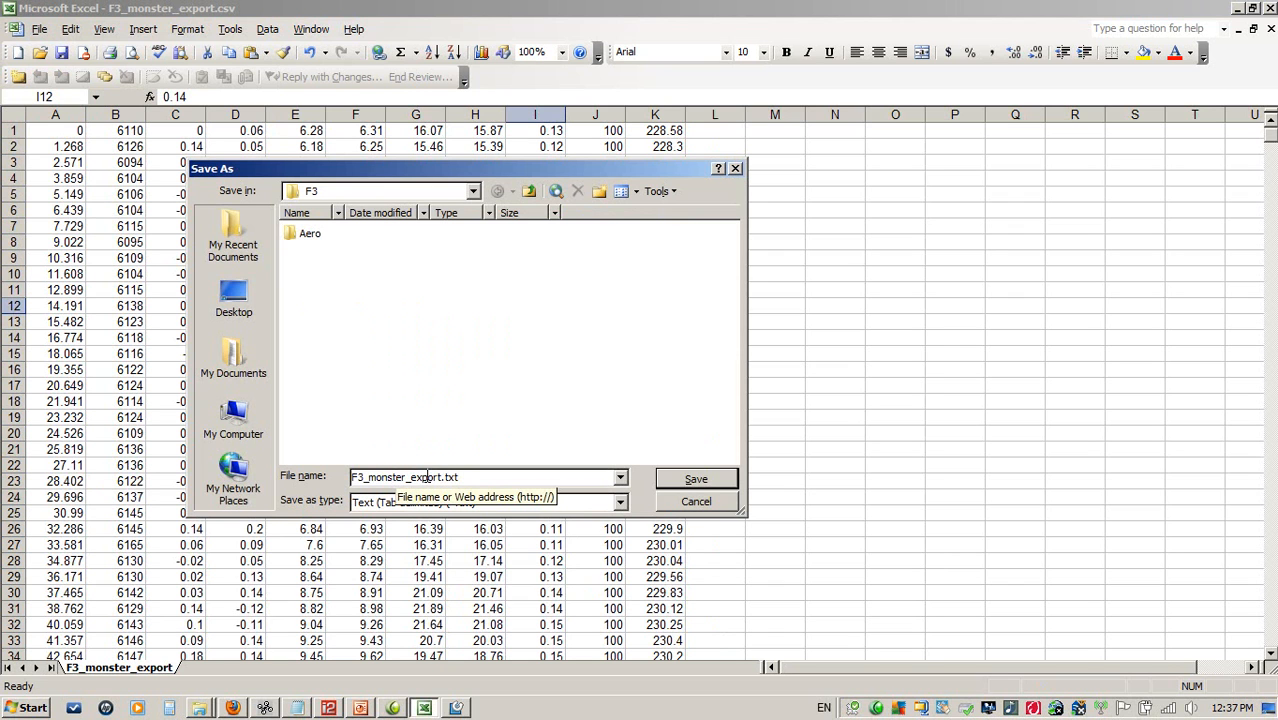
mouse_move(905, 273)
text(im)
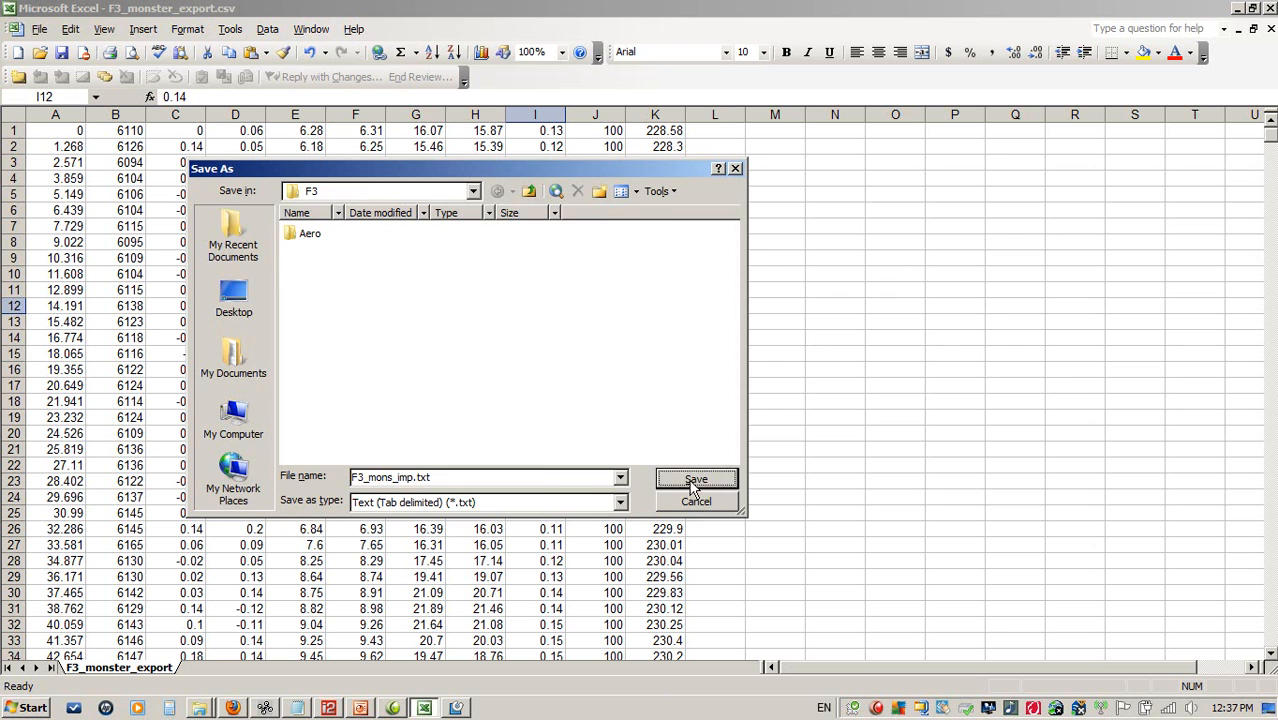
click(695, 479)
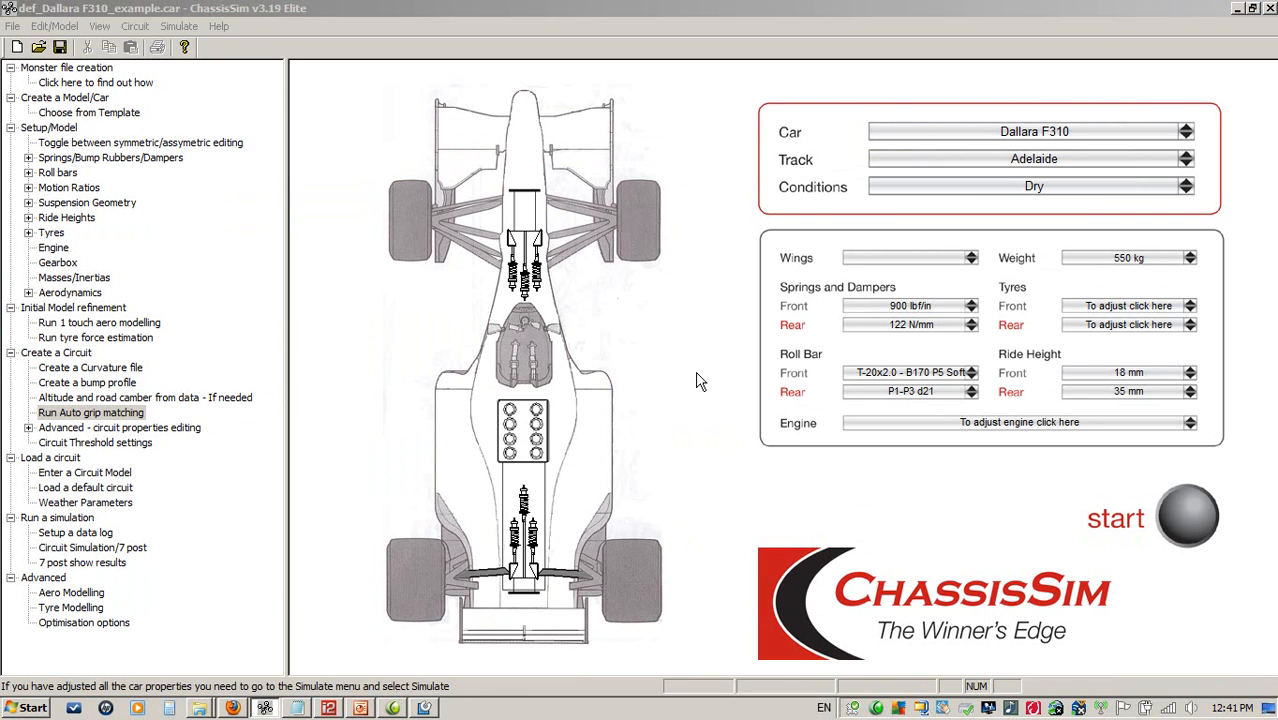
mouse_move(70, 463)
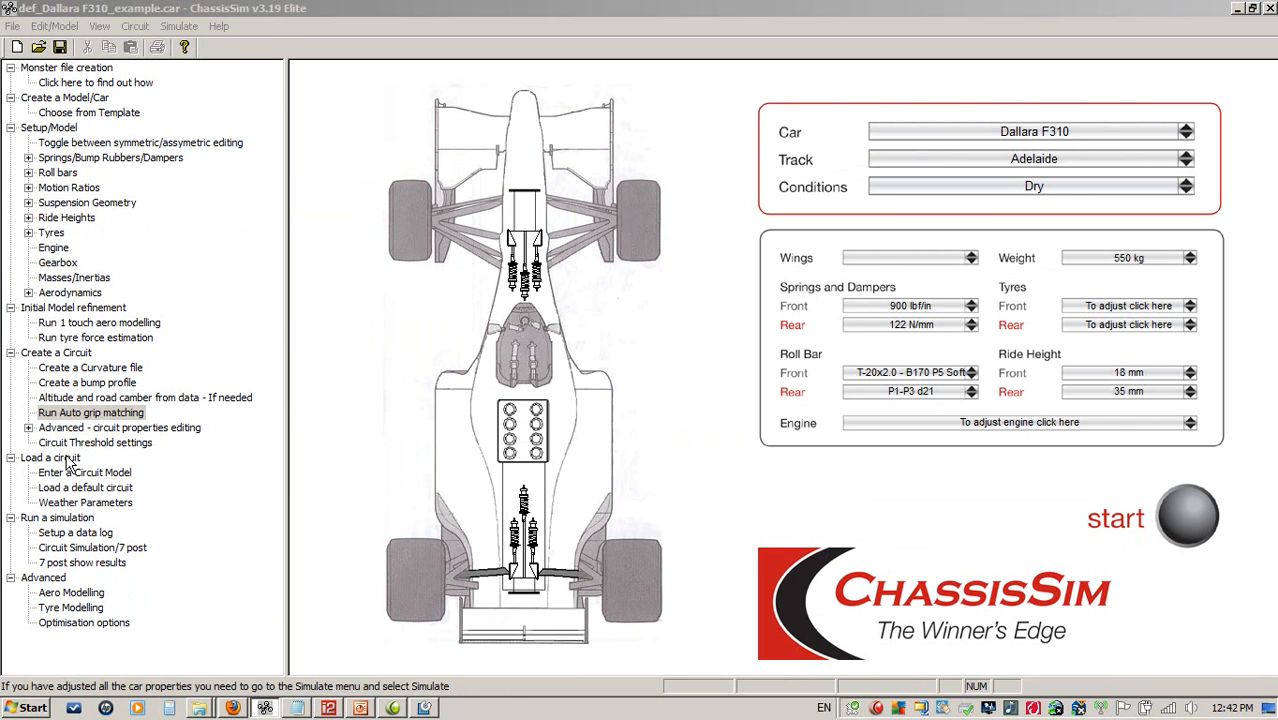
- Import F3_mons_imp.txt into One Touch Aero Modelling and acknowledge the processed files
click(99, 322)
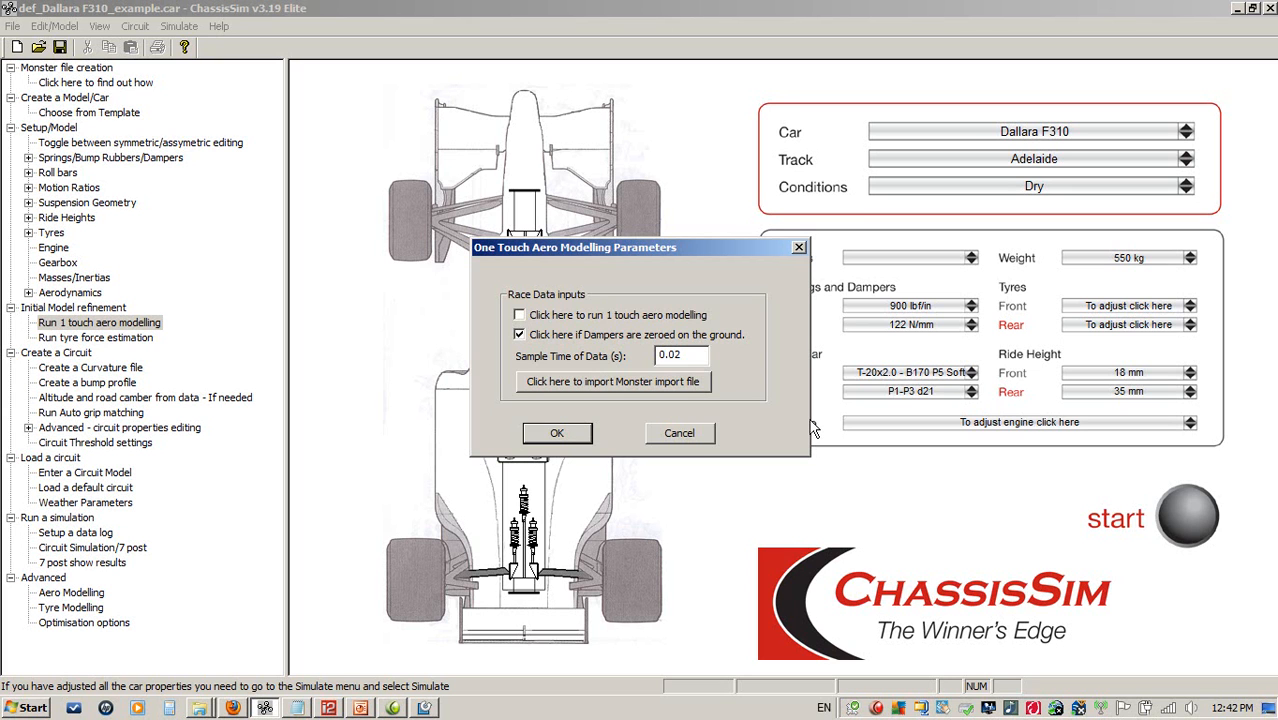
click(613, 382)
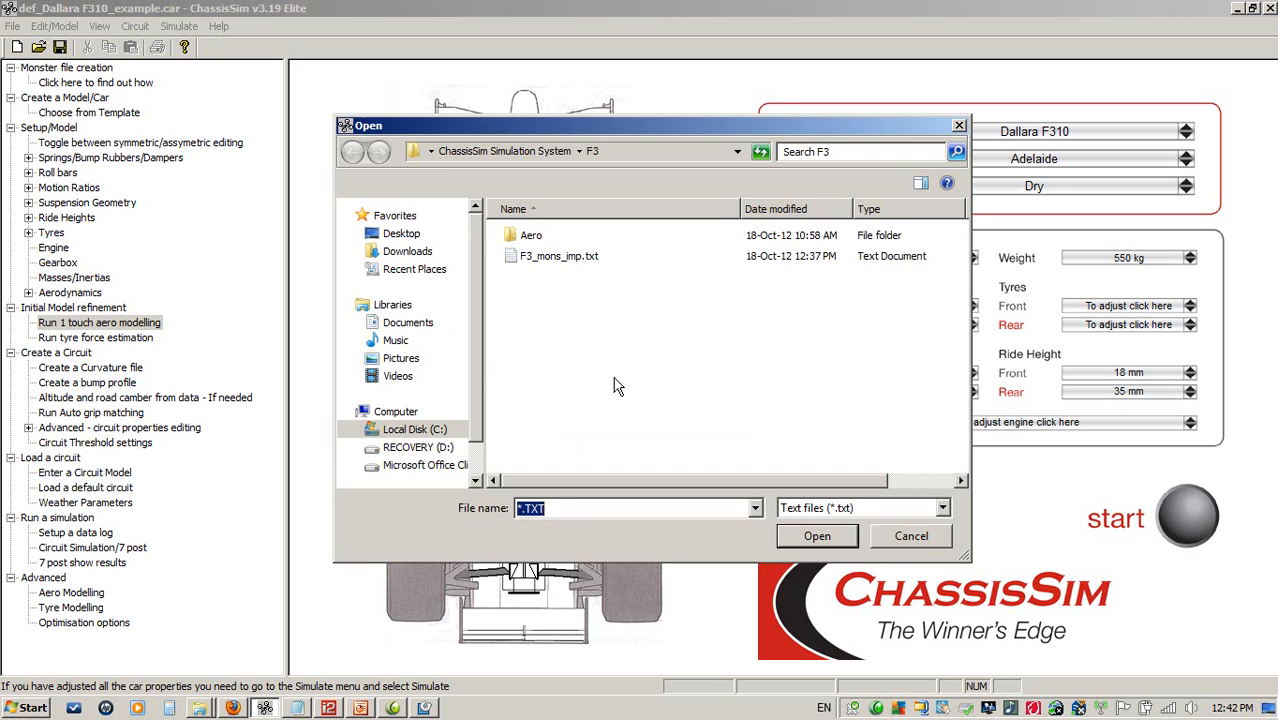
click(558, 255)
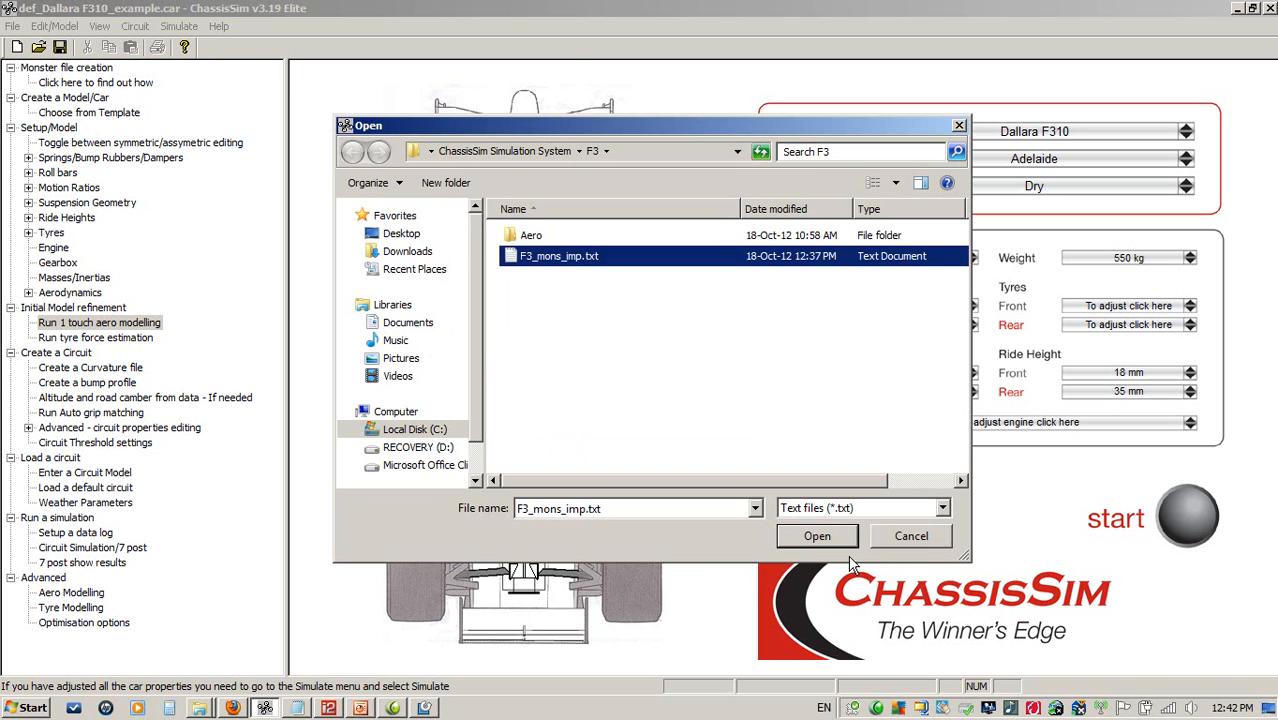
click(817, 535)
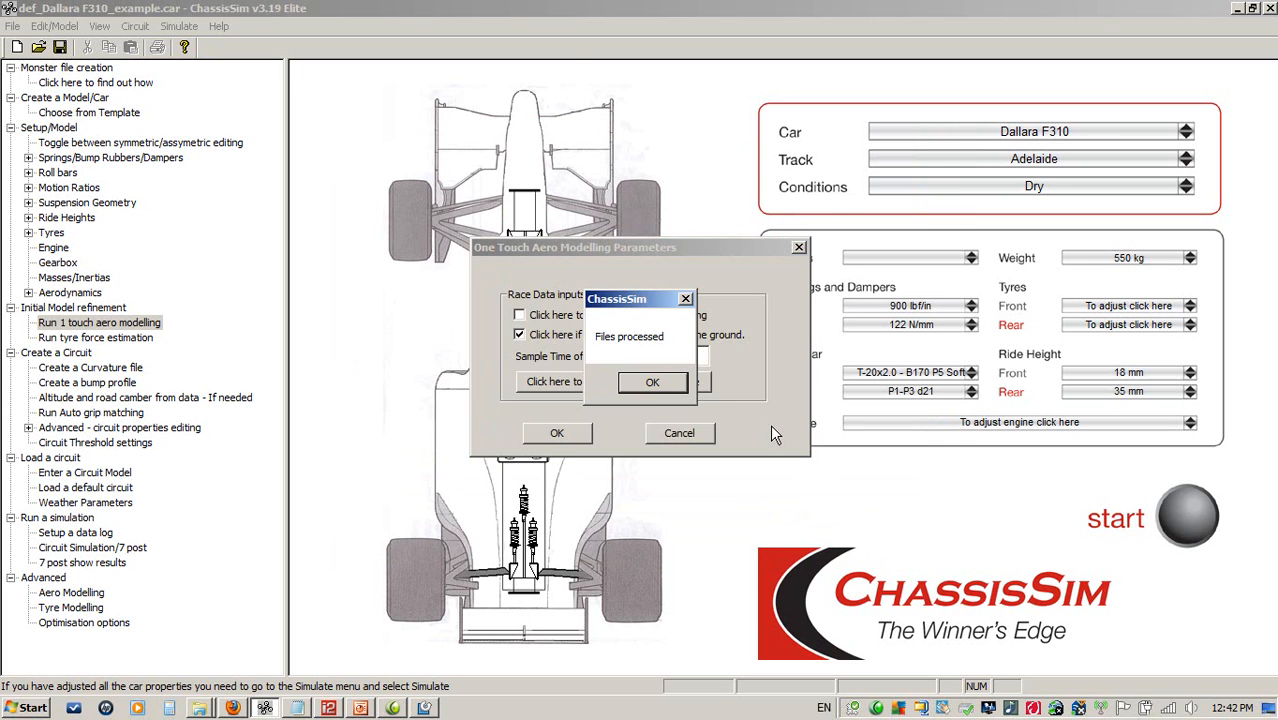
click(651, 382)
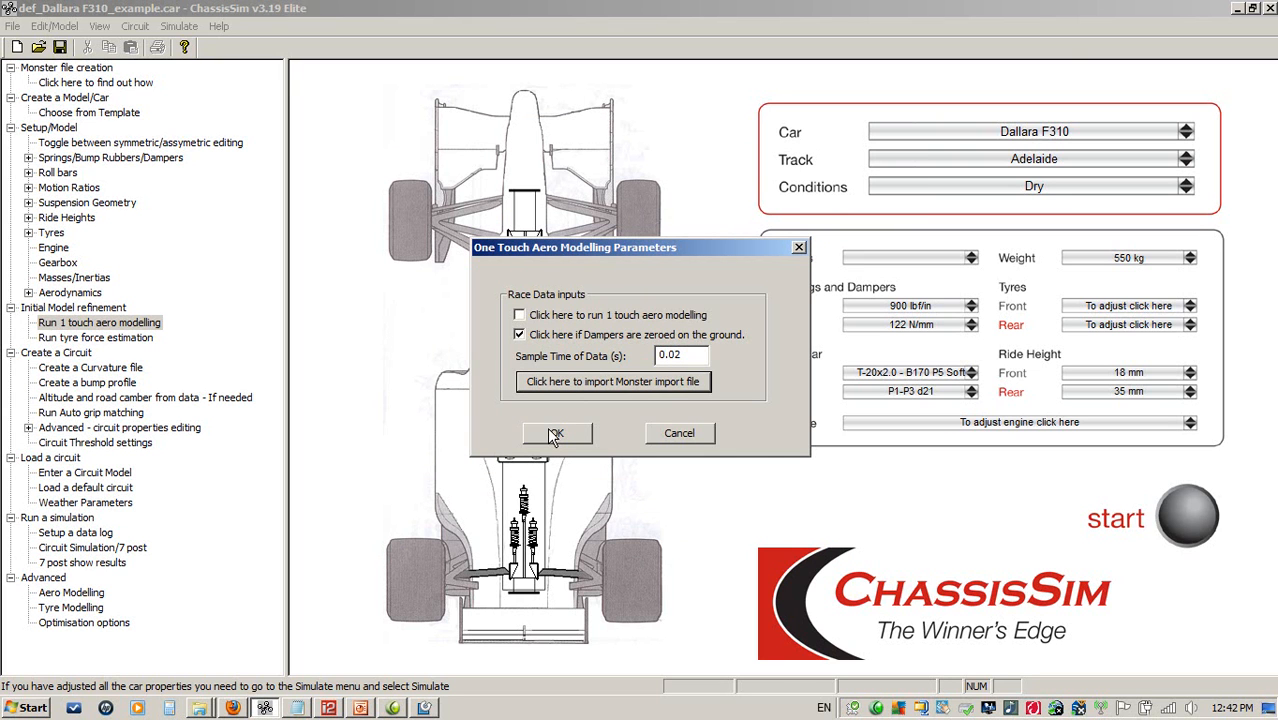
mouse_move(687, 438)
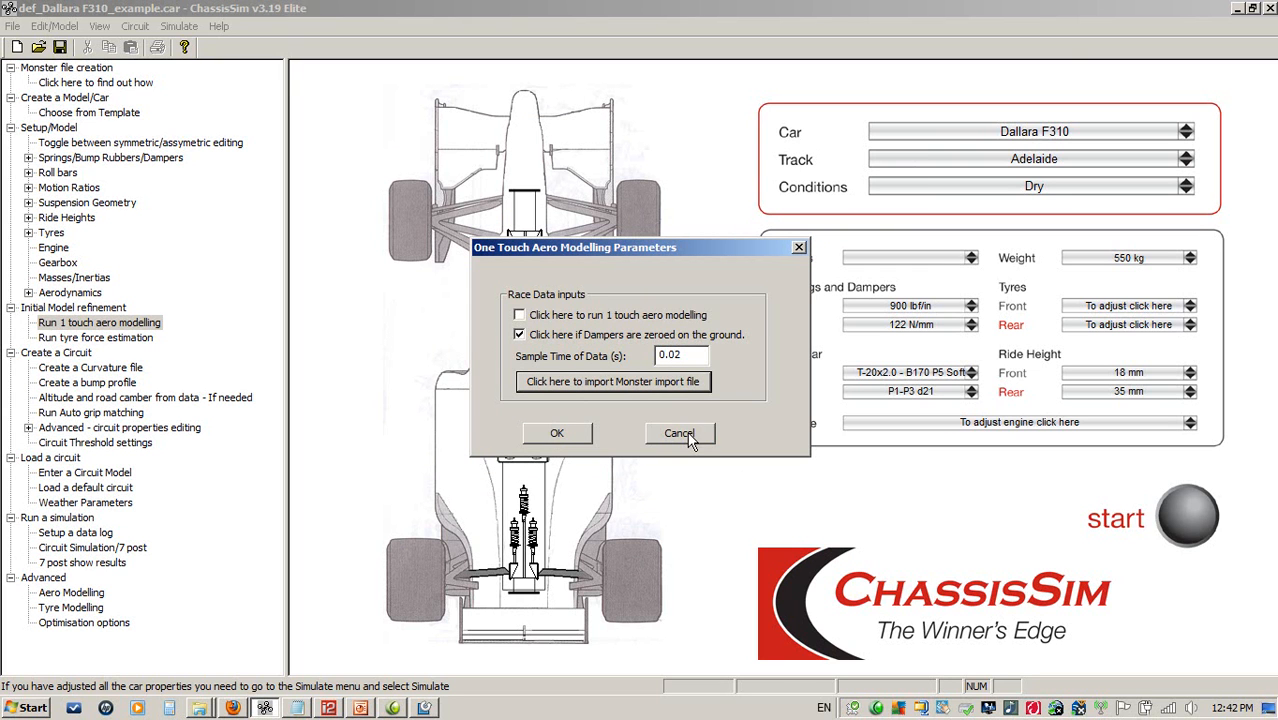
- Cancel the One Touch Aero dialog, then cancel the tyre force estimation parameters
click(680, 433)
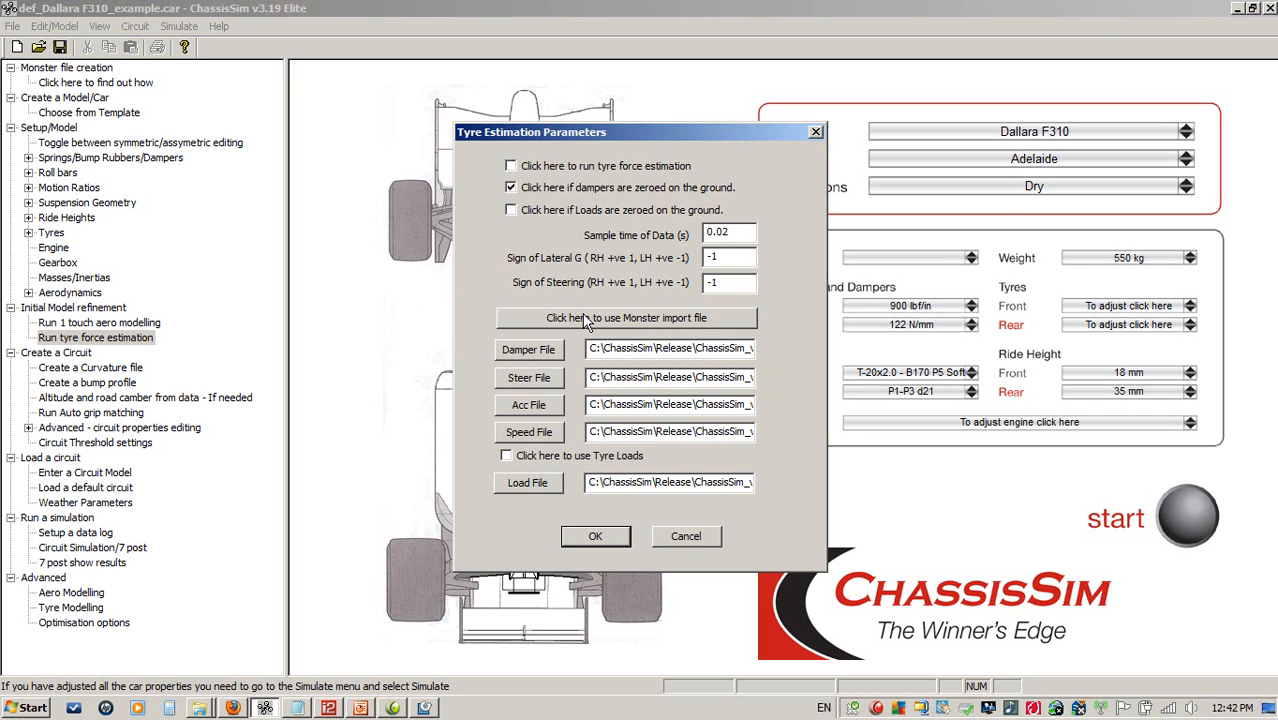
mouse_move(375, 322)
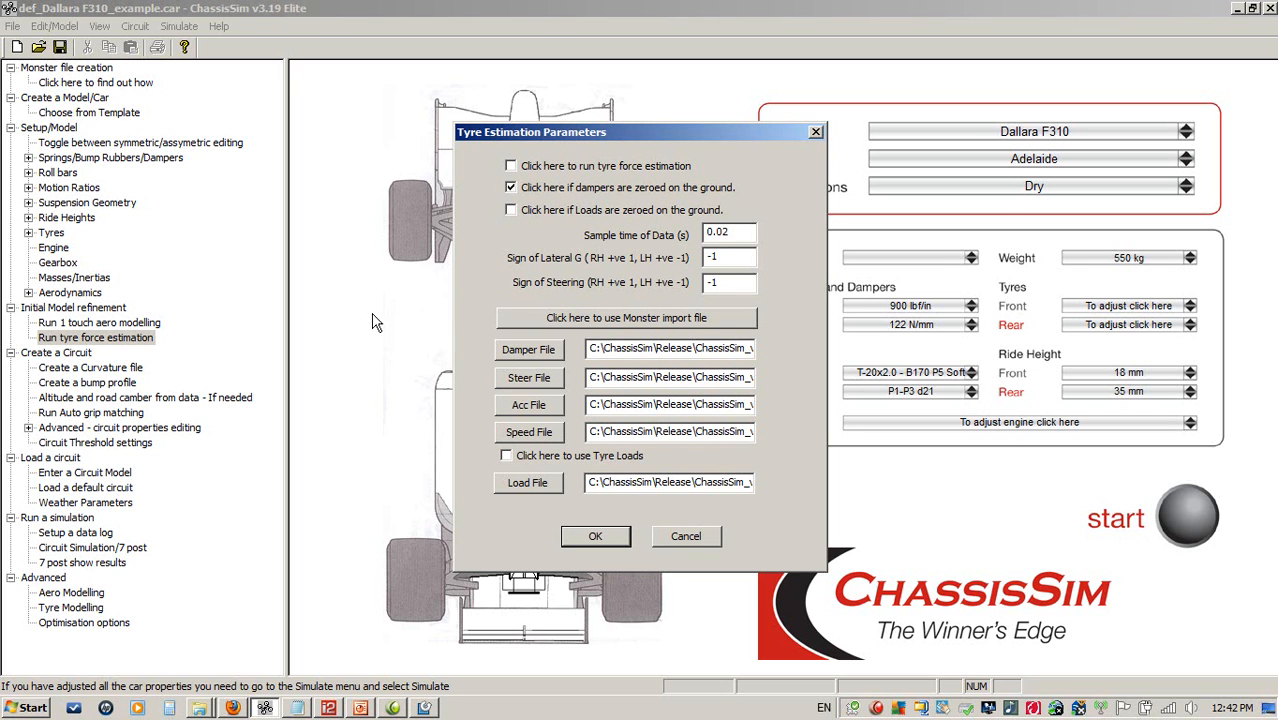
click(686, 536)
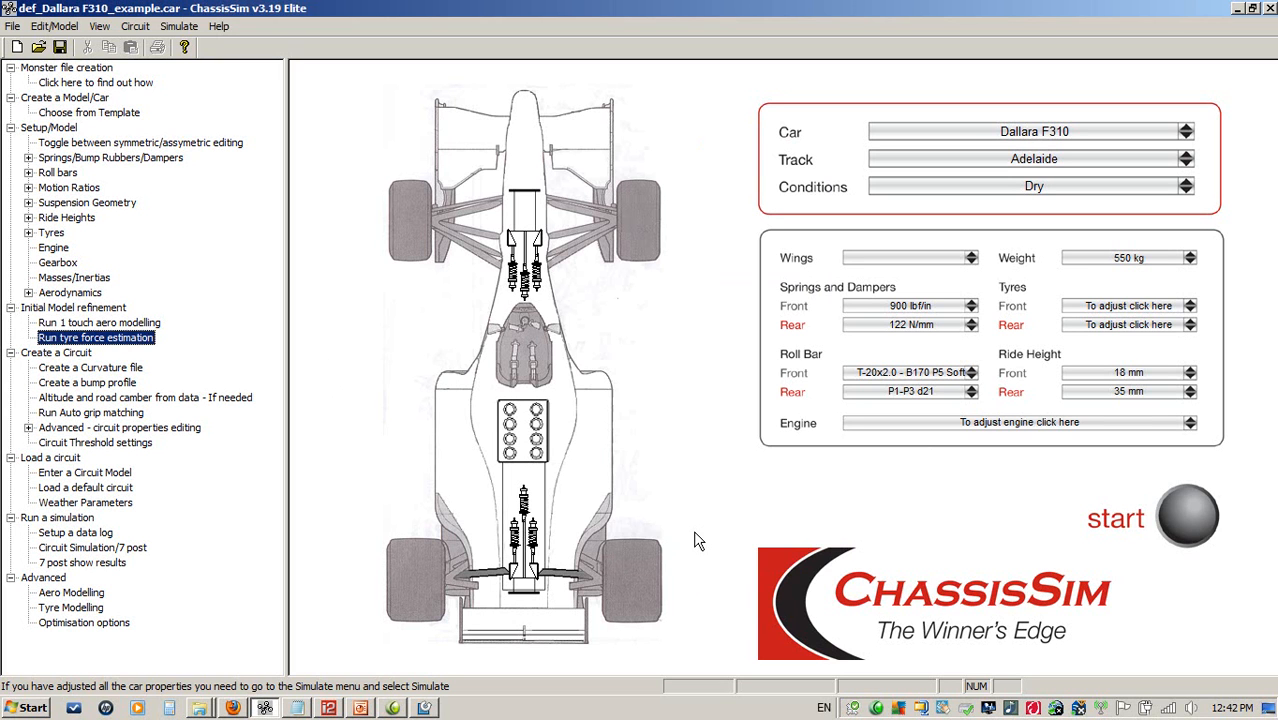
mouse_move(119, 428)
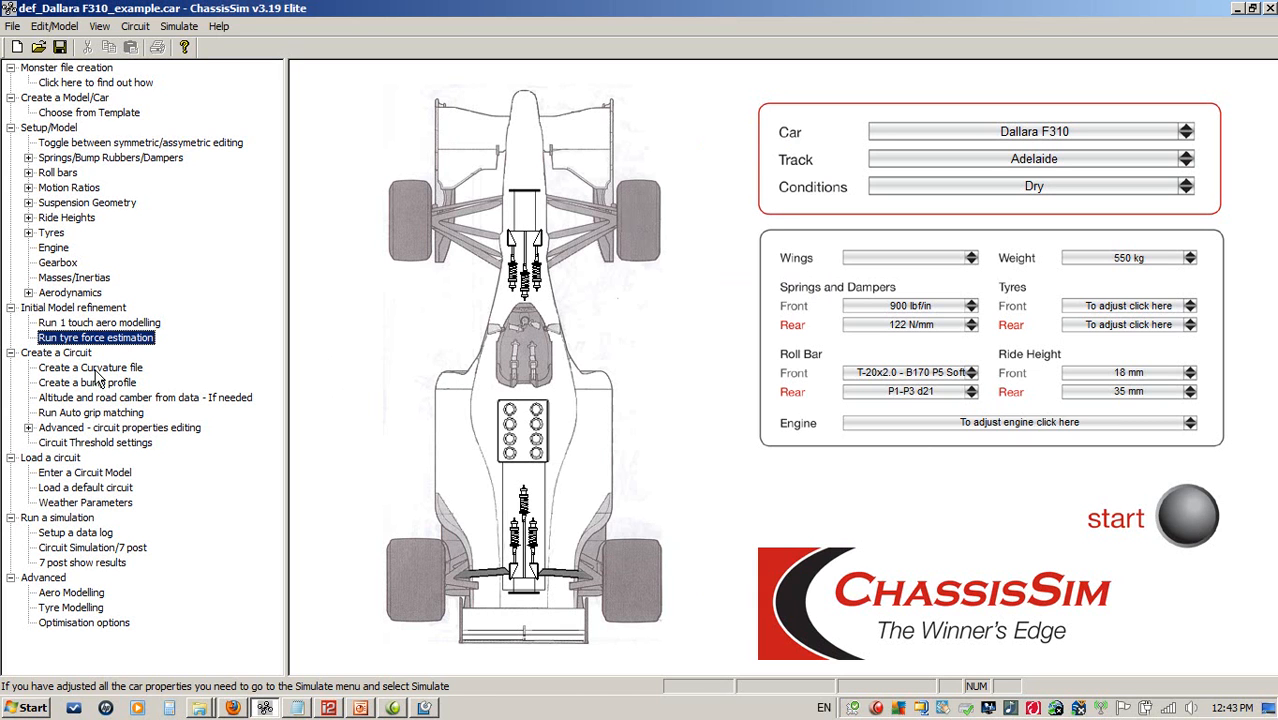
click(90, 367)
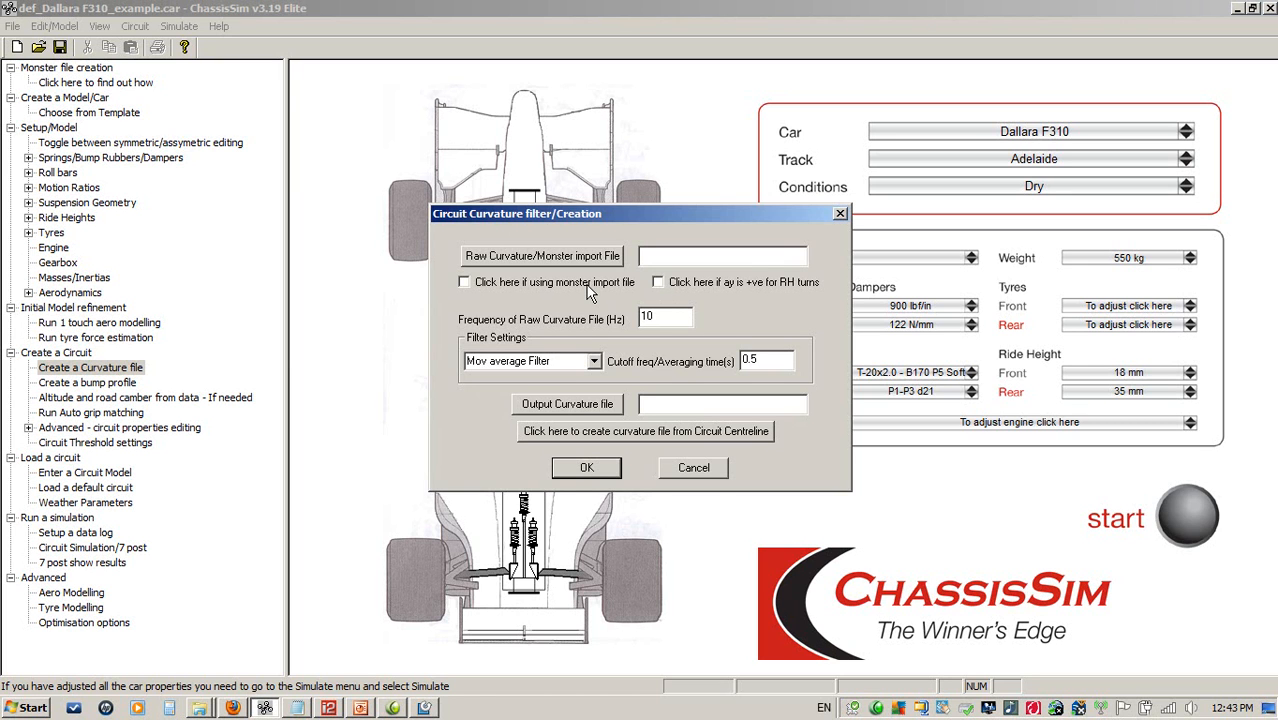
click(463, 281)
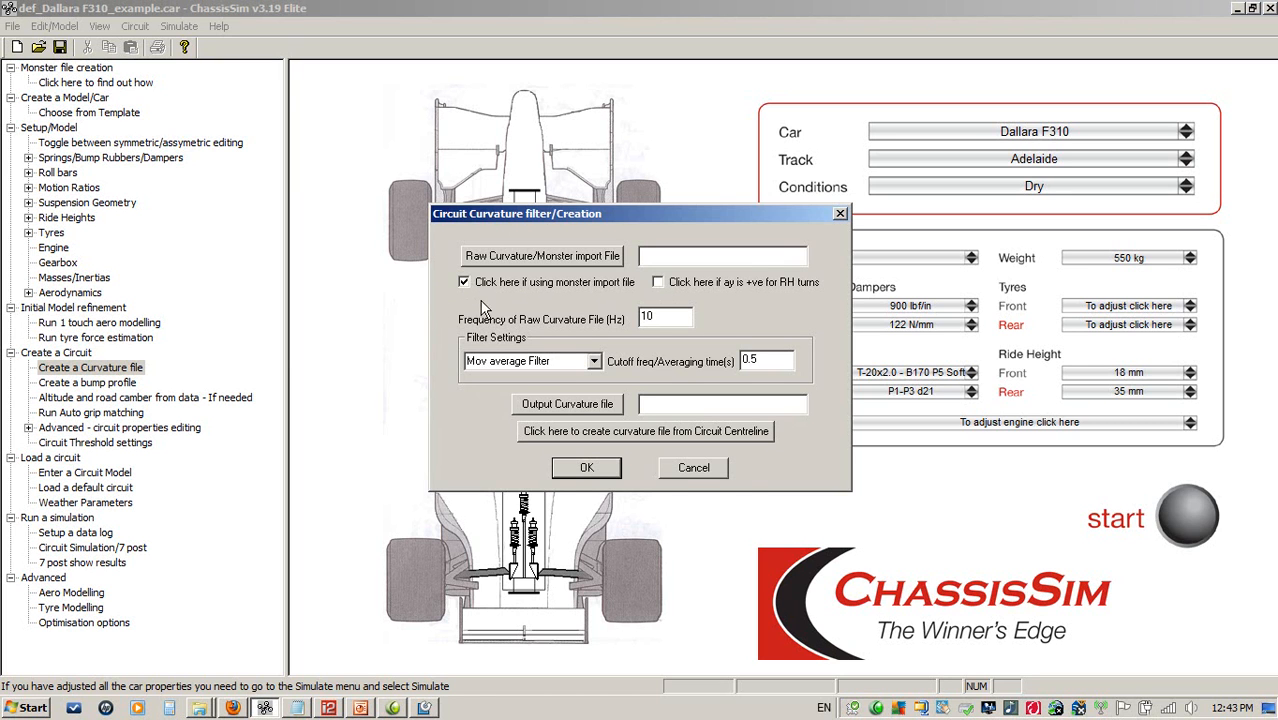
click(693, 467)
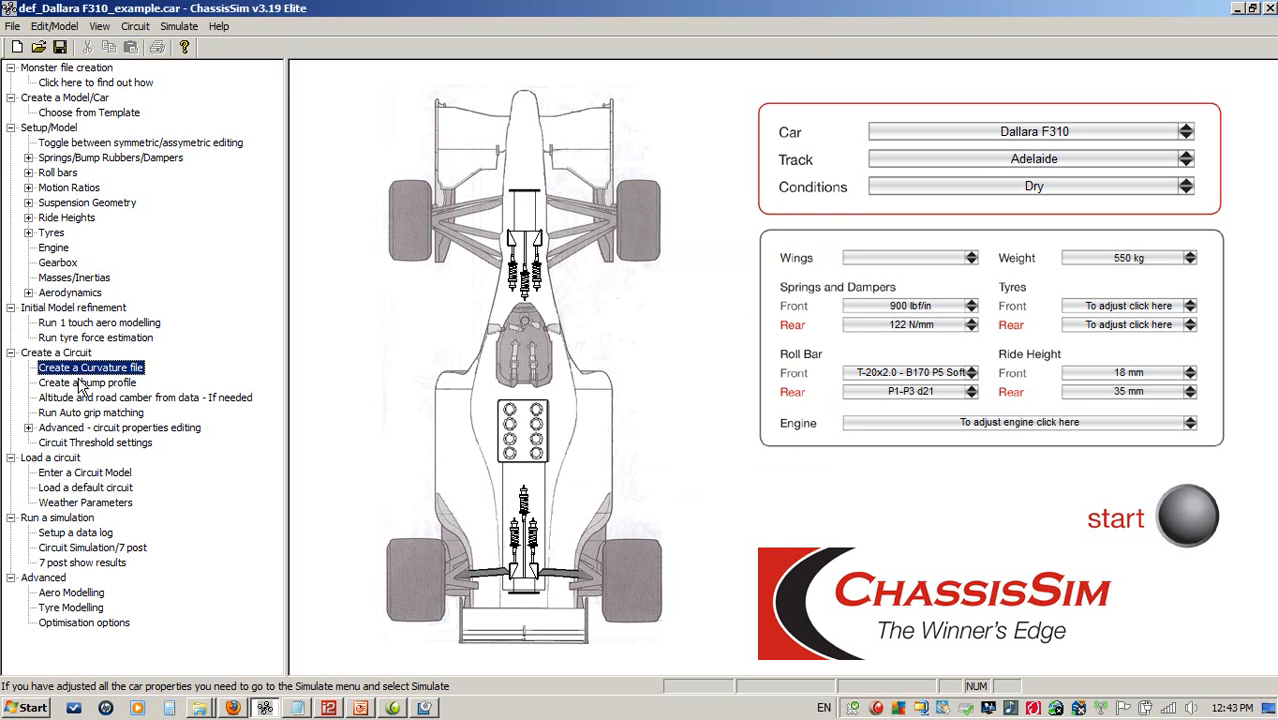
mouse_move(99, 410)
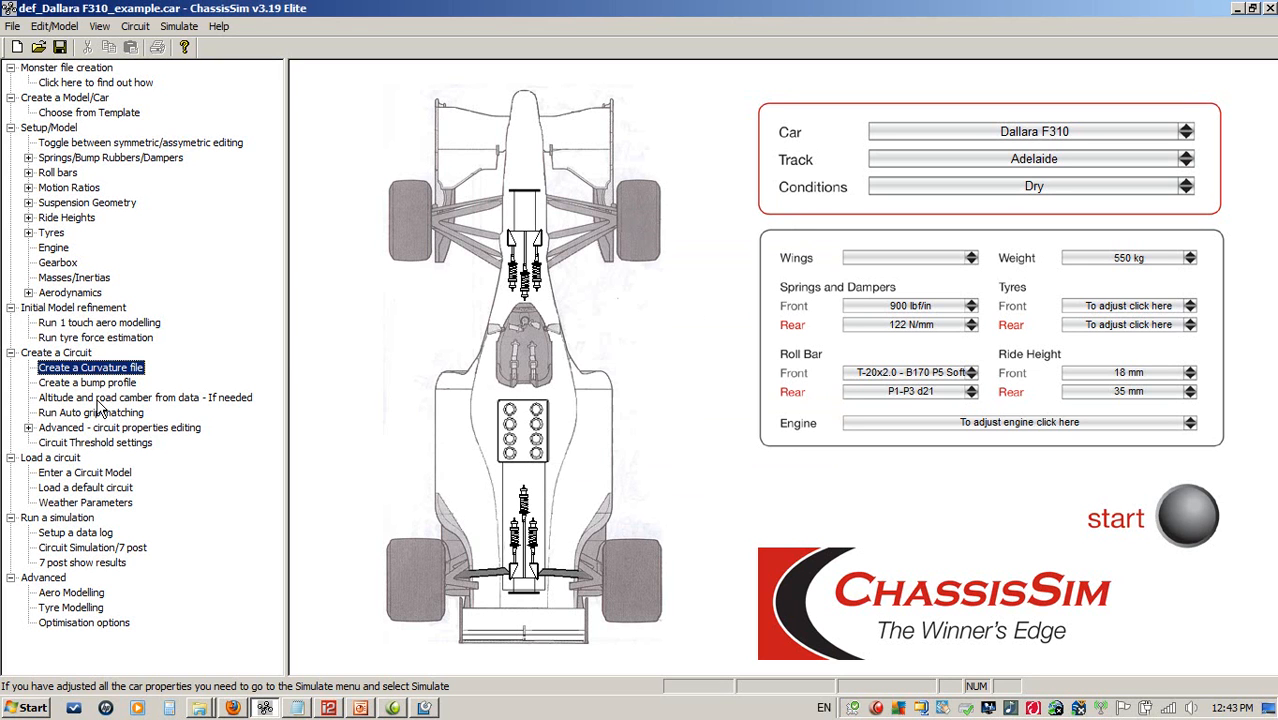
mouse_move(100, 415)
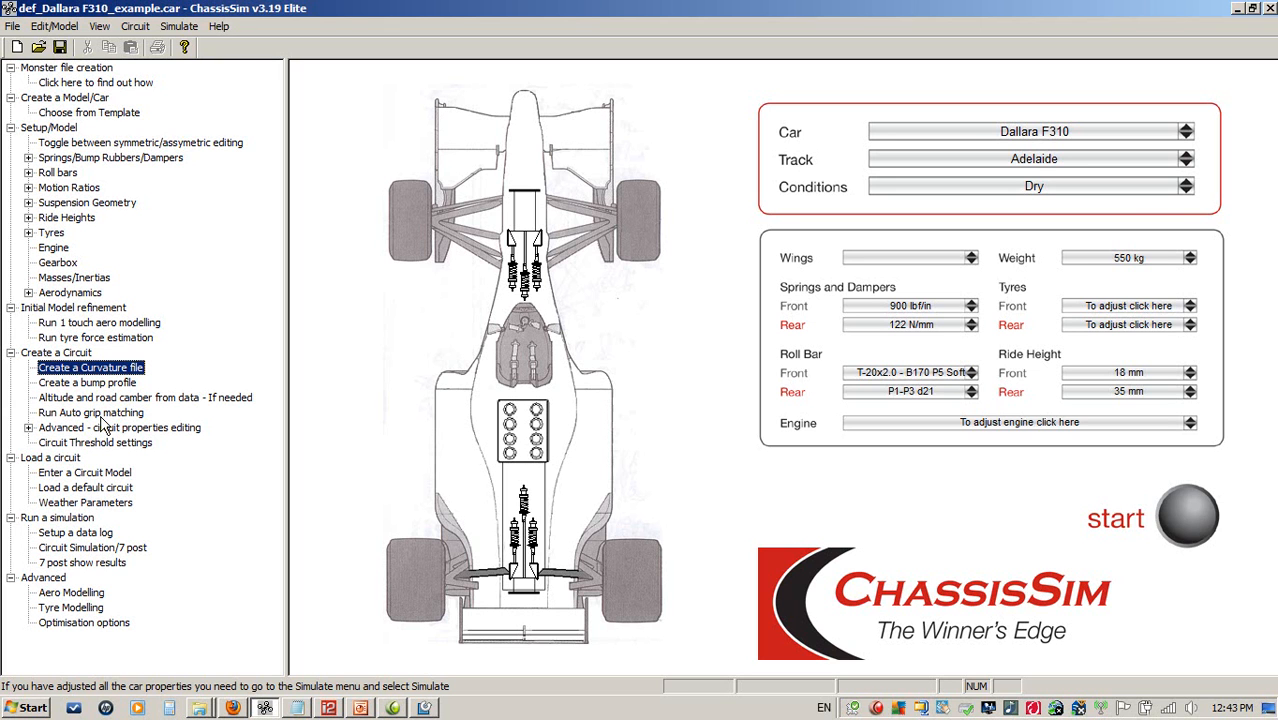
click(179, 26)
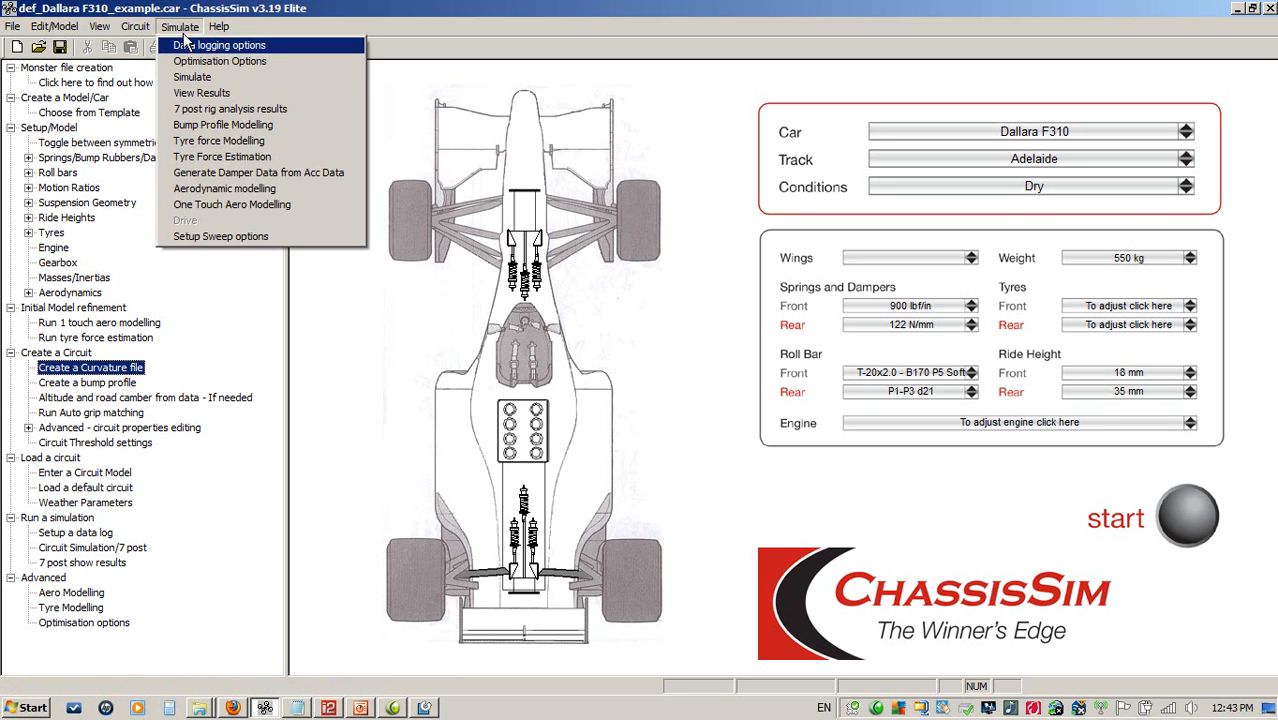
mouse_move(220, 157)
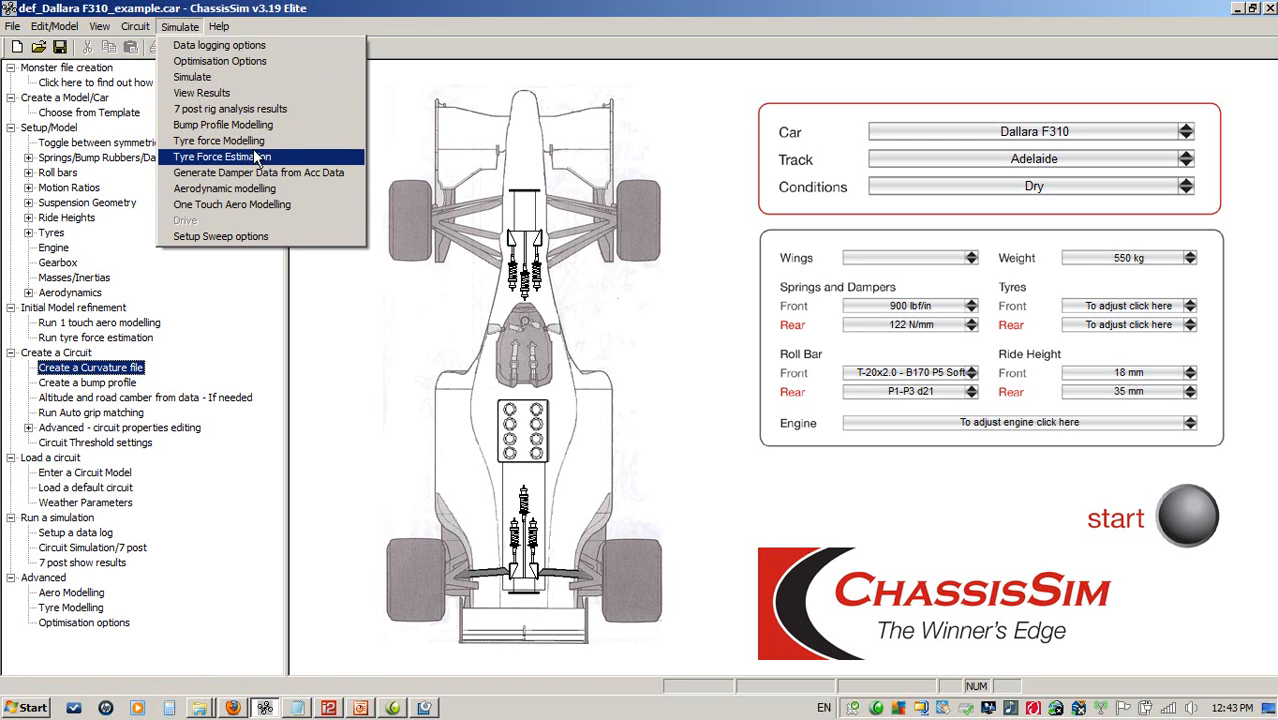
click(224, 188)
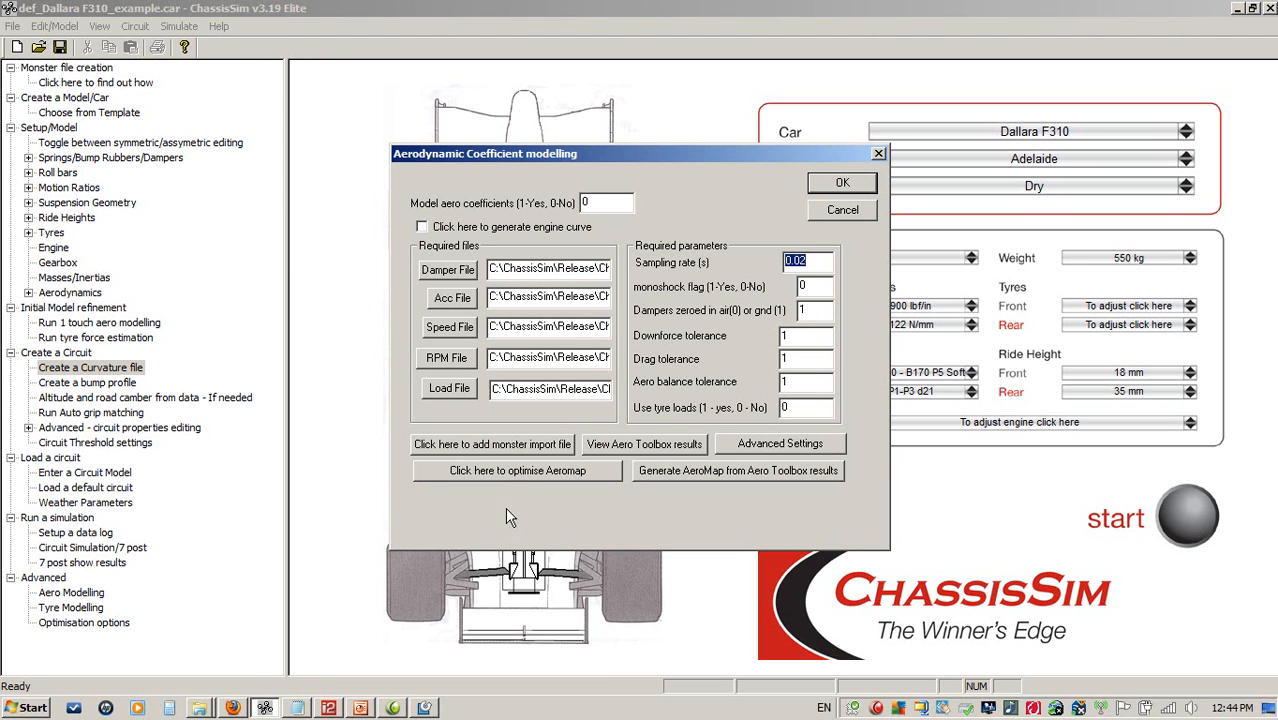
mouse_move(768, 541)
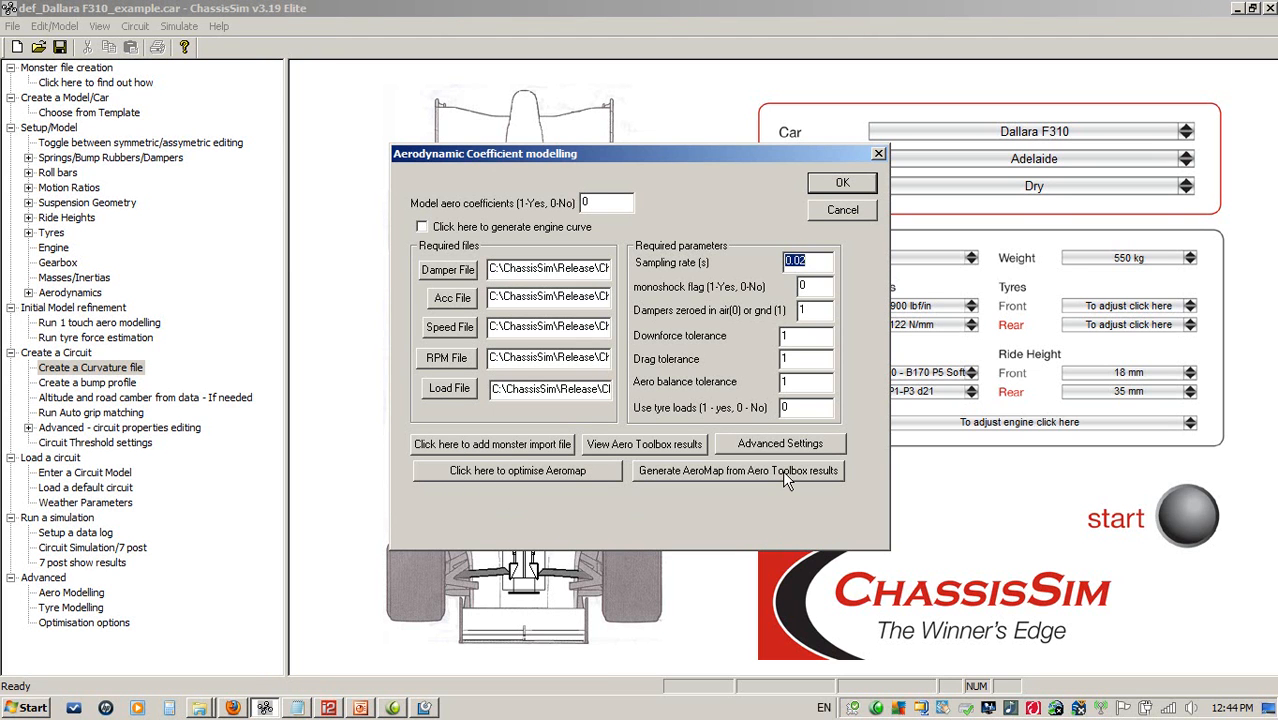
mouse_move(786, 481)
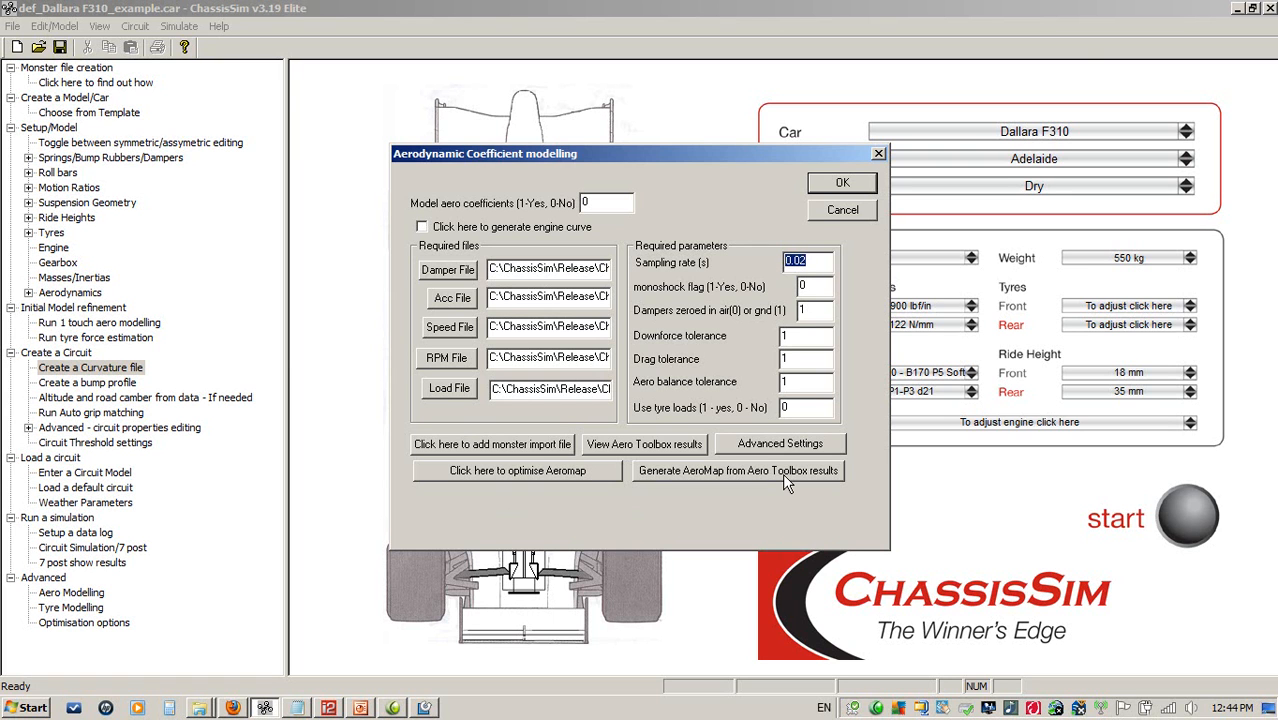
mouse_move(830, 210)
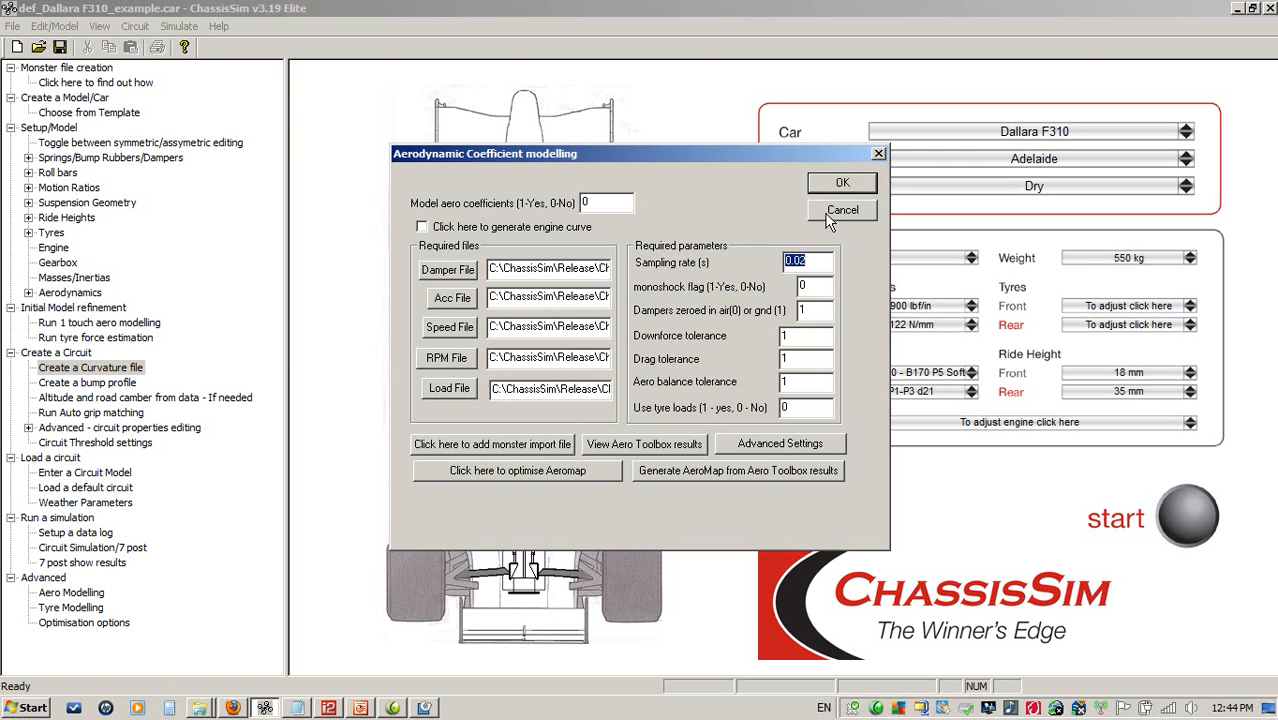
click(842, 210)
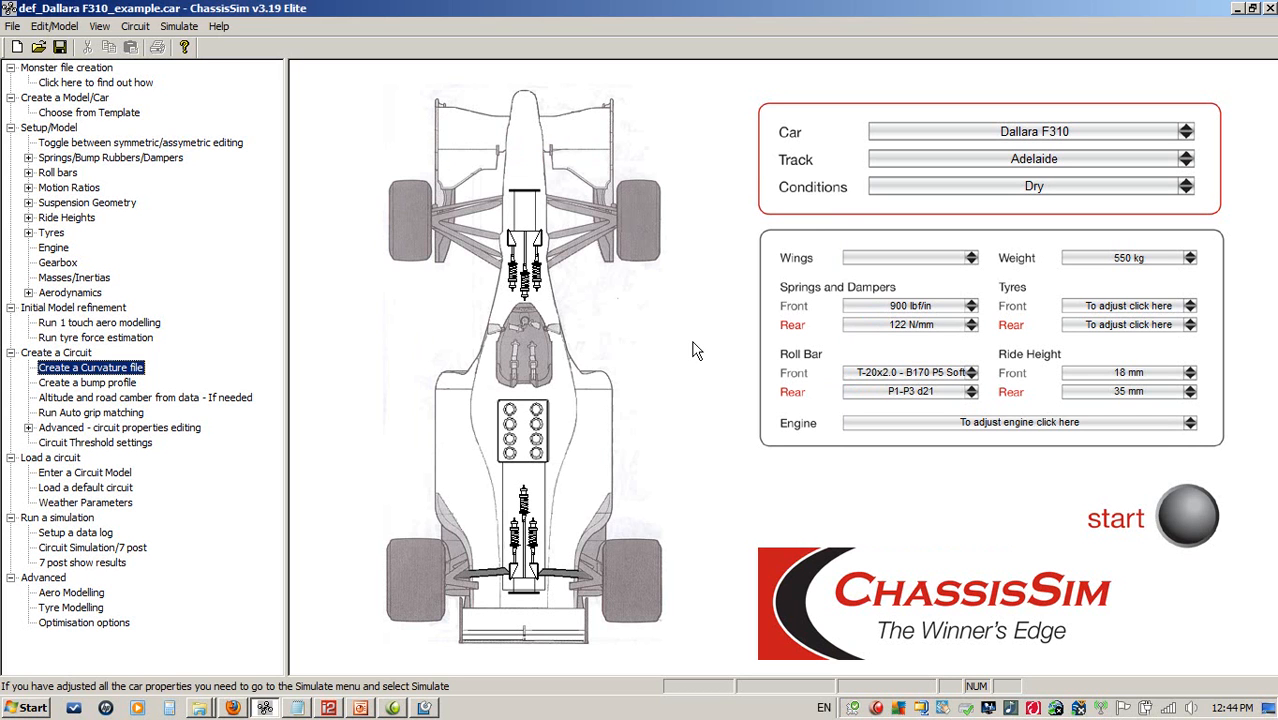
mouse_move(640, 230)
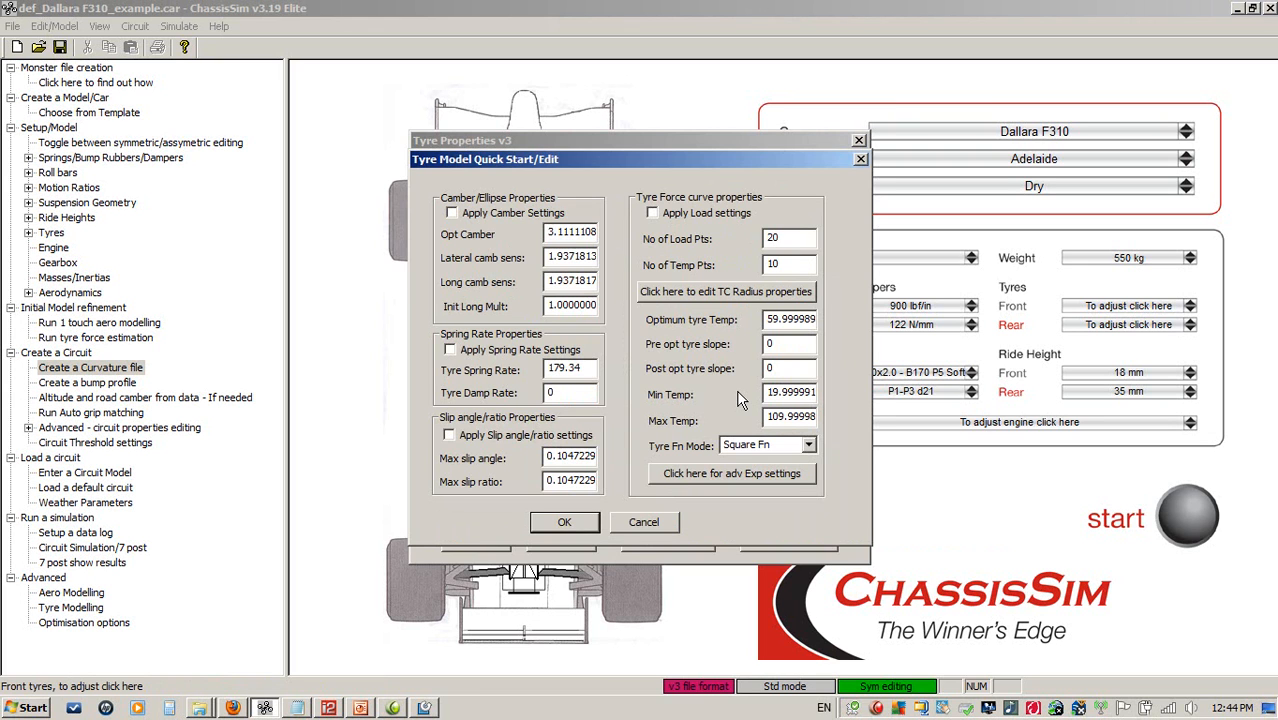
mouse_move(738, 398)
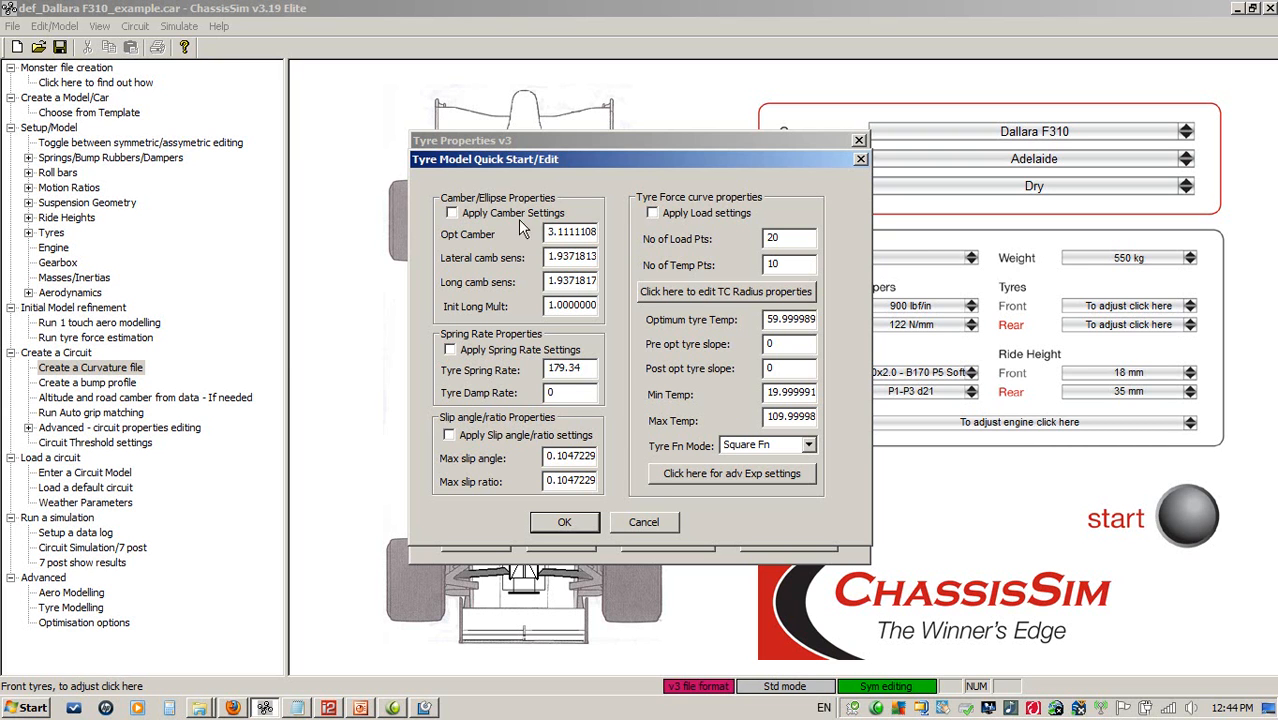
- Tick 'Apply Camber Settings' in the Tyre Model Quick Start/Edit dialog and confirm
click(452, 213)
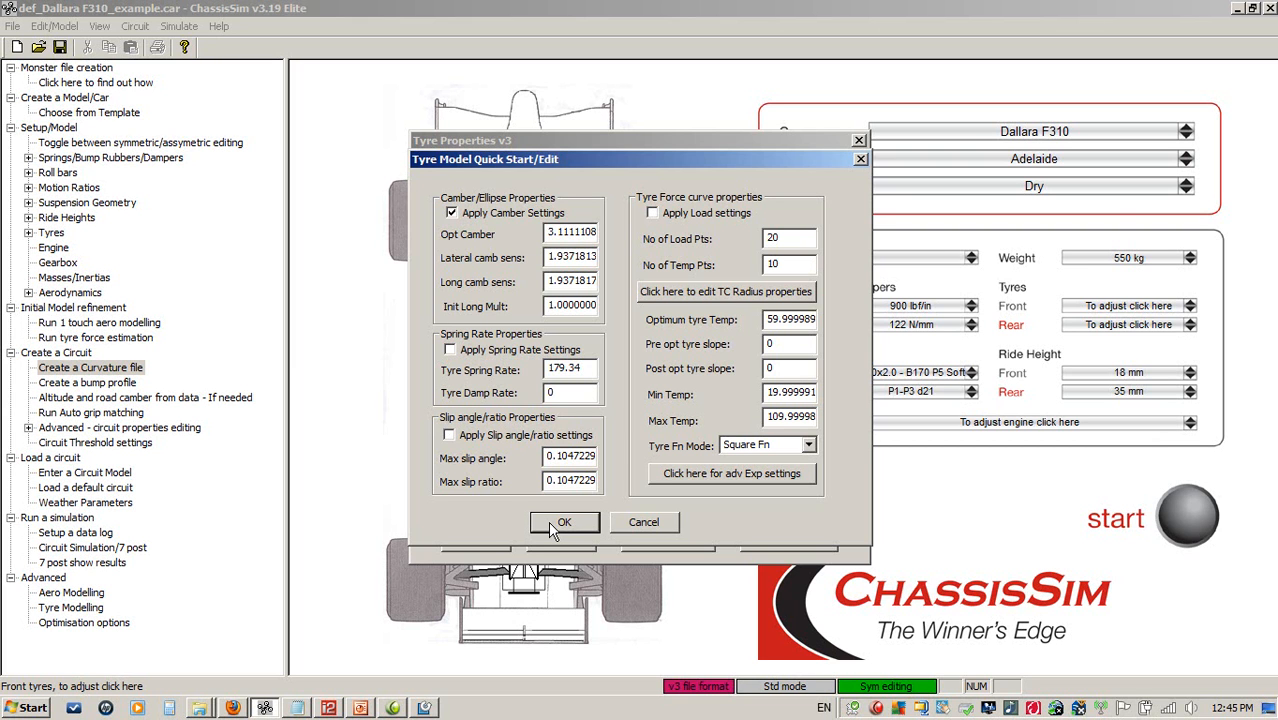
click(564, 522)
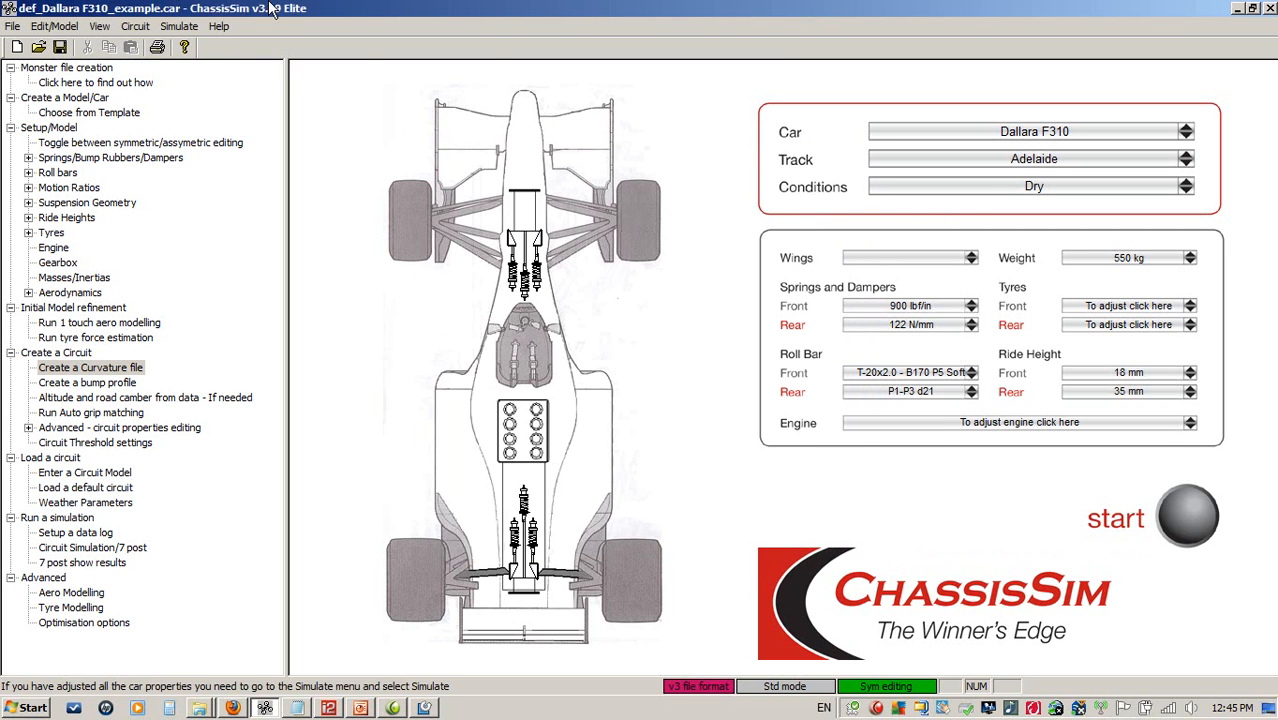
- Open Simulate > Tyre Force Estimation for the tyre curve force determination dialog
click(179, 26)
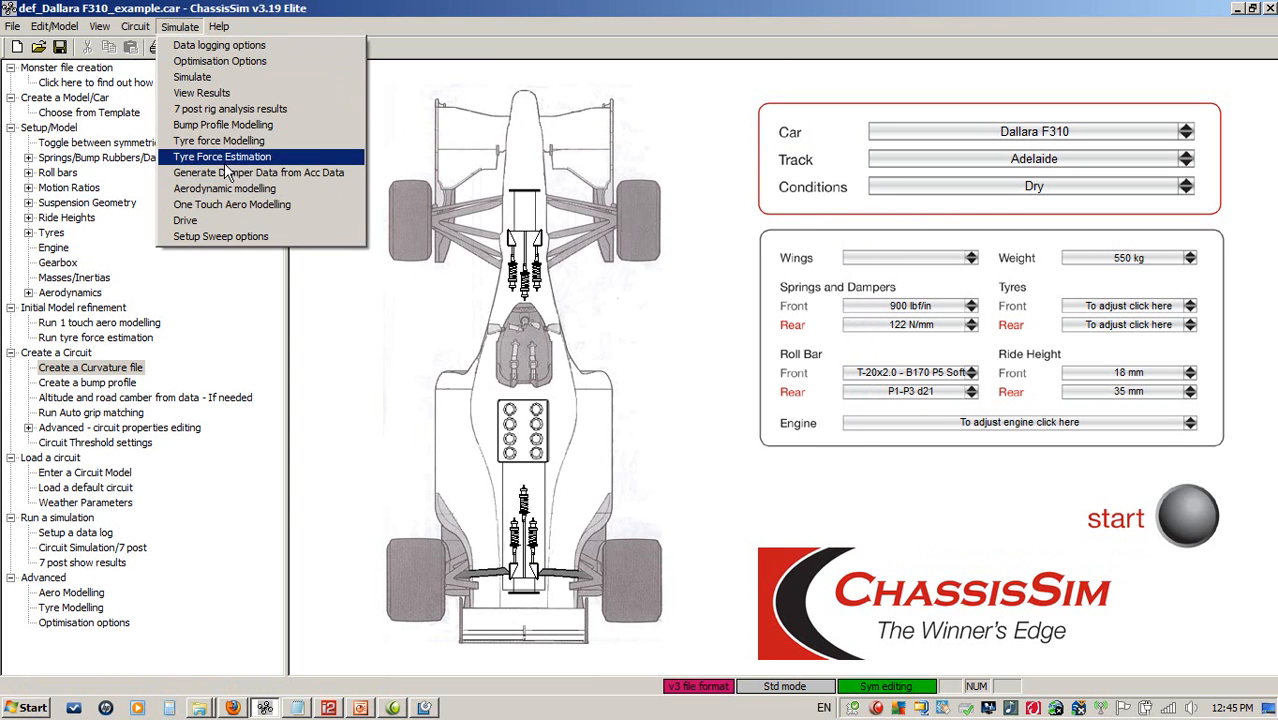
click(221, 156)
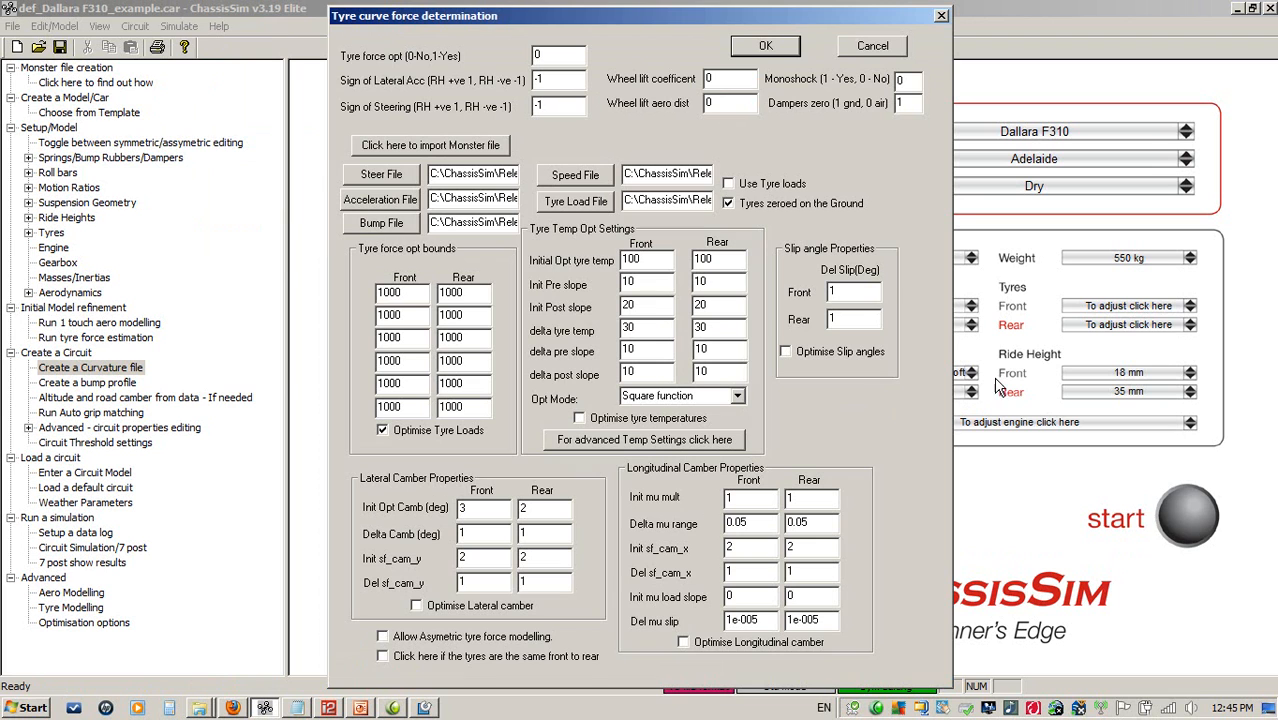
mouse_move(864, 223)
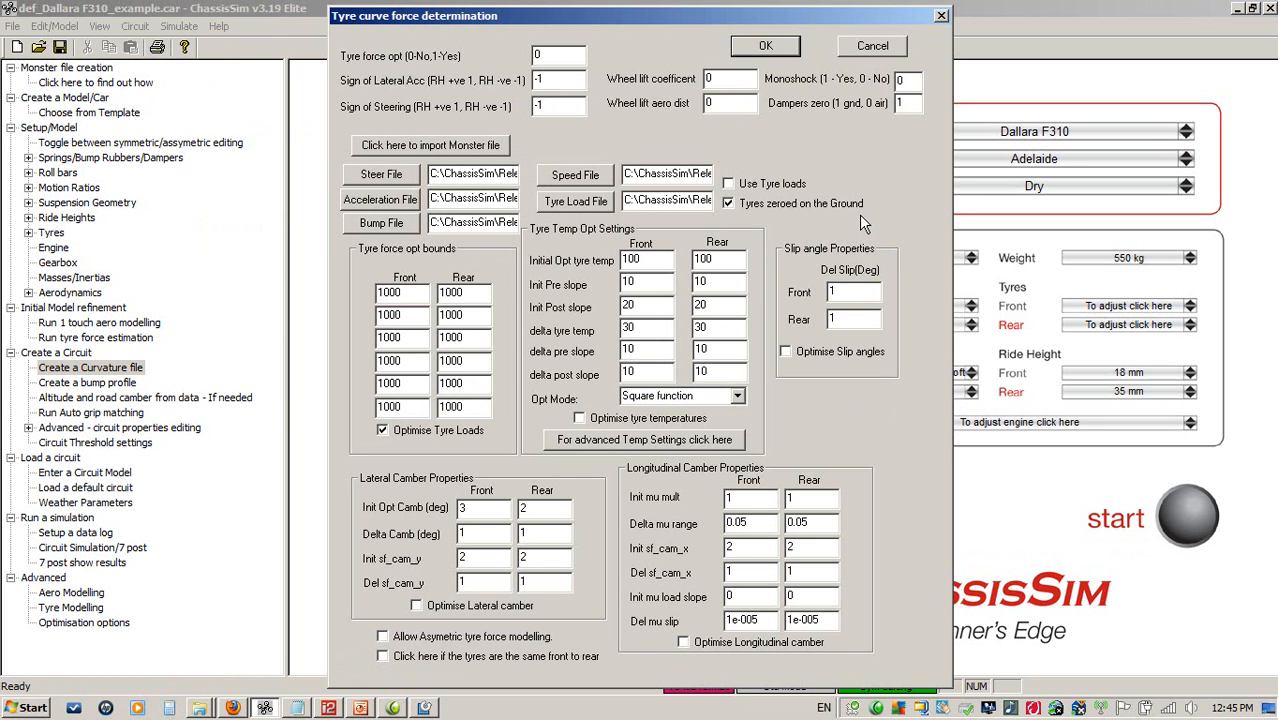